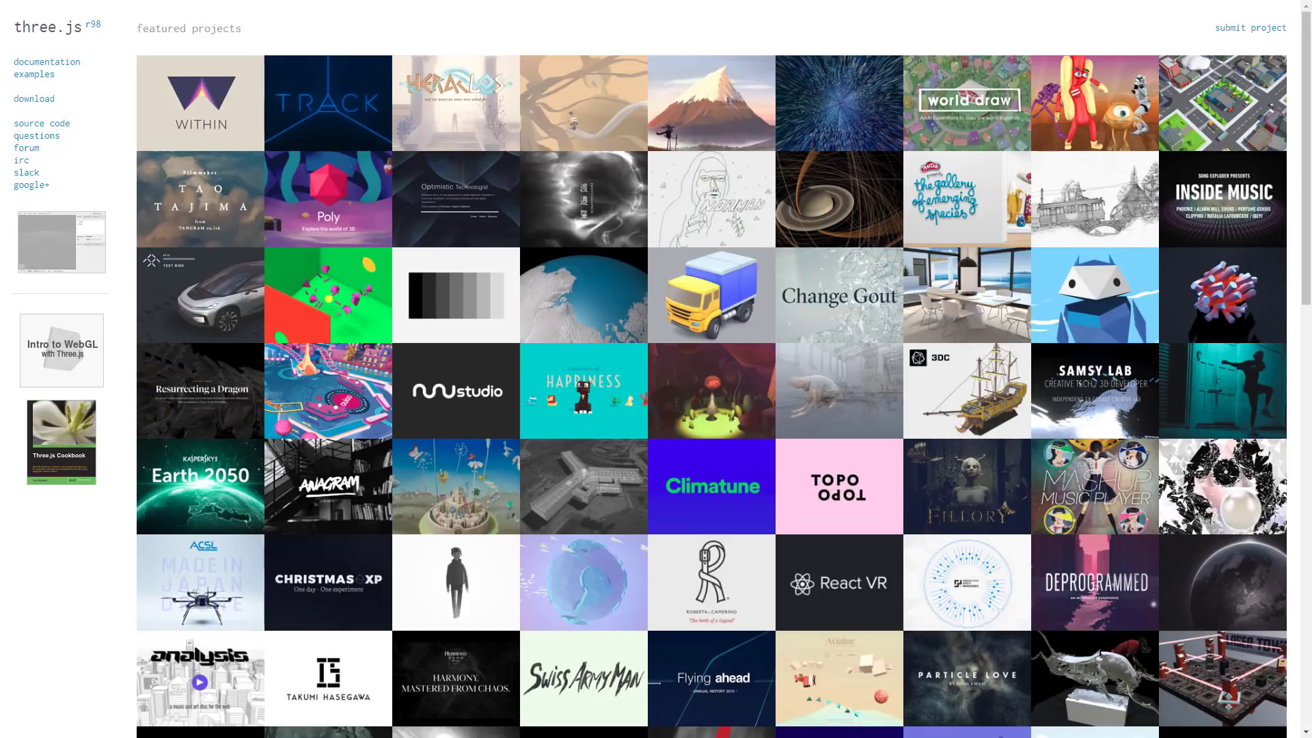
{"action": "mouse_move", "coordinate": [882, 606]}
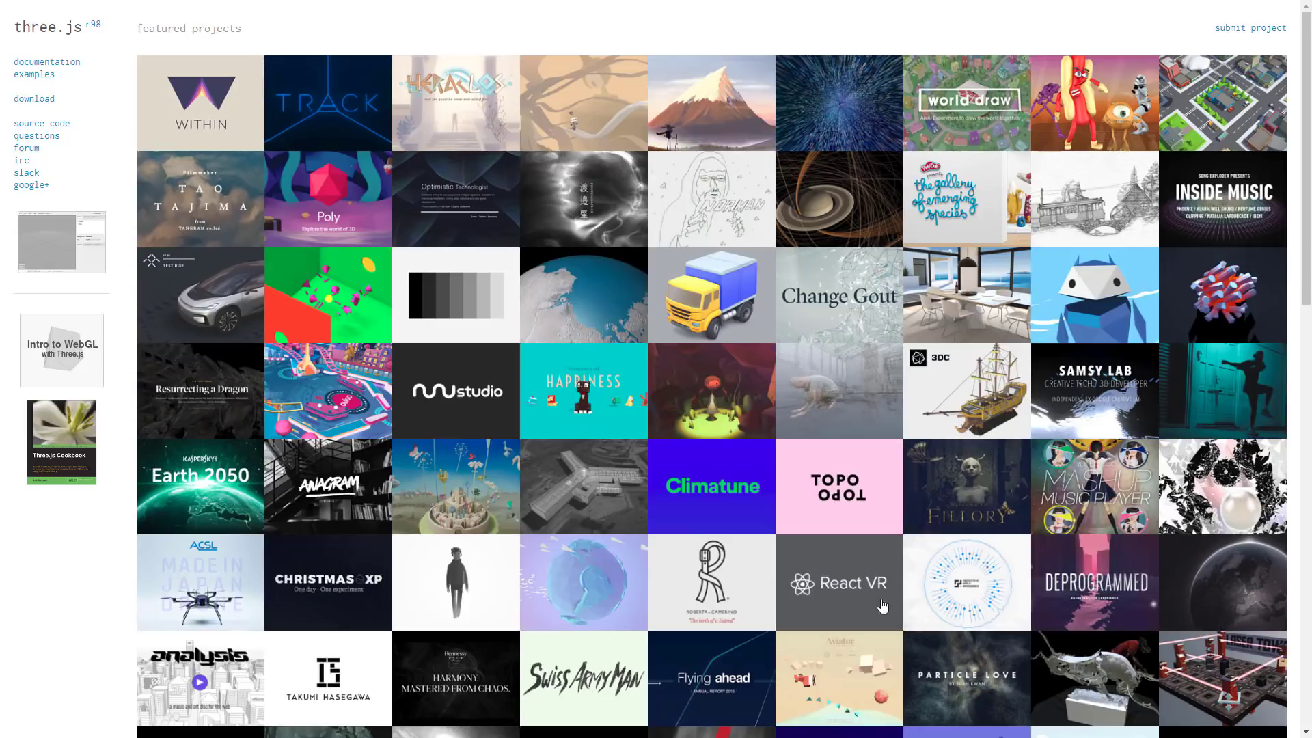
{"action": "mouse_move", "coordinate": [847, 587]}
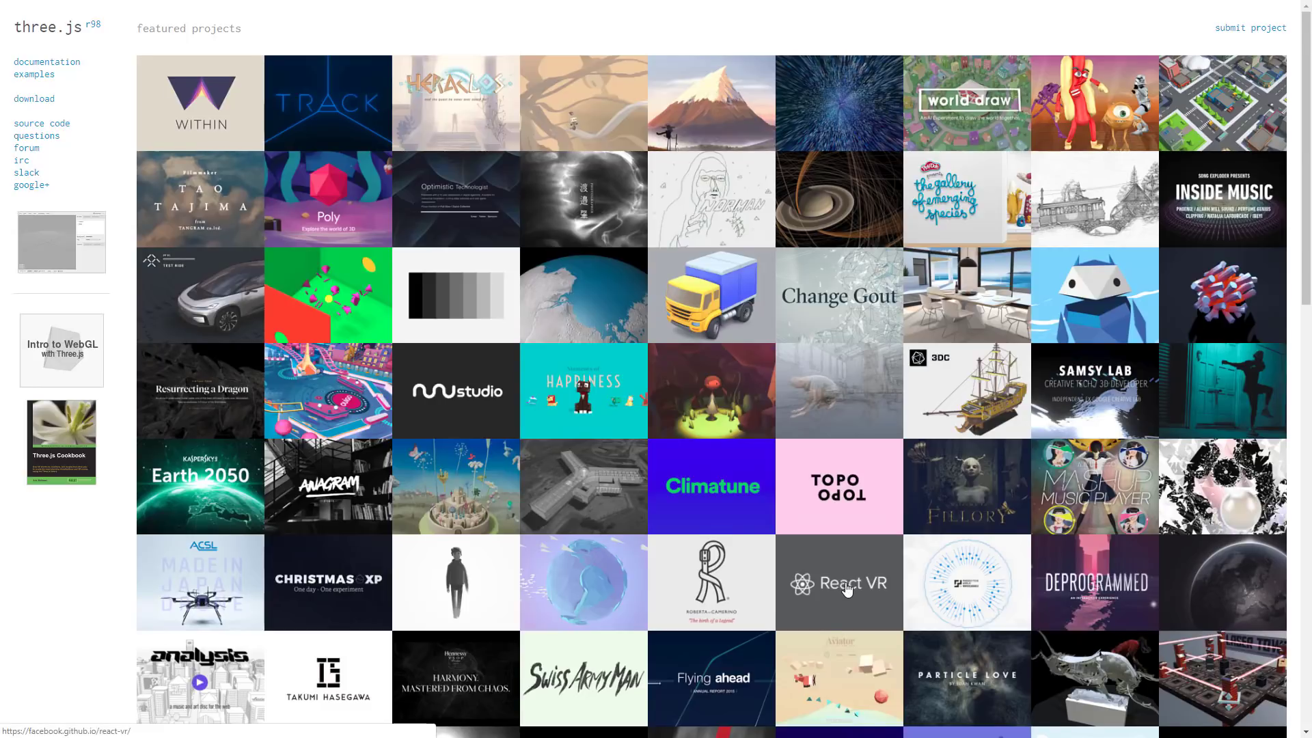
Step: Scroll through the r98 release notes on GitHub, moving back up to the top of the Source list
{"action": "scroll", "scroll_direction": "down", "scroll_amount": 3}
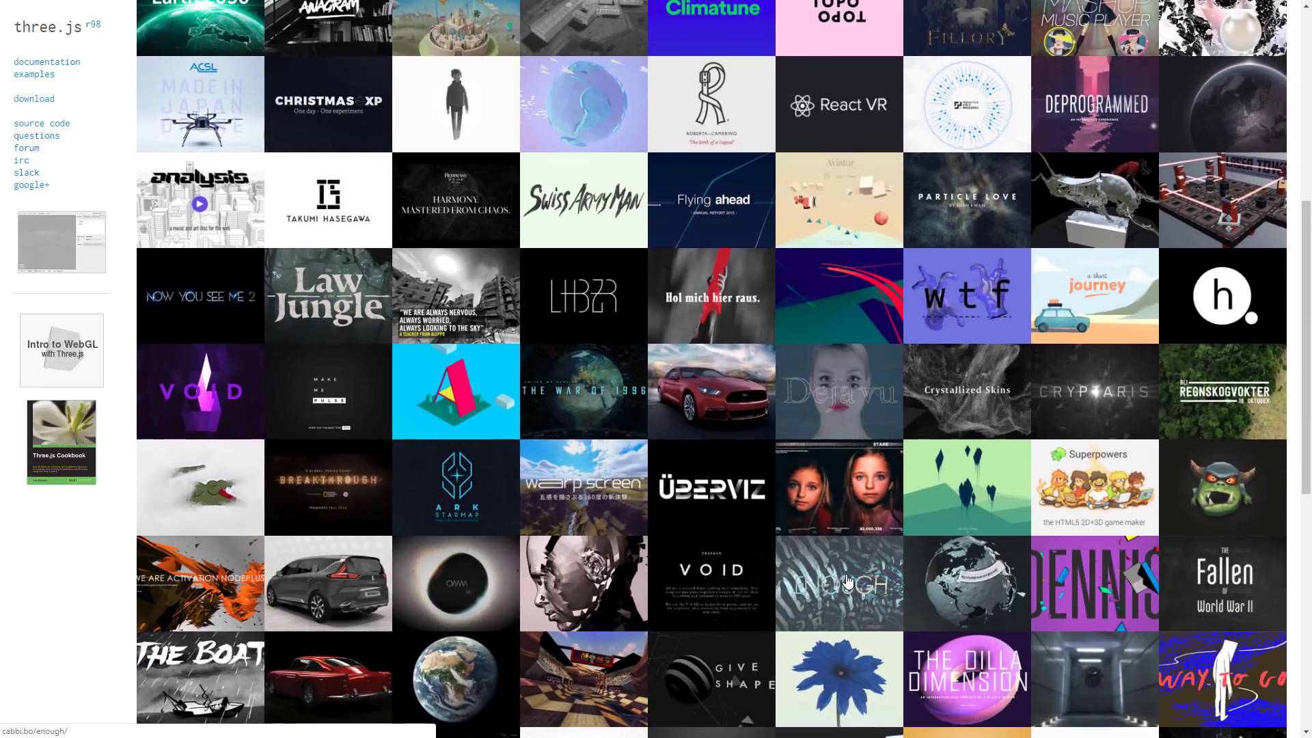
{"action": "scroll", "scroll_direction": "down", "scroll_amount": 3}
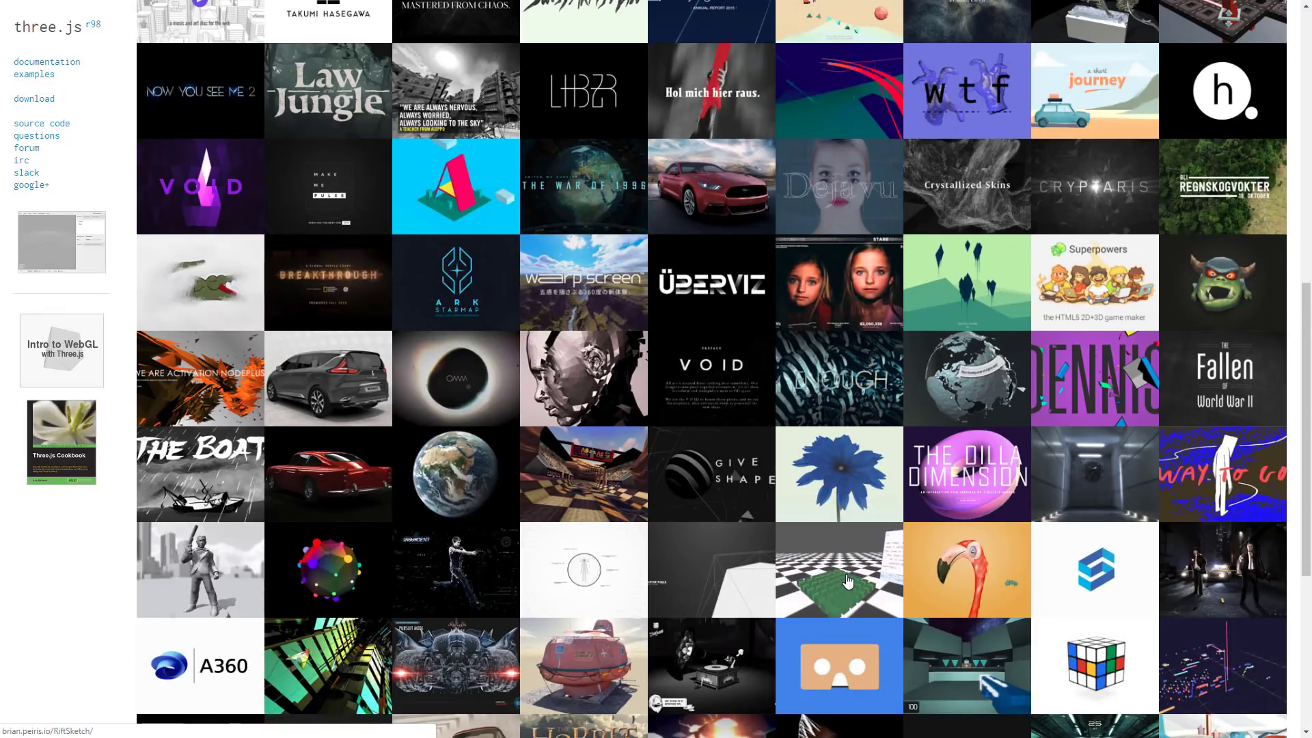
{"action": "scroll", "scroll_direction": "down", "scroll_amount": 3}
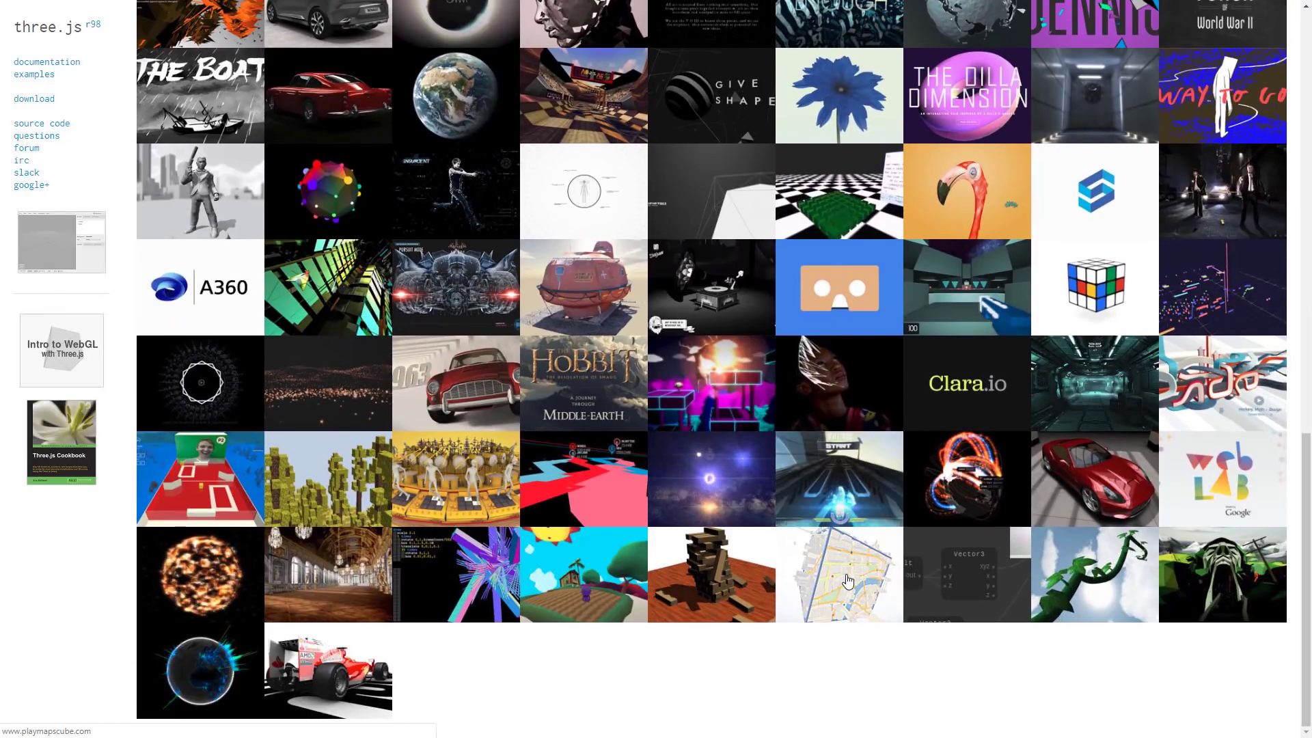
{"action": "mouse_move", "coordinate": [809, 492]}
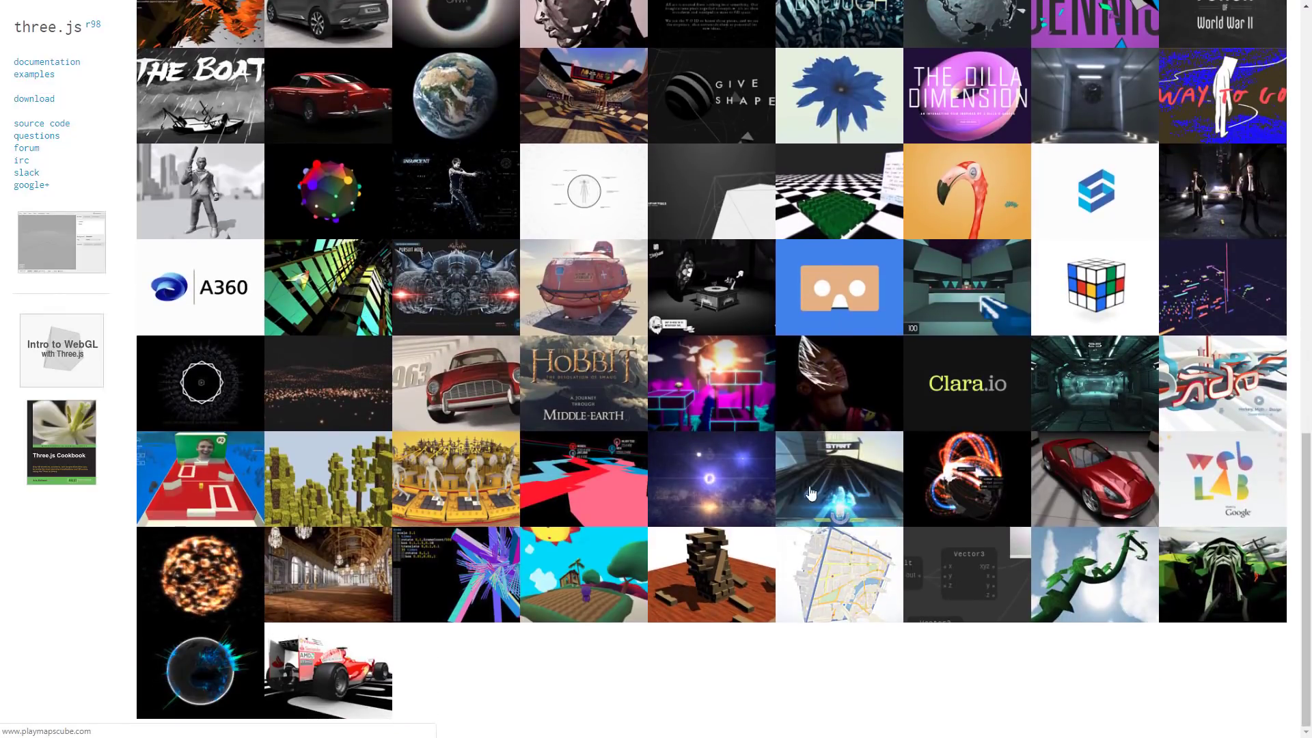
{"action": "scroll", "scroll_direction": "up", "scroll_amount": 3}
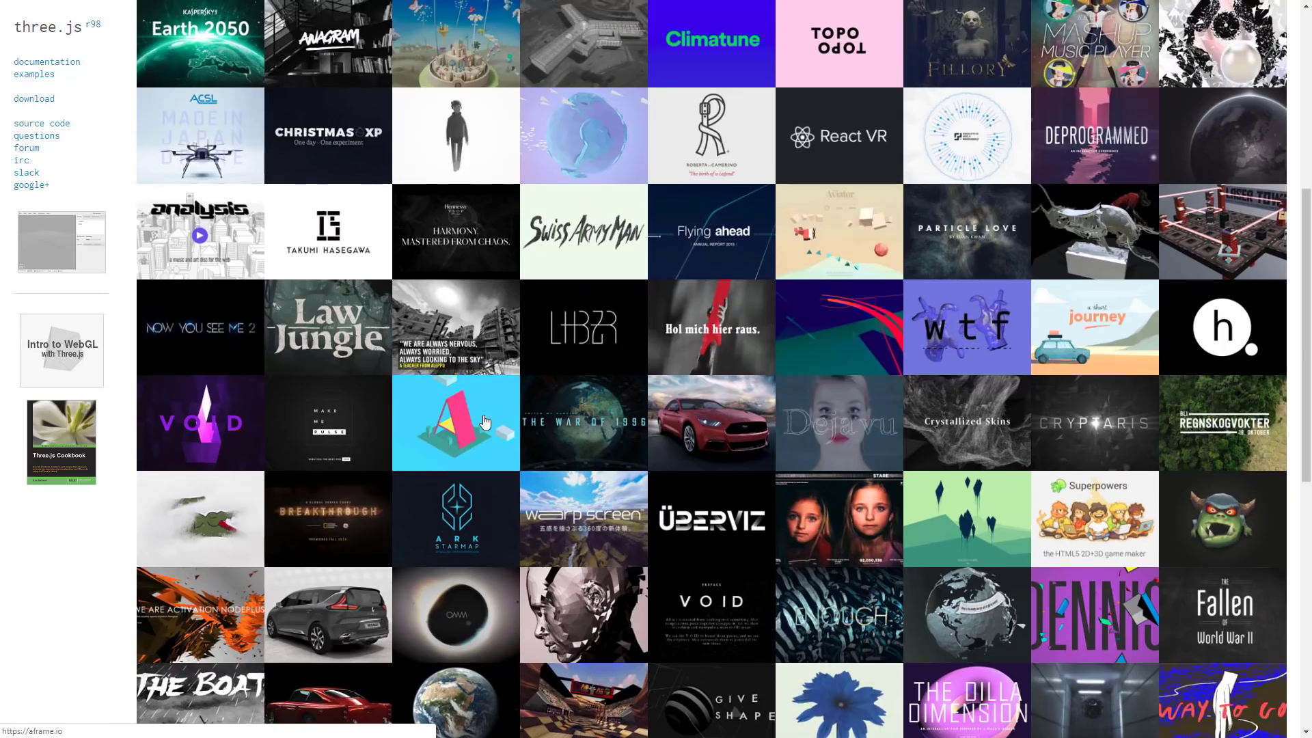
{"action": "scroll", "scroll_direction": "up", "scroll_amount": 3}
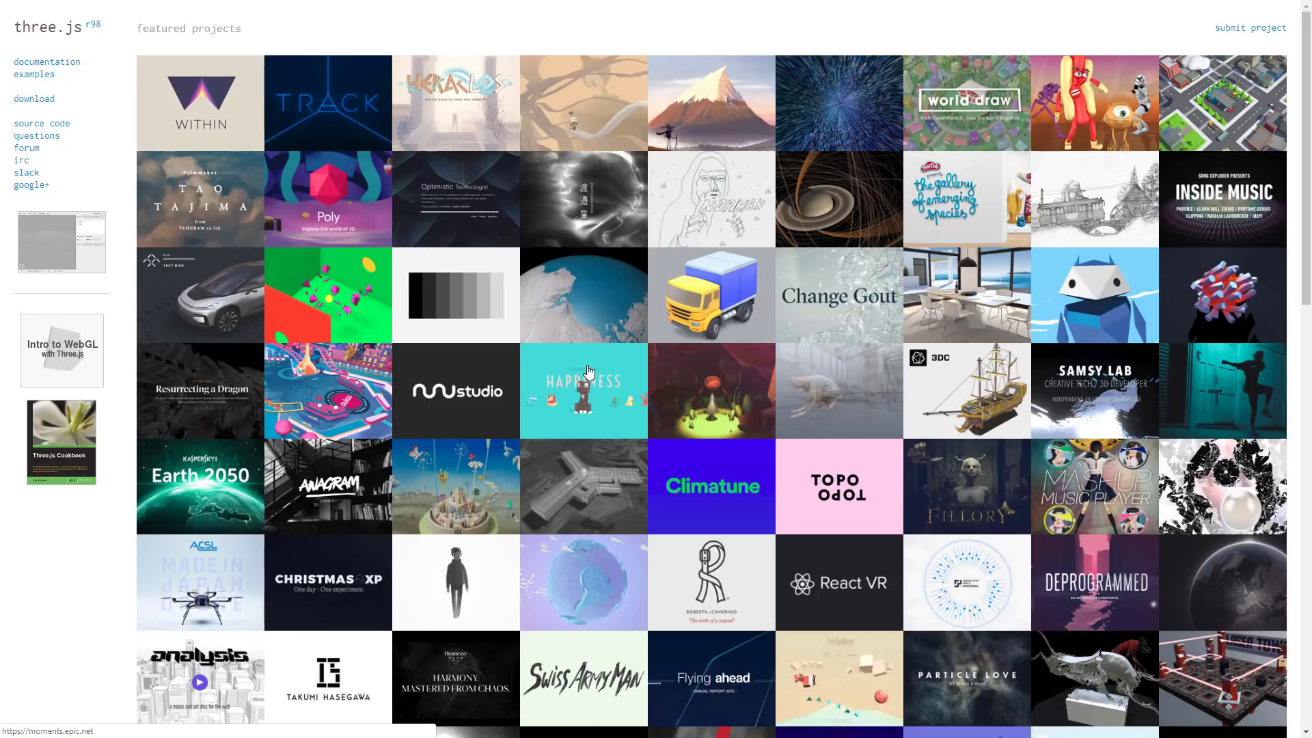
{"action": "mouse_move", "coordinate": [449, 422]}
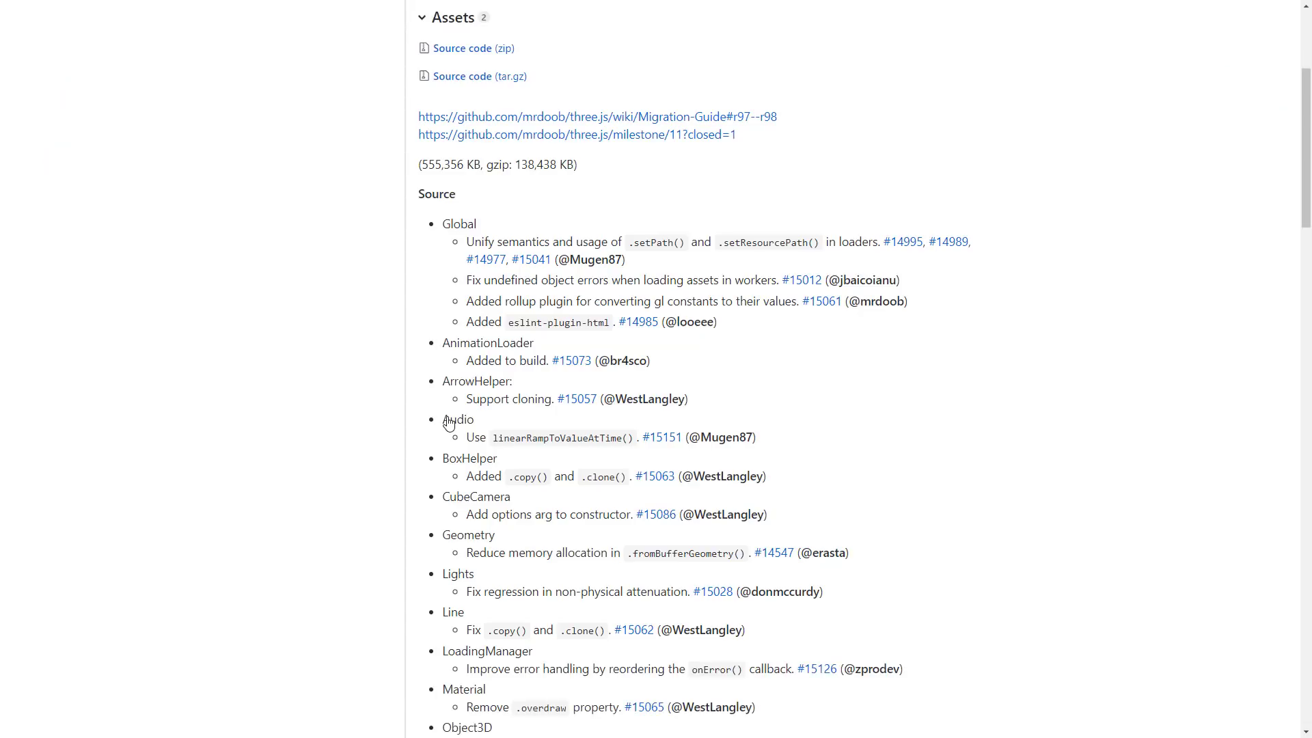
{"action": "scroll", "scroll_direction": "up", "scroll_amount": 3}
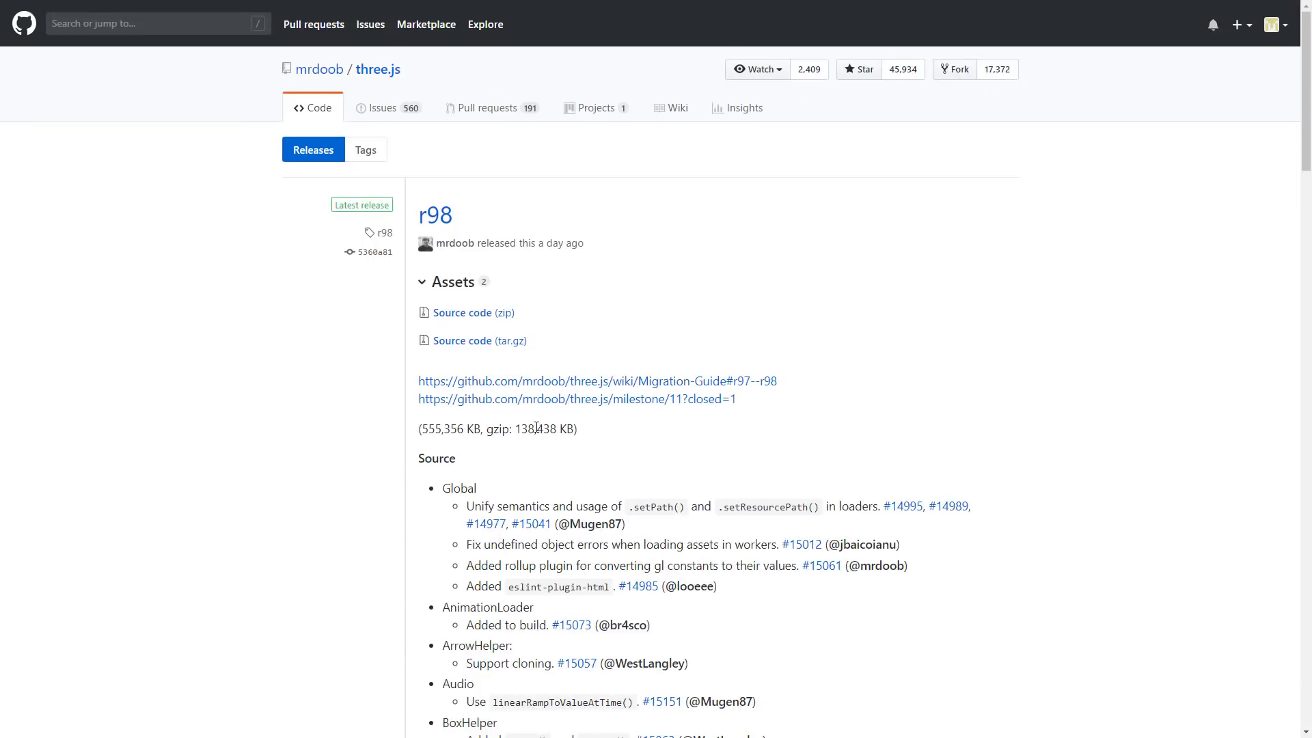
{"action": "scroll", "scroll_direction": "down", "scroll_amount": 3}
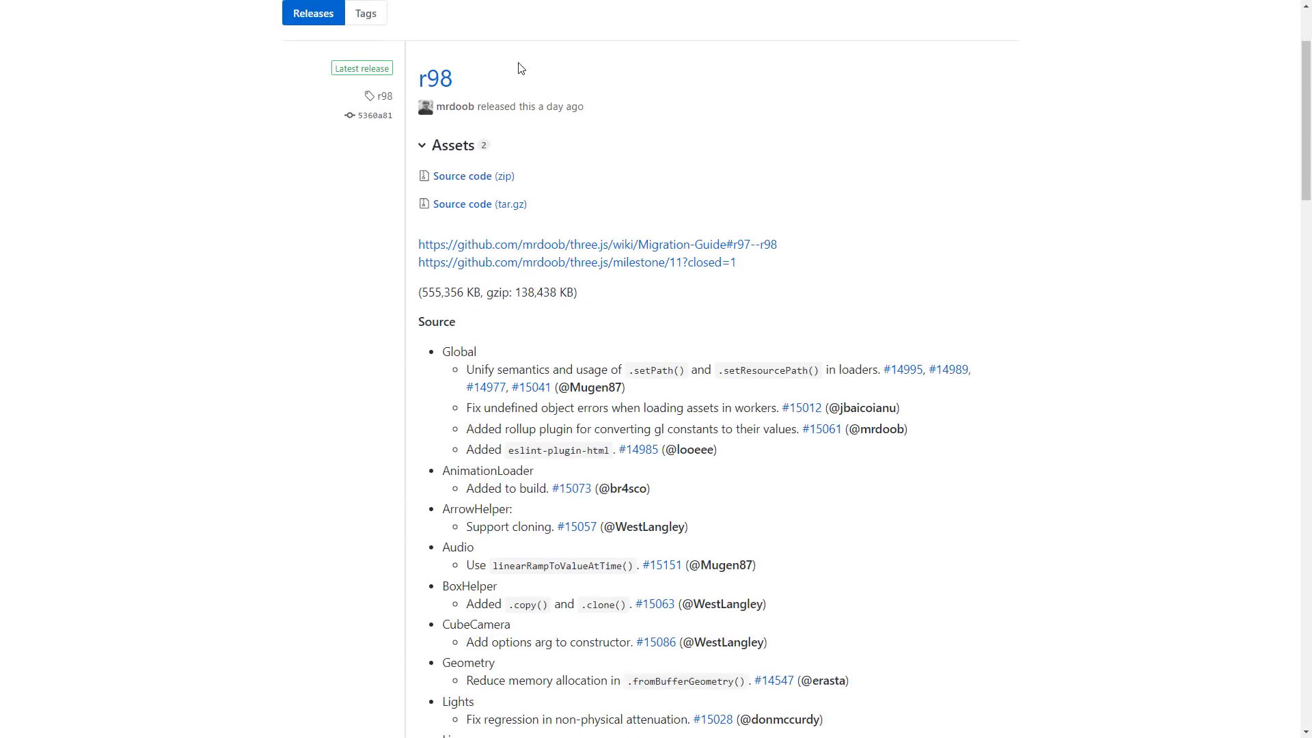
{"action": "mouse_move", "coordinate": [576, 102]}
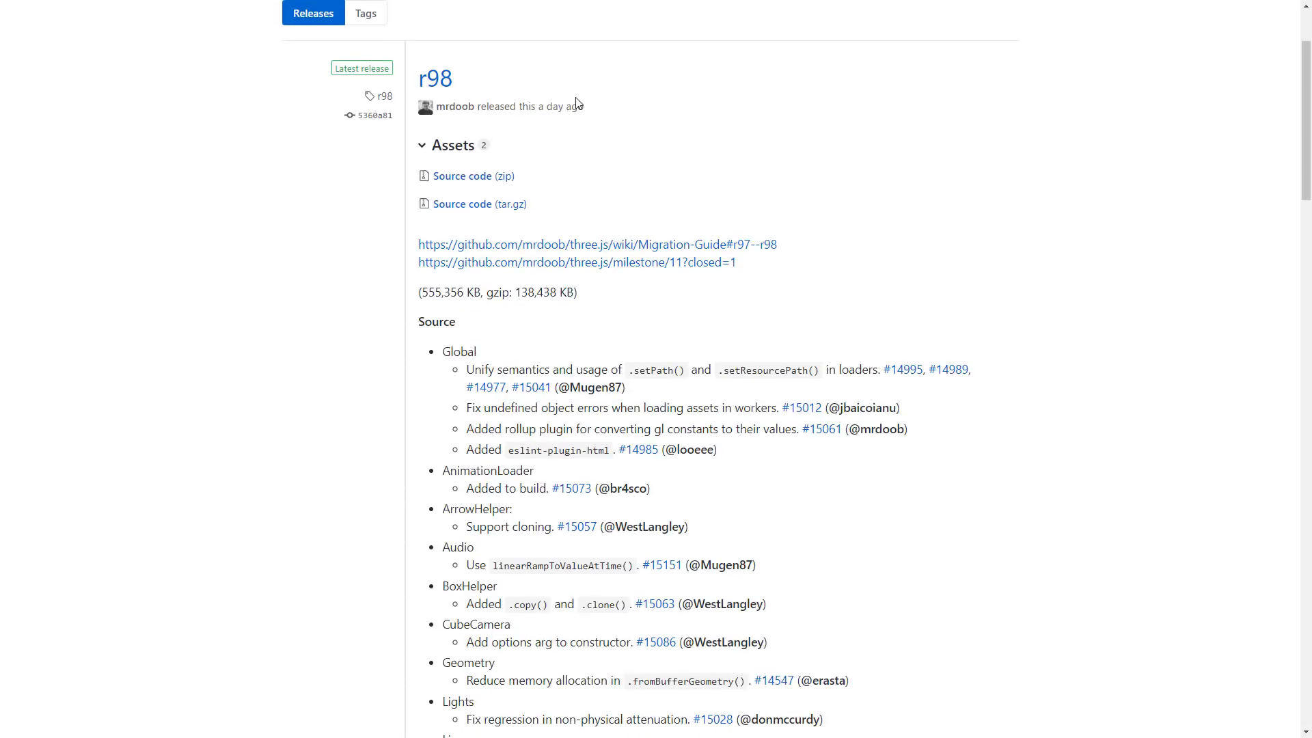
{"action": "mouse_move", "coordinate": [752, 367]}
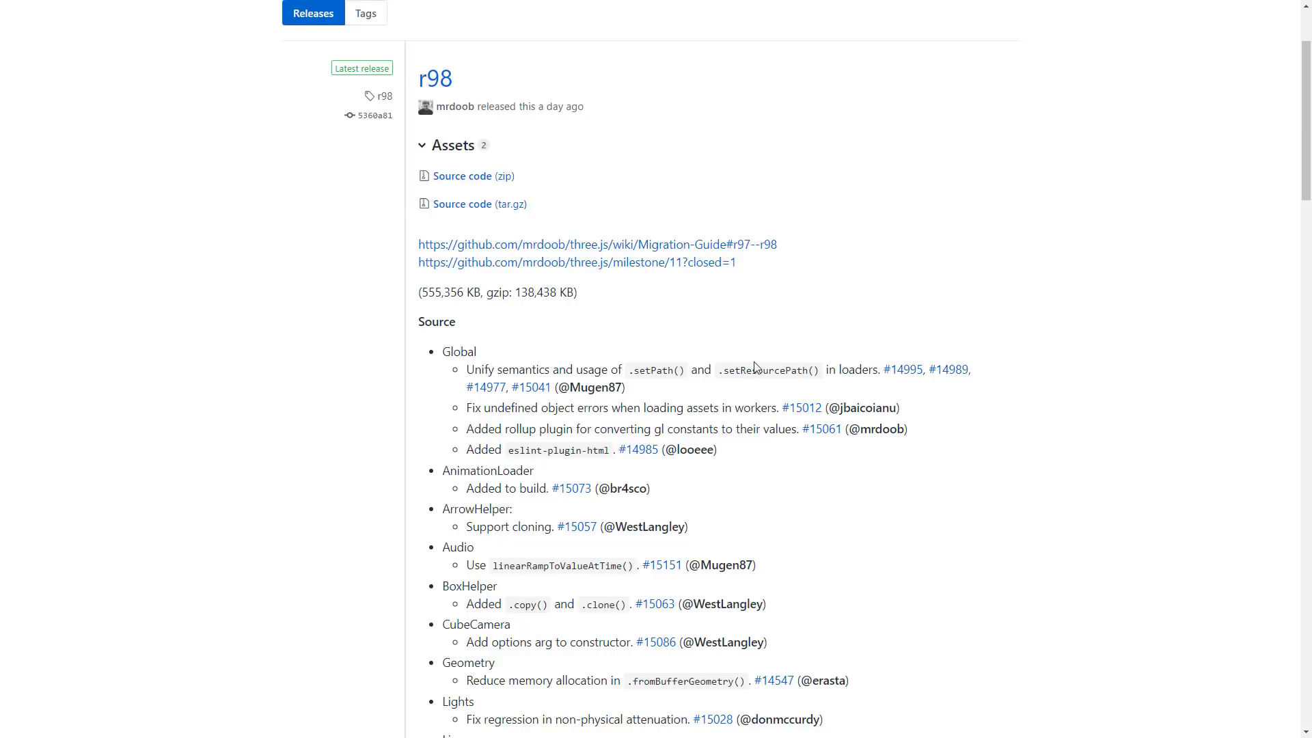
Step: Read down the Source changelog entries toward the Documentation section
{"action": "scroll", "scroll_direction": "down", "scroll_amount": 3}
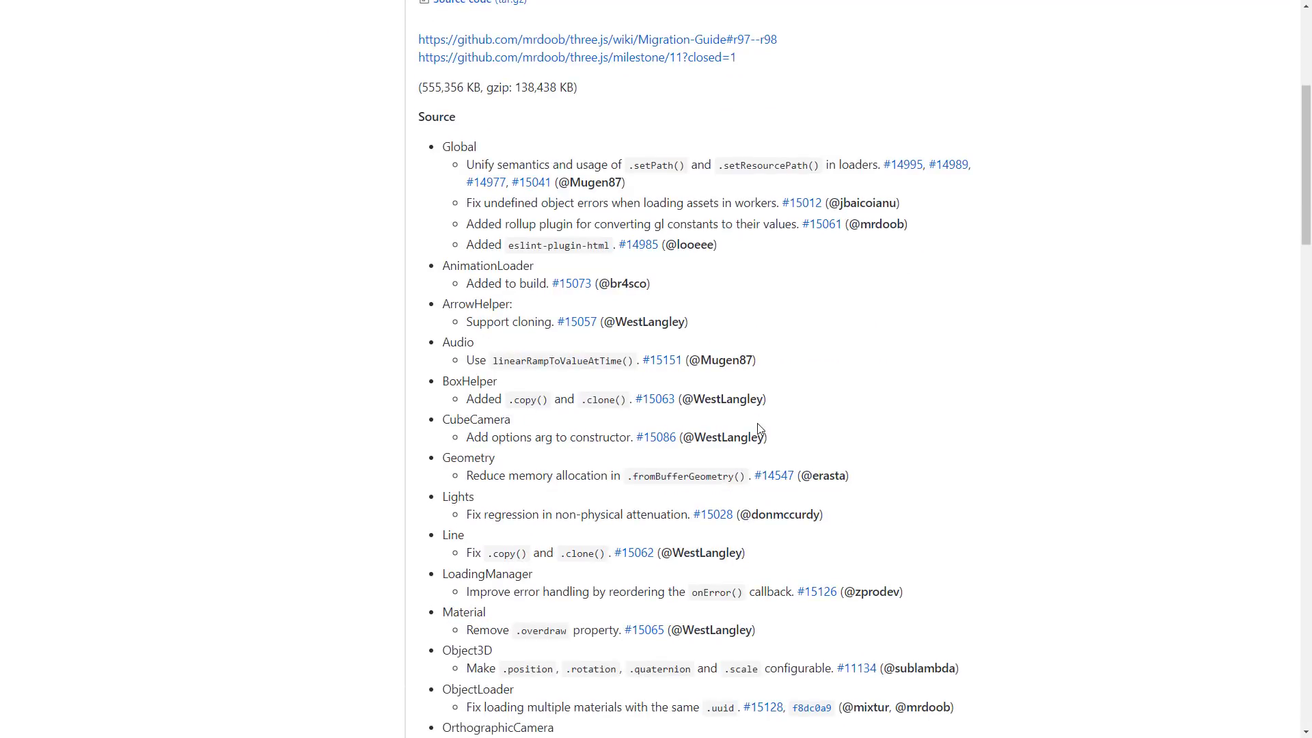
{"action": "mouse_move", "coordinate": [459, 278]}
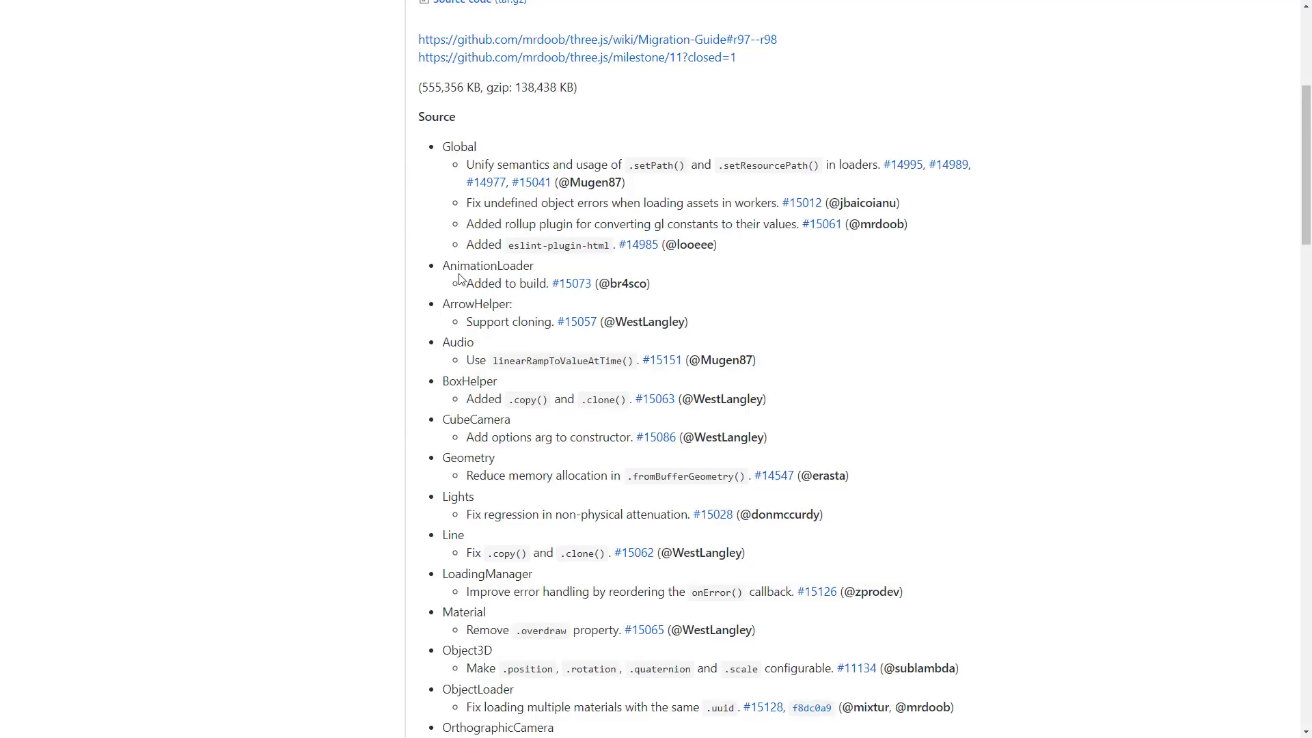
{"action": "scroll", "scroll_direction": "down", "scroll_amount": 3}
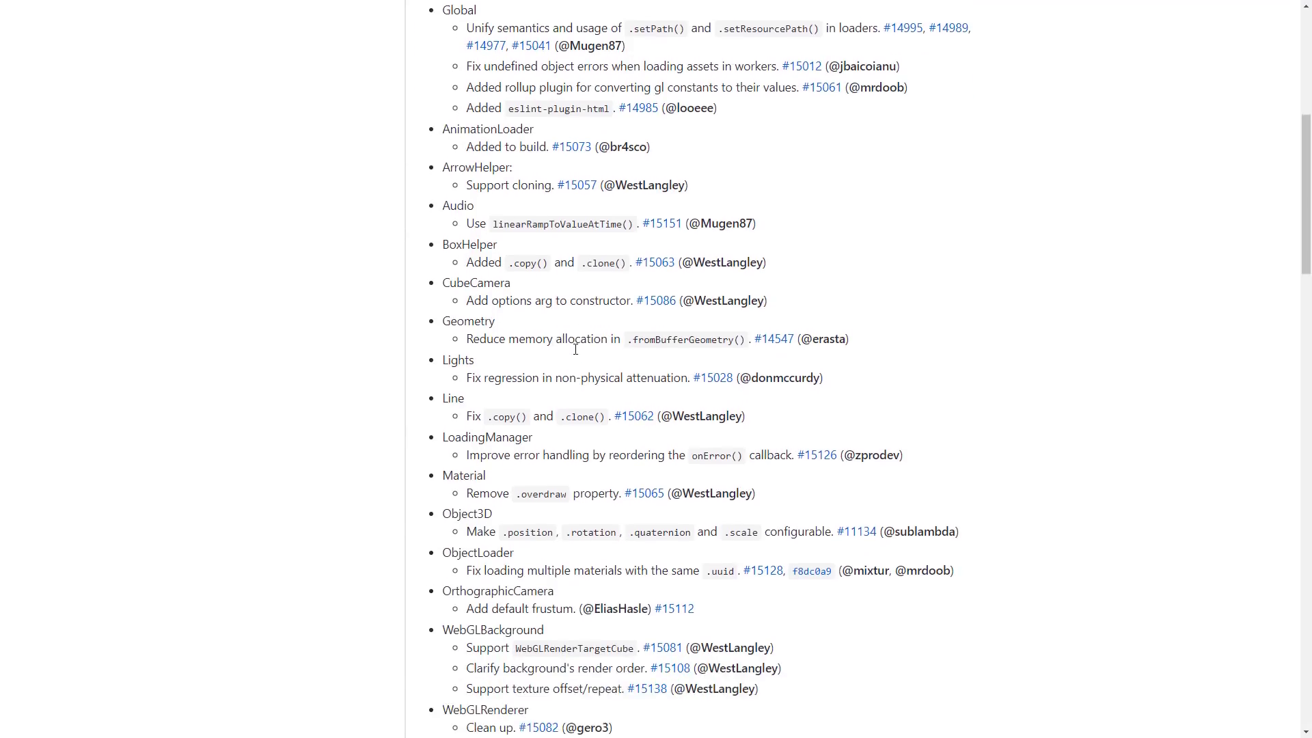
{"action": "scroll", "scroll_direction": "down", "scroll_amount": 3}
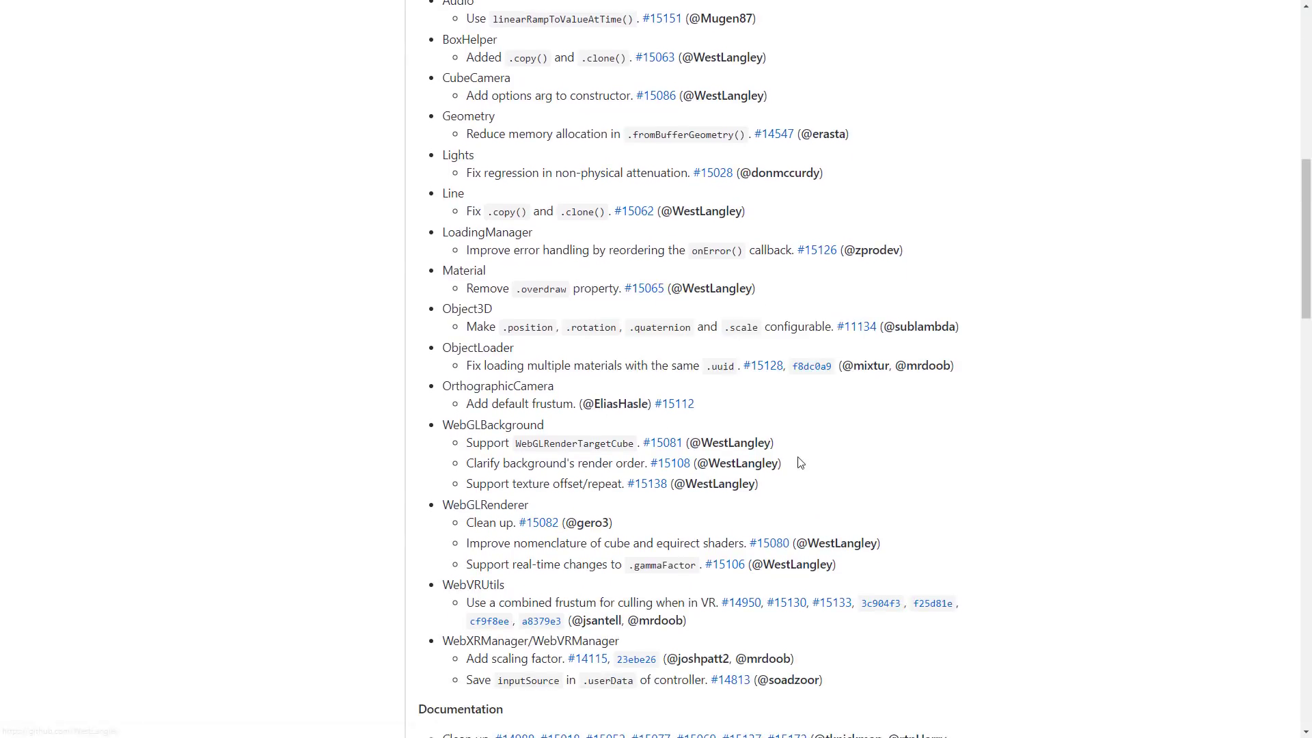
{"action": "scroll", "scroll_direction": "down", "scroll_amount": 3}
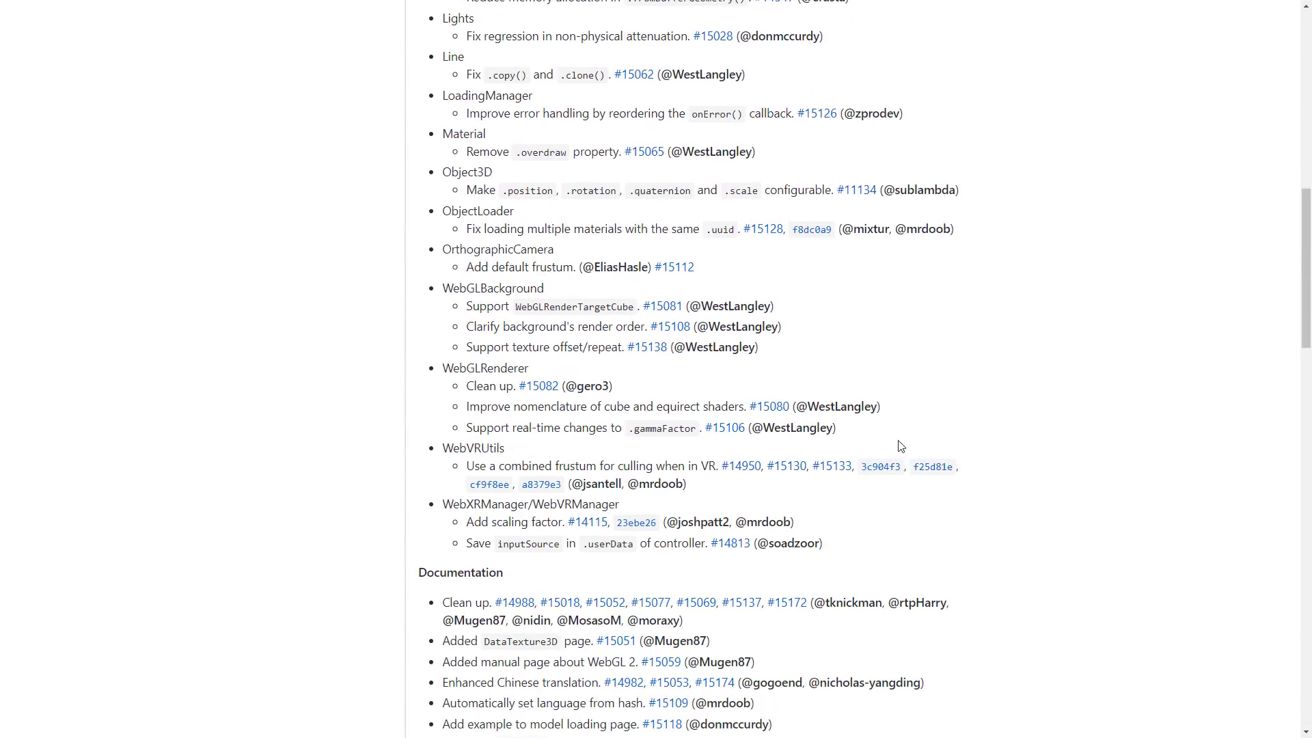
{"action": "scroll", "scroll_direction": "up", "scroll_amount": 3}
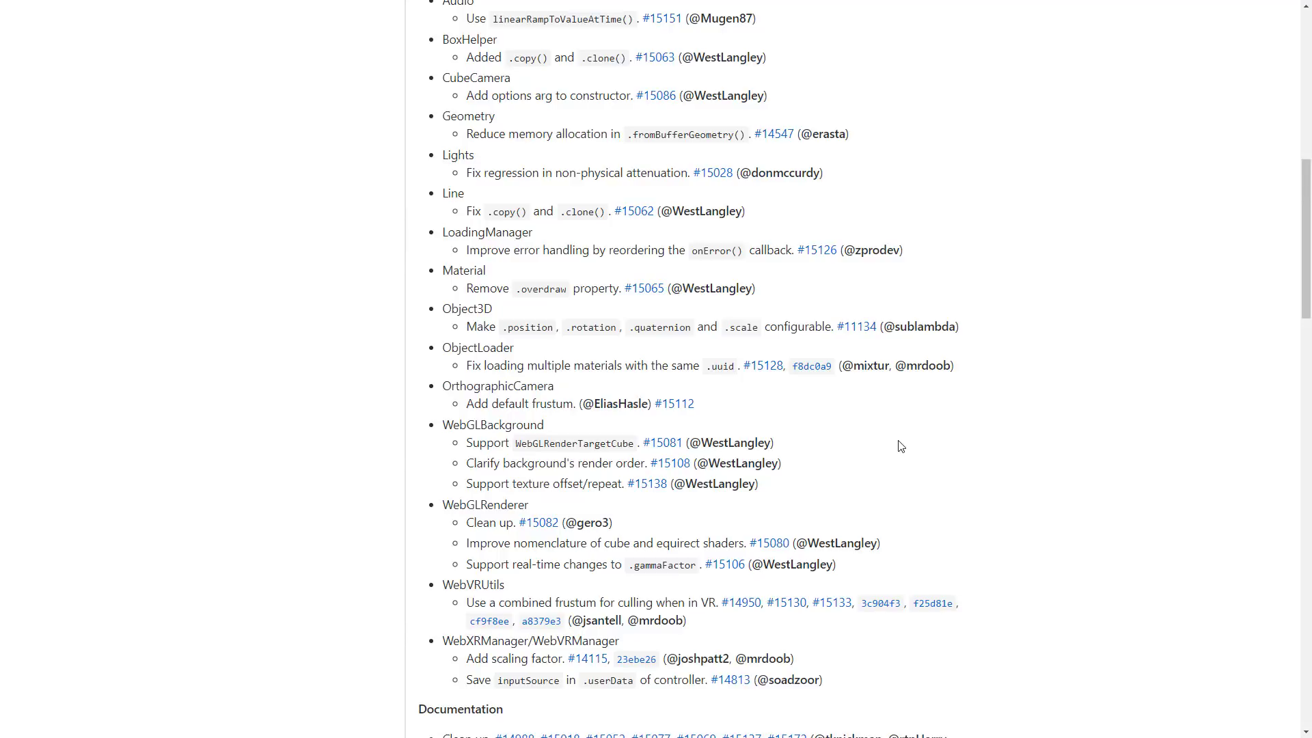
{"action": "mouse_move", "coordinate": [959, 361]}
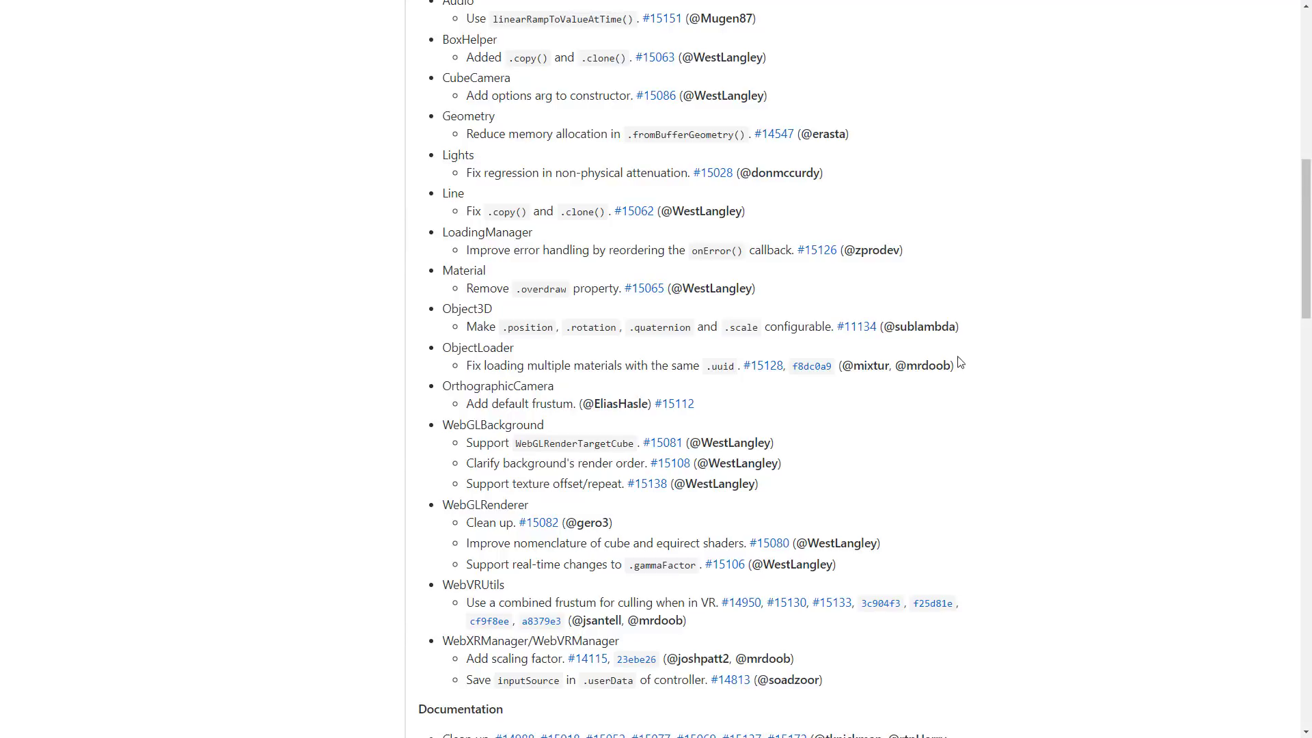
{"action": "scroll", "scroll_direction": "down", "scroll_amount": 3}
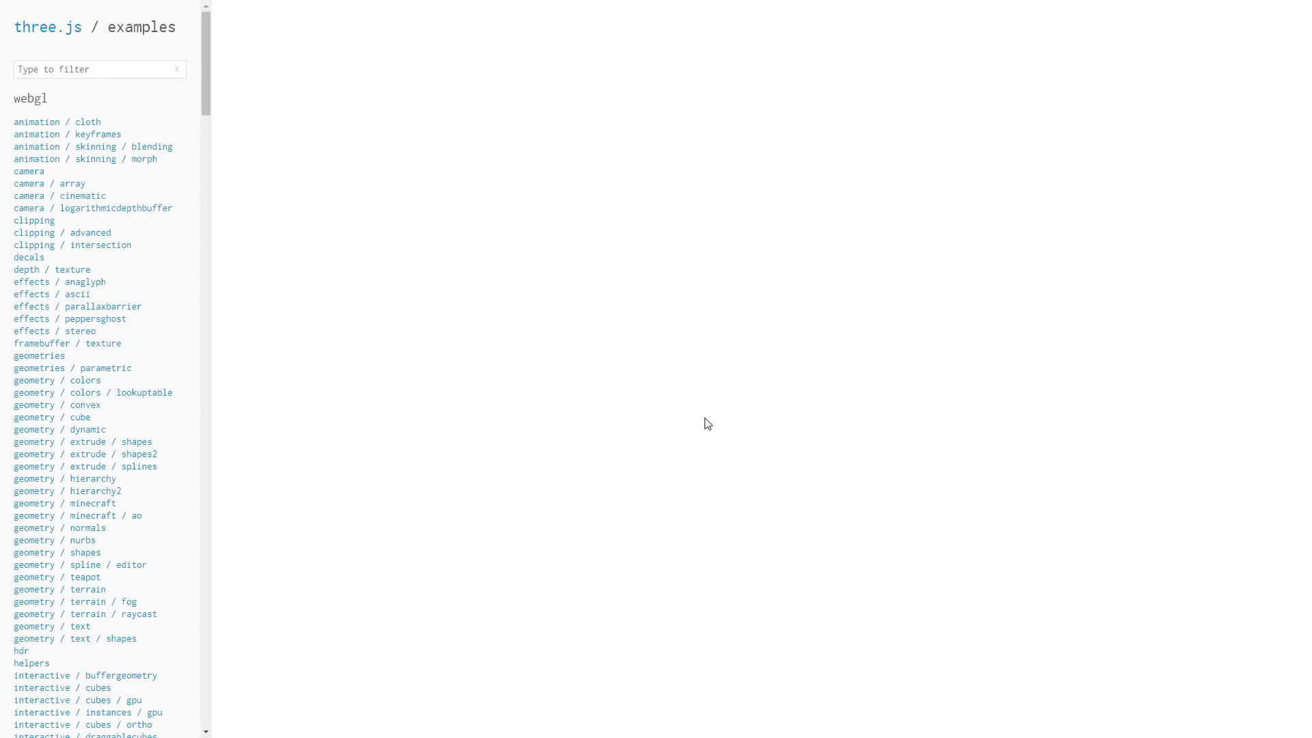
{"action": "mouse_move", "coordinate": [59, 52]}
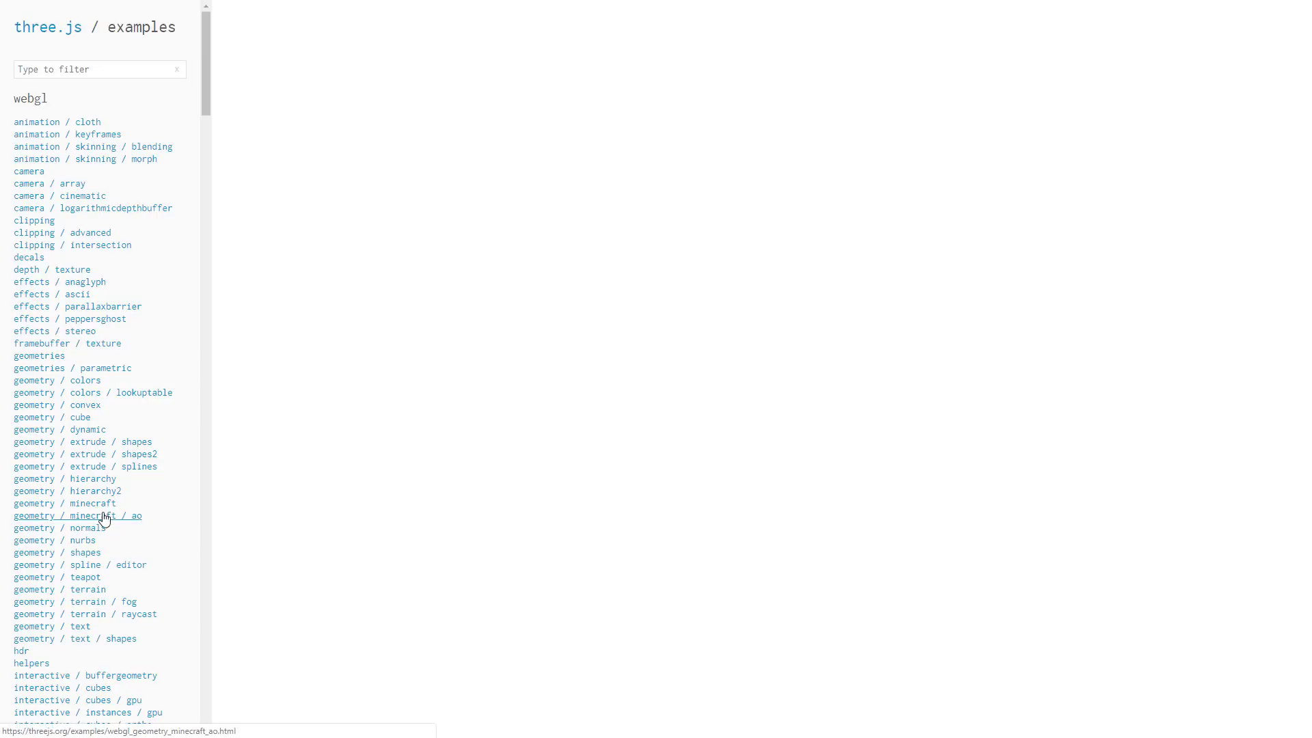
{"action": "mouse_move", "coordinate": [96, 158]}
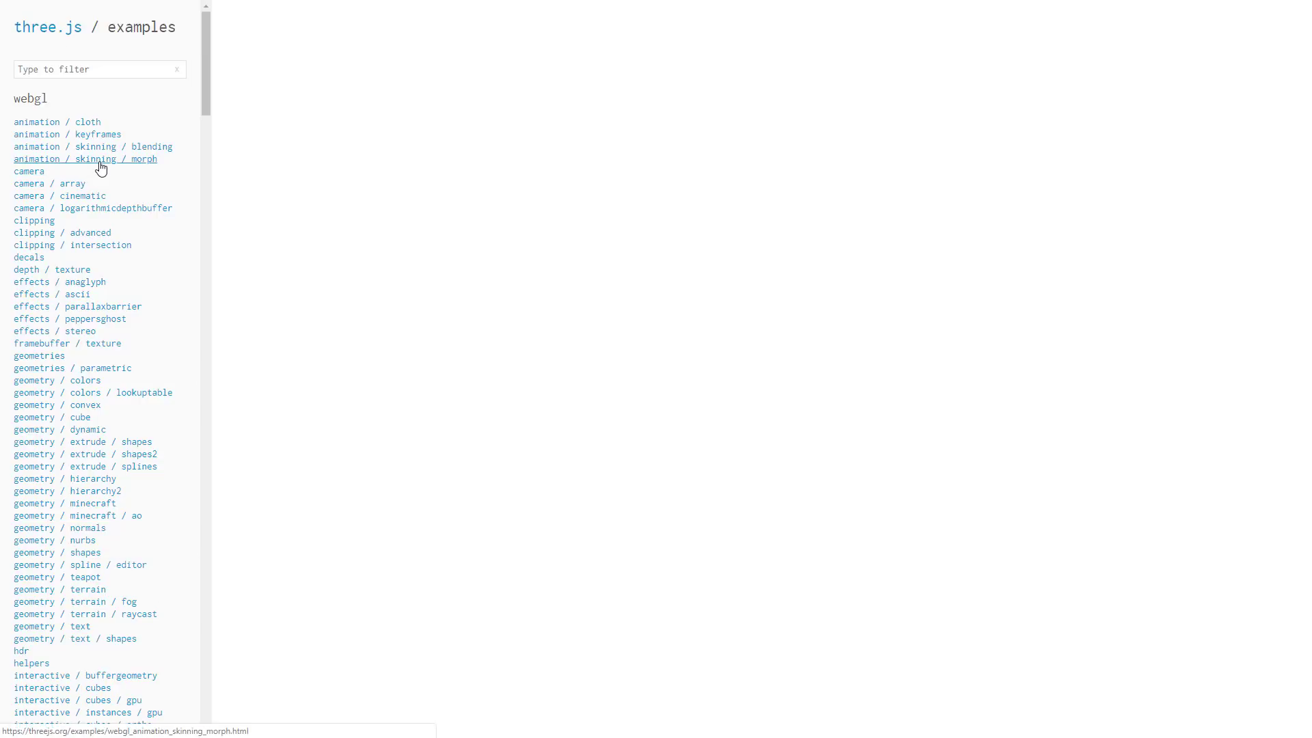
Step: Load the skinning and morphing example and play the robot's Death and Dance animations
{"action": "left_click", "coordinate": [85, 158]}
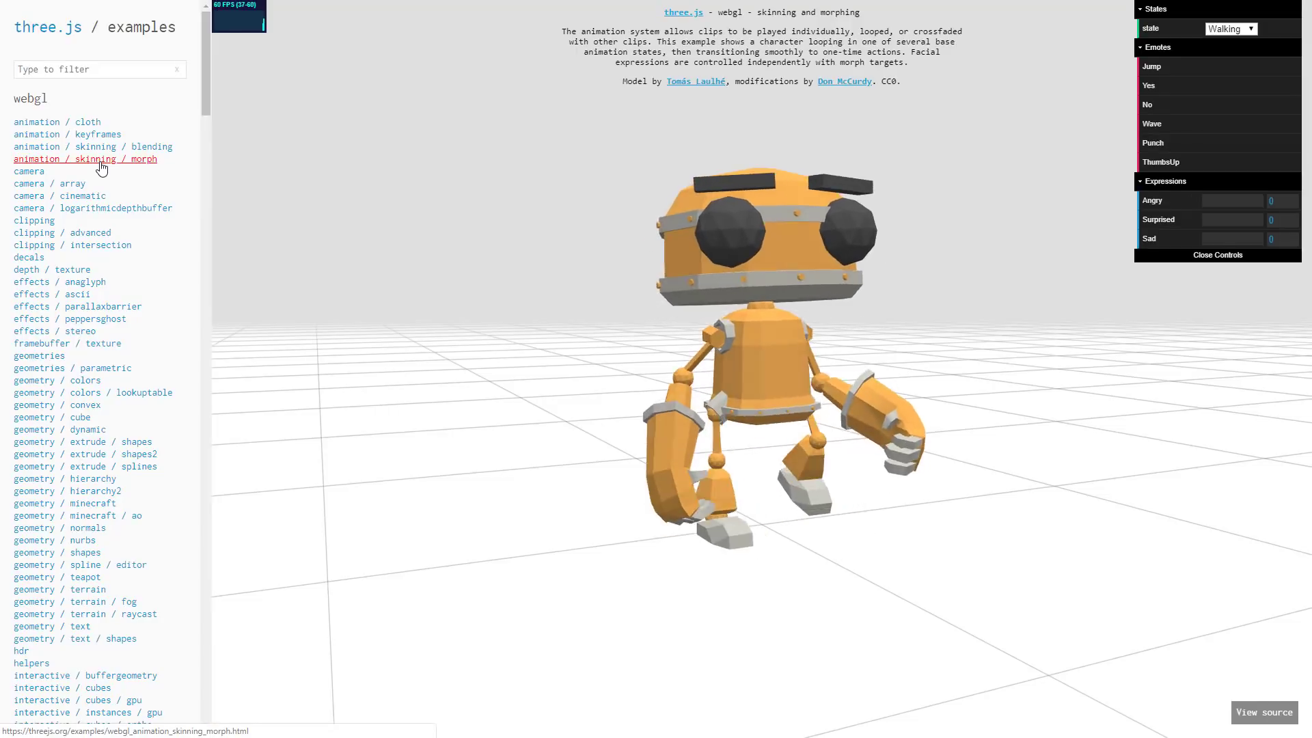
{"action": "left_click", "coordinate": [1229, 28]}
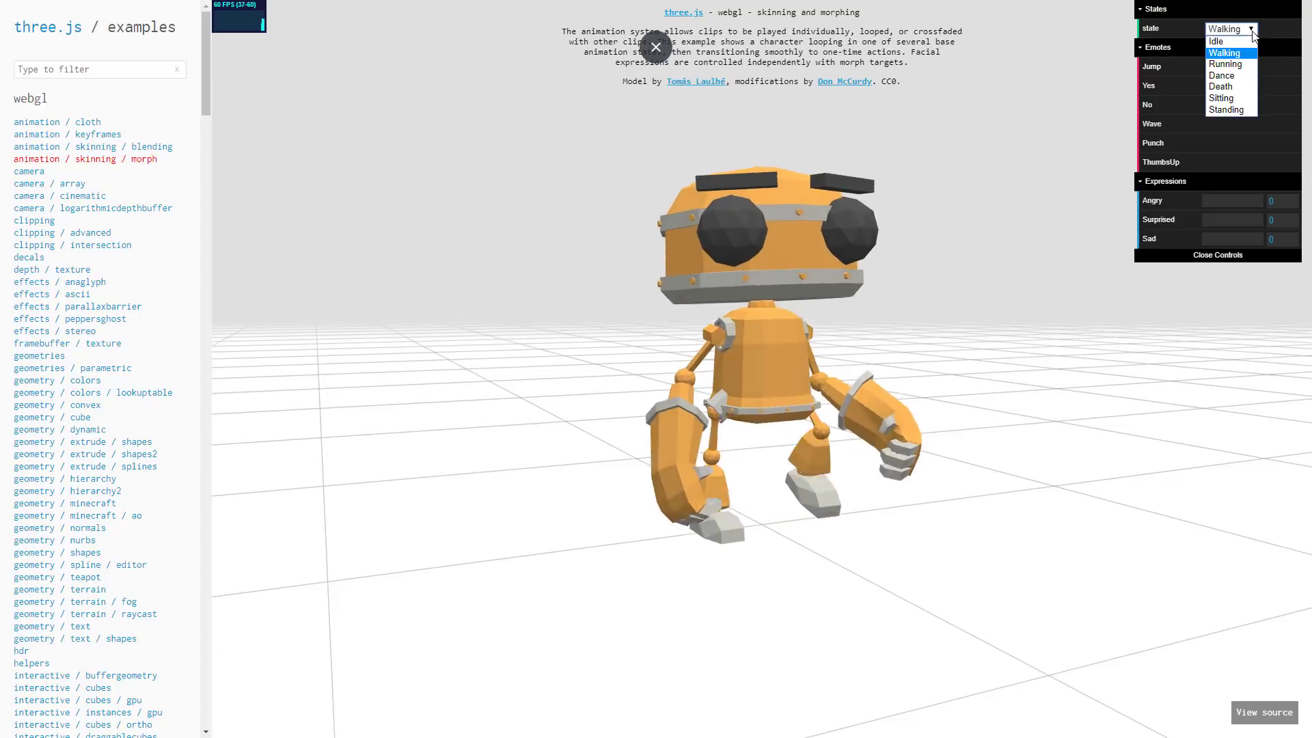
{"action": "left_click", "coordinate": [1220, 86]}
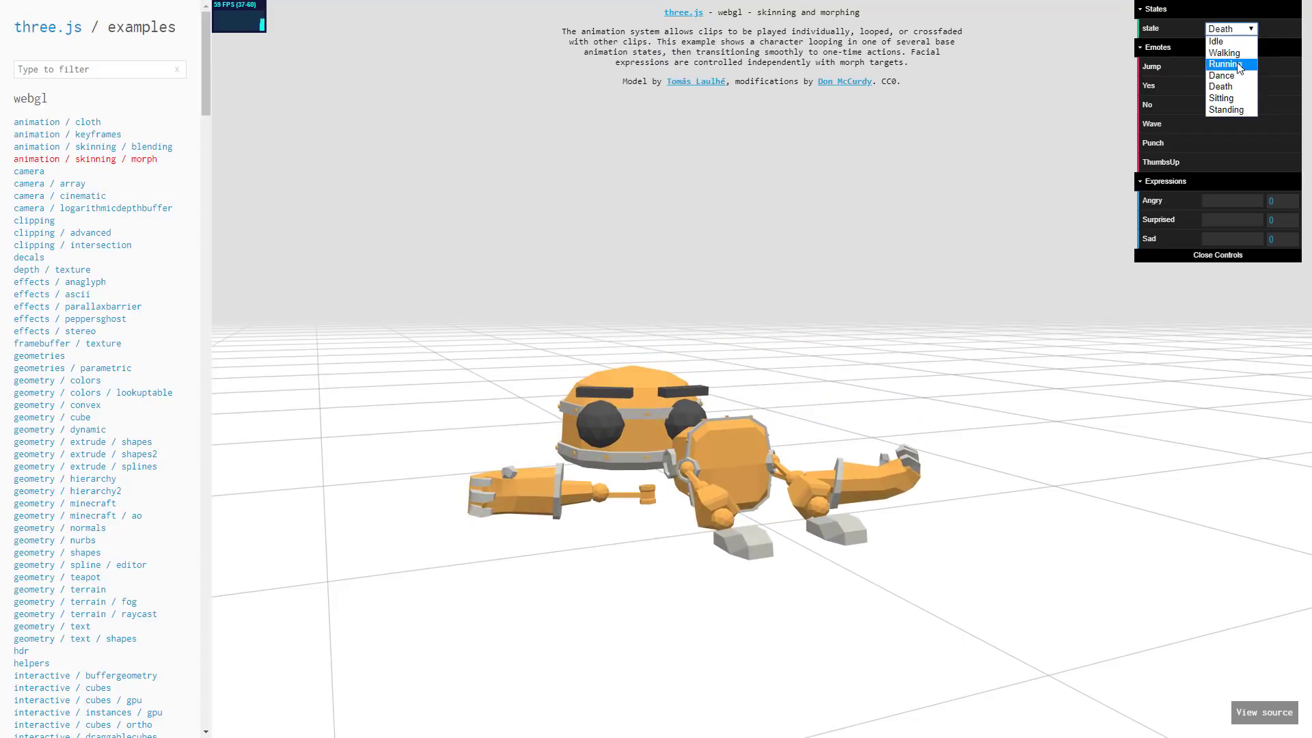
{"action": "left_click", "coordinate": [1220, 74]}
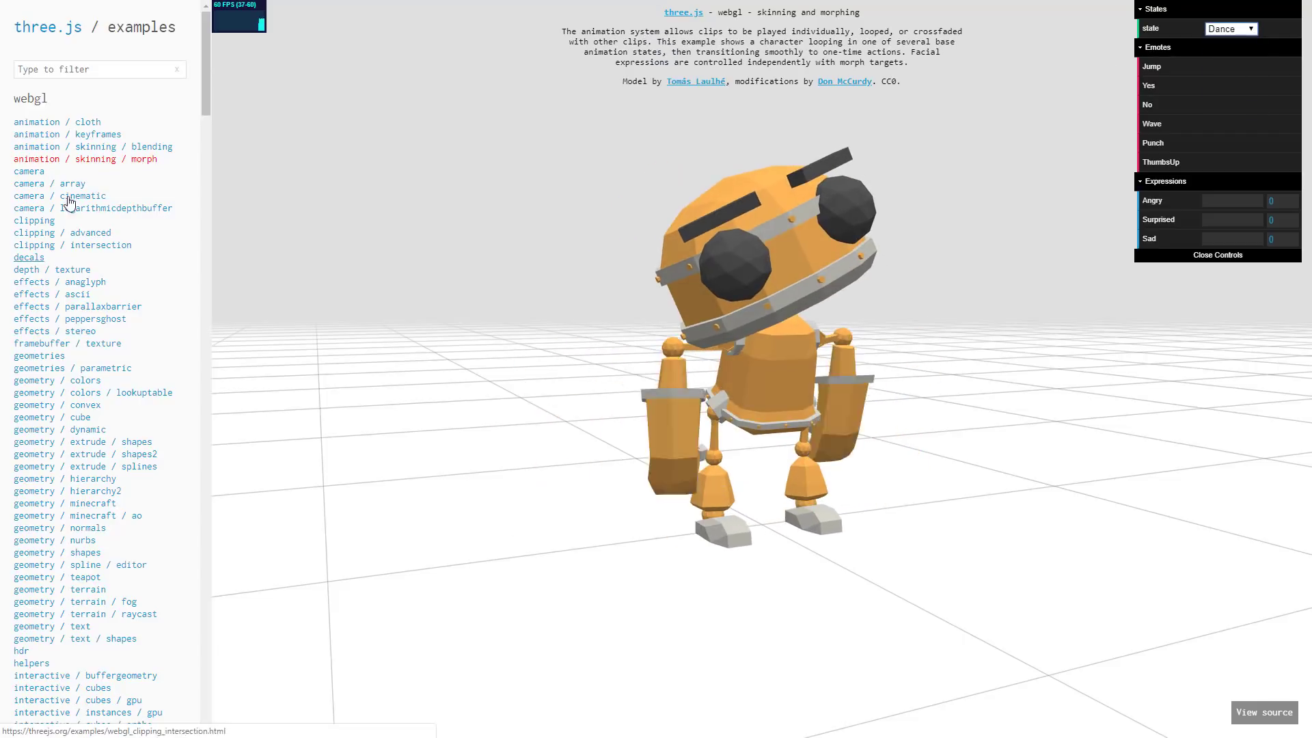
Step: Load the camera / array demo, then the camera / cinematic demo
{"action": "left_click", "coordinate": [49, 183]}
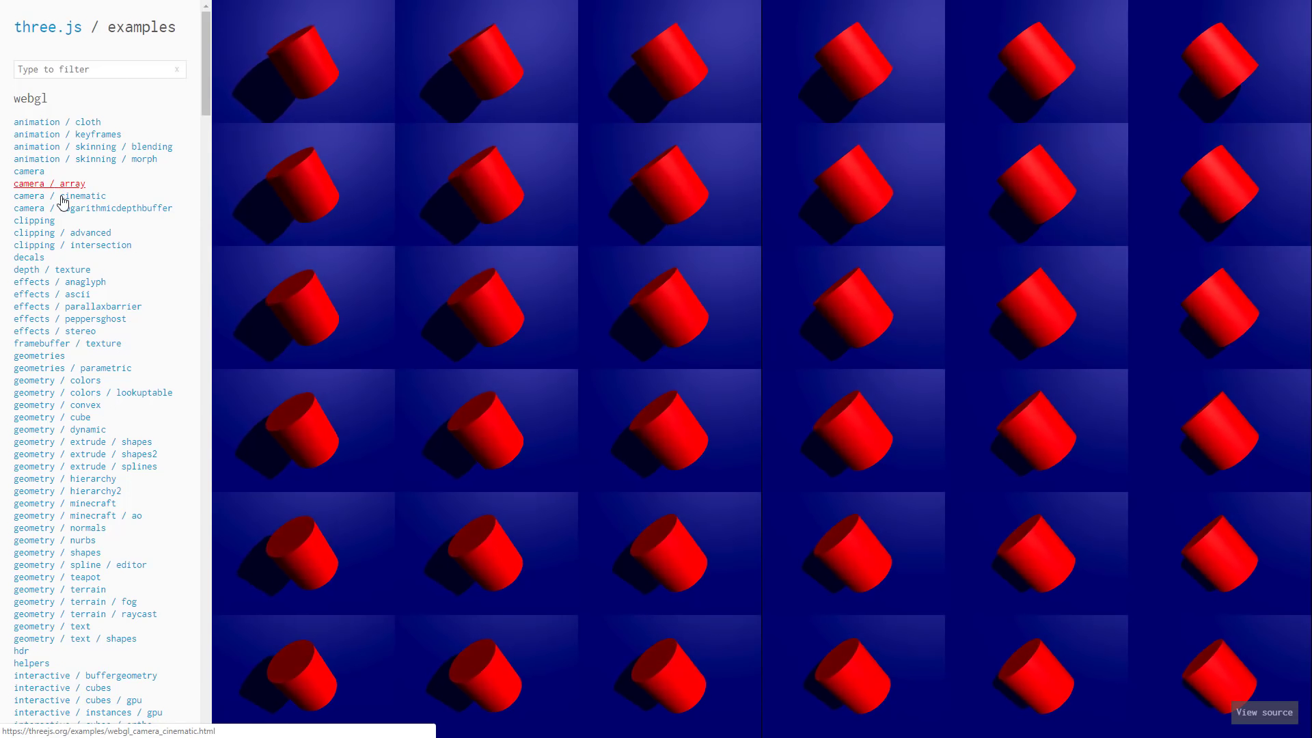
{"action": "left_click", "coordinate": [58, 196]}
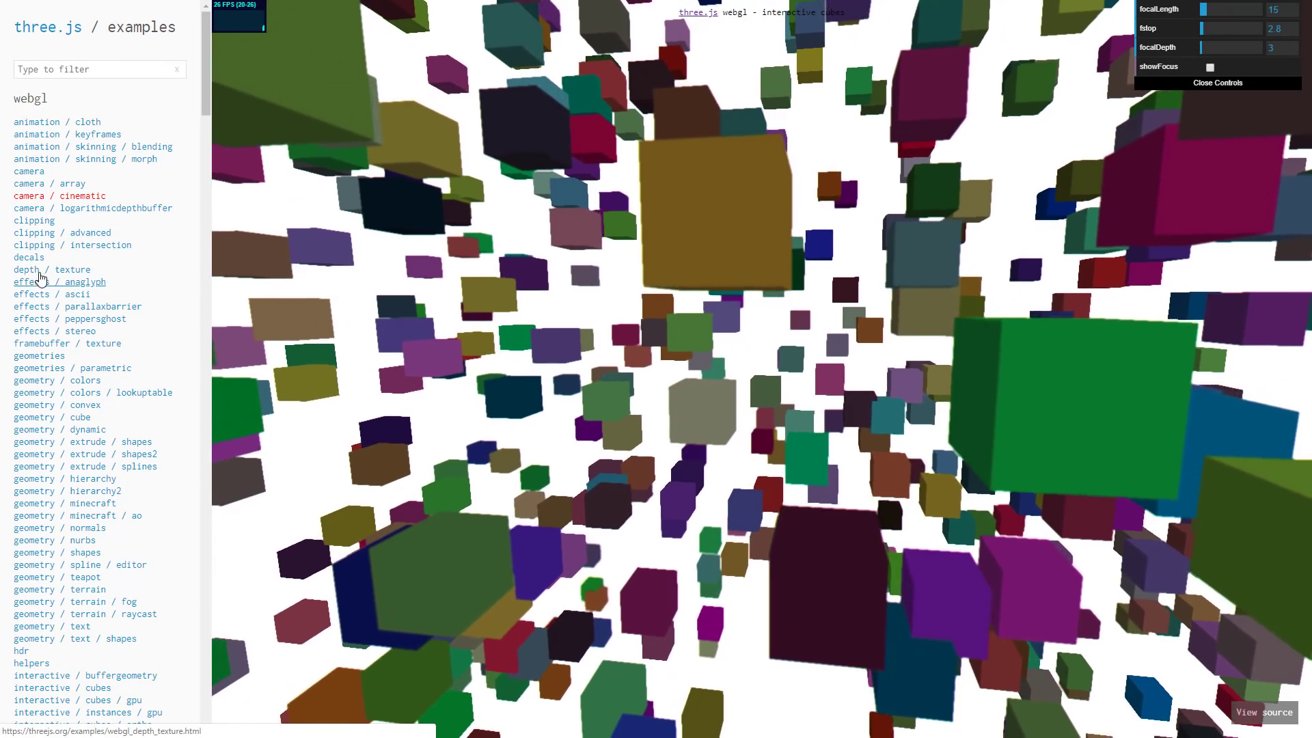
Step: View the effects anaglyph and parallaxbarrier demos, then geometries, geometry / dynamic and minecraft
{"action": "left_click", "coordinate": [59, 282]}
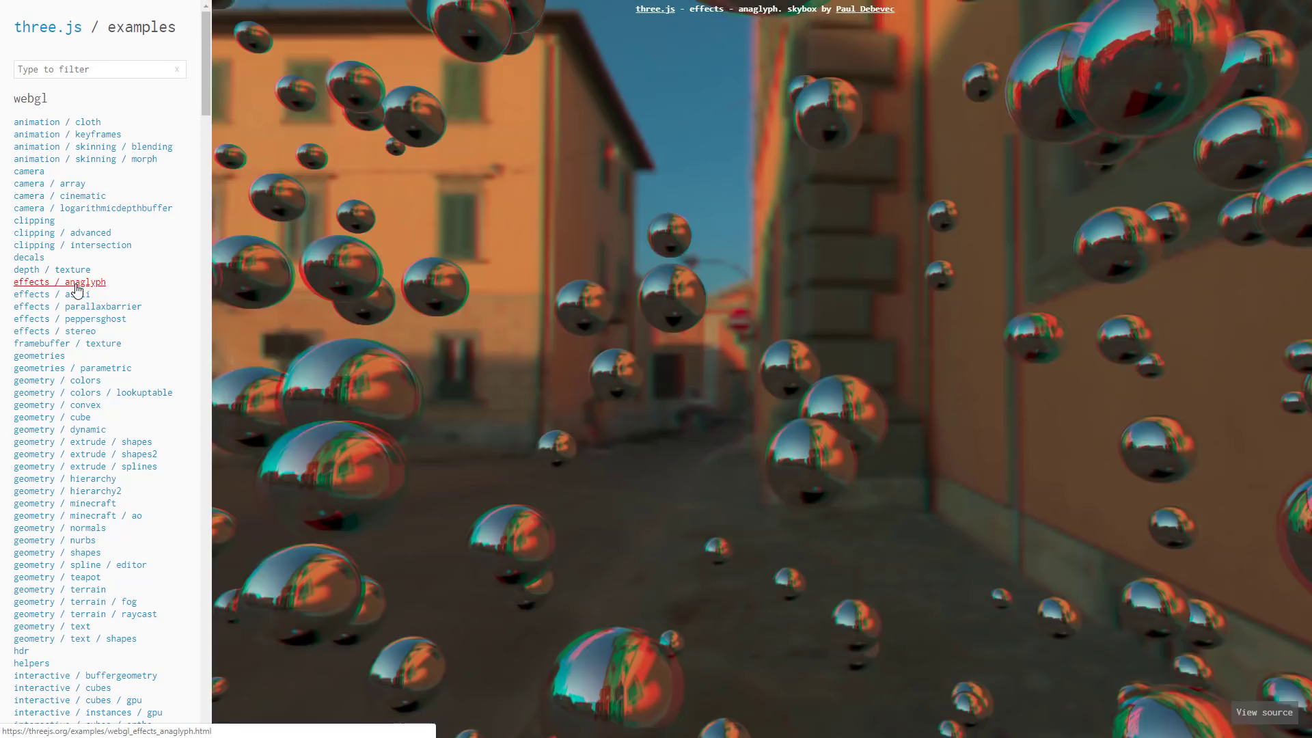
{"action": "left_click", "coordinate": [103, 306]}
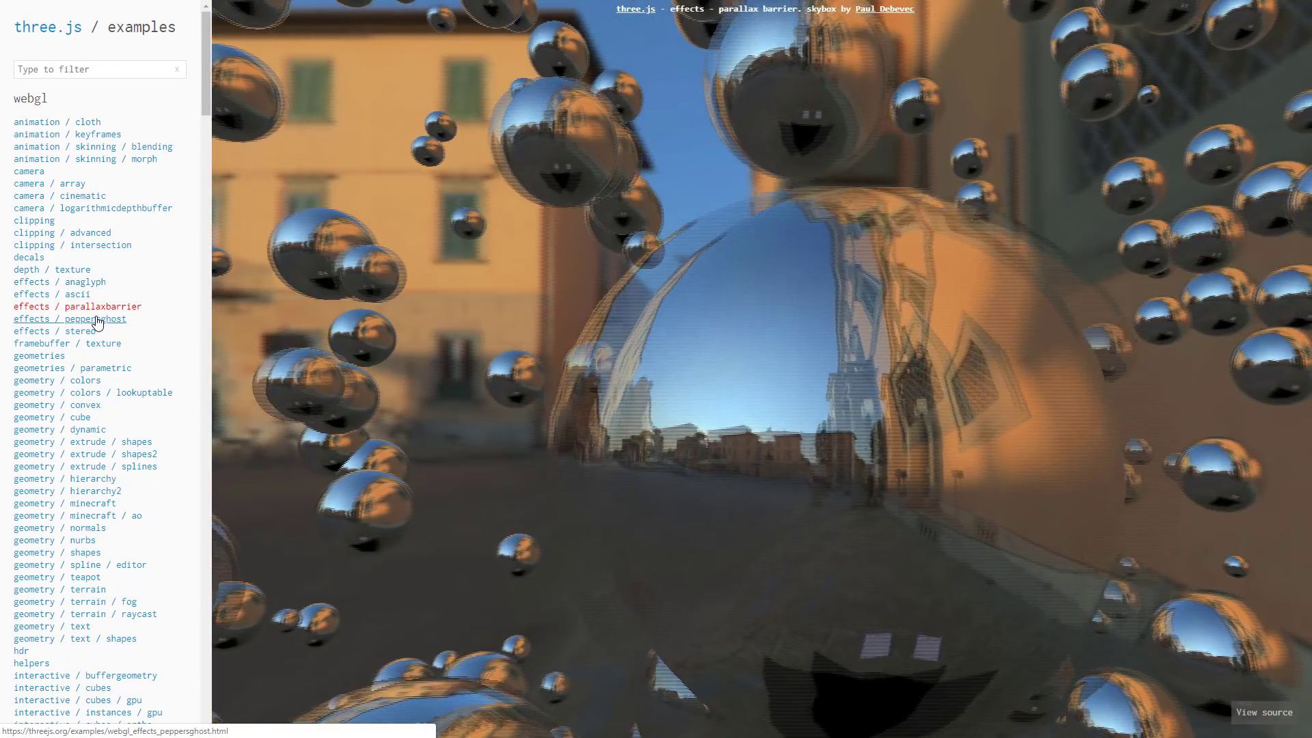
{"action": "left_click", "coordinate": [38, 356]}
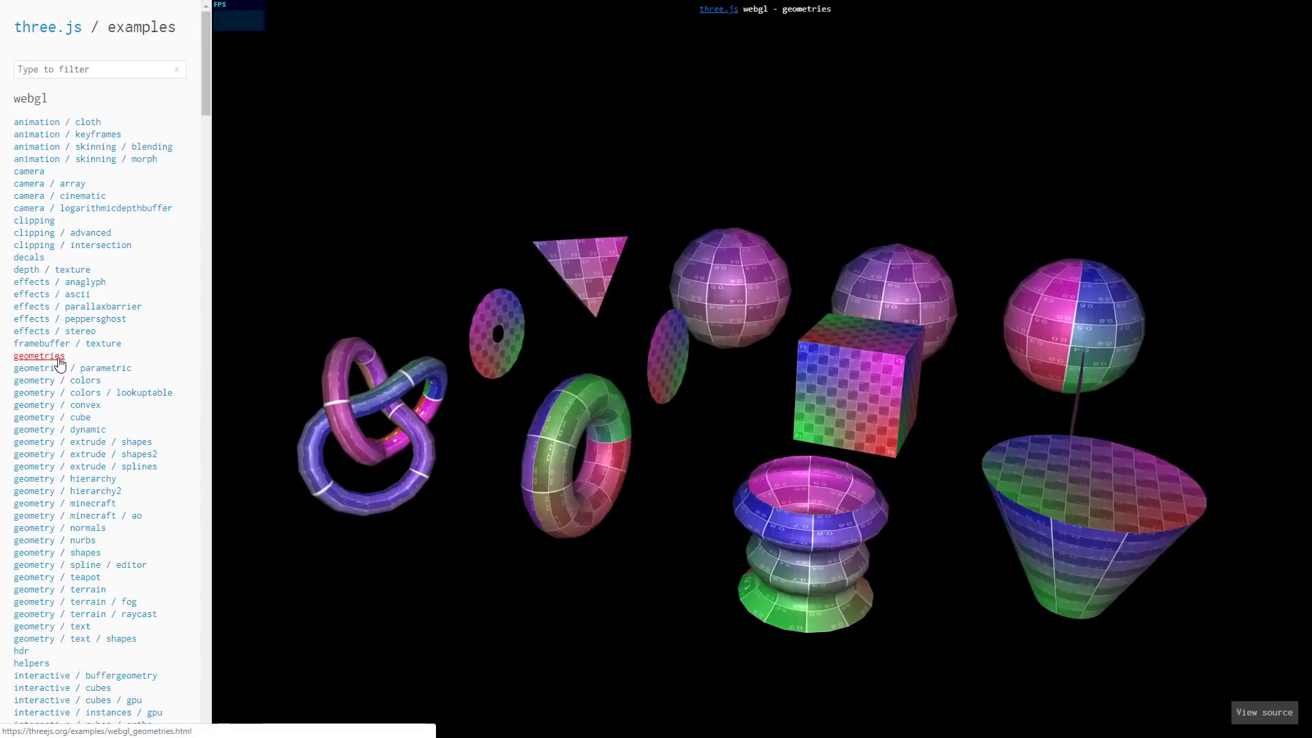
{"action": "left_click", "coordinate": [56, 429]}
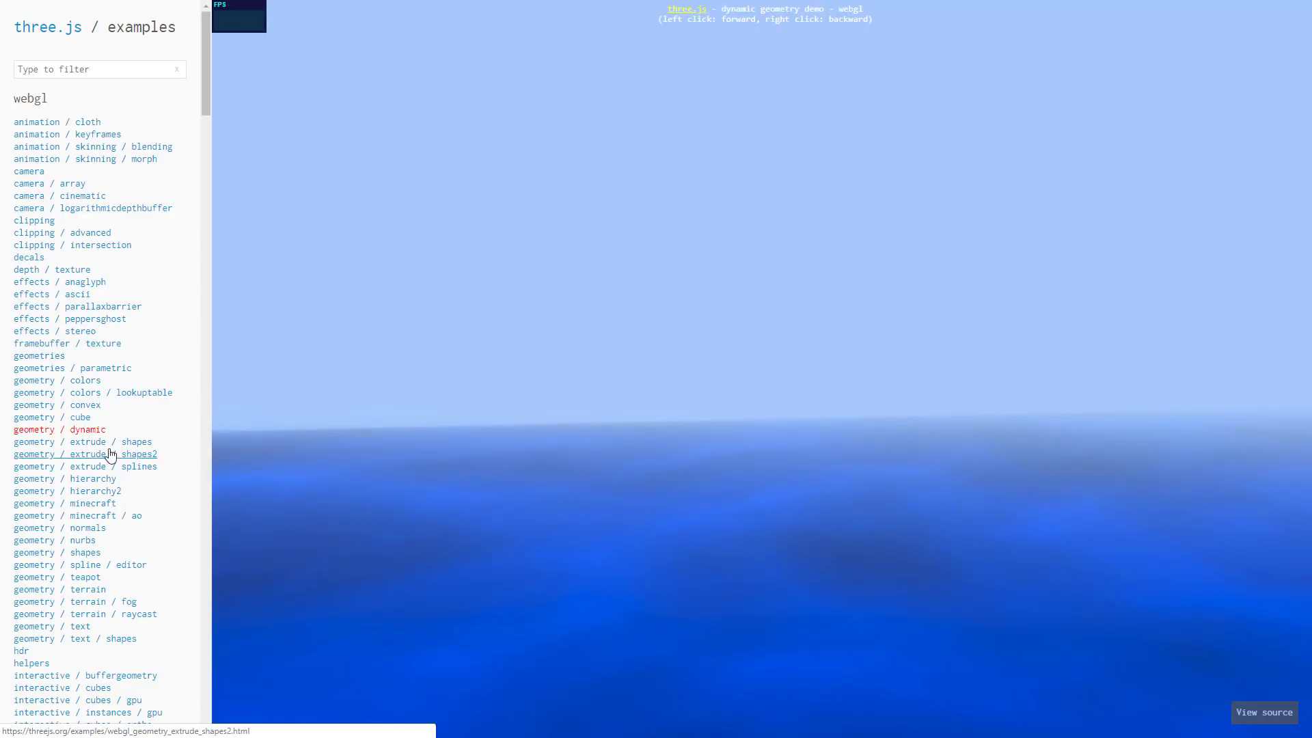
{"action": "left_click", "coordinate": [64, 502]}
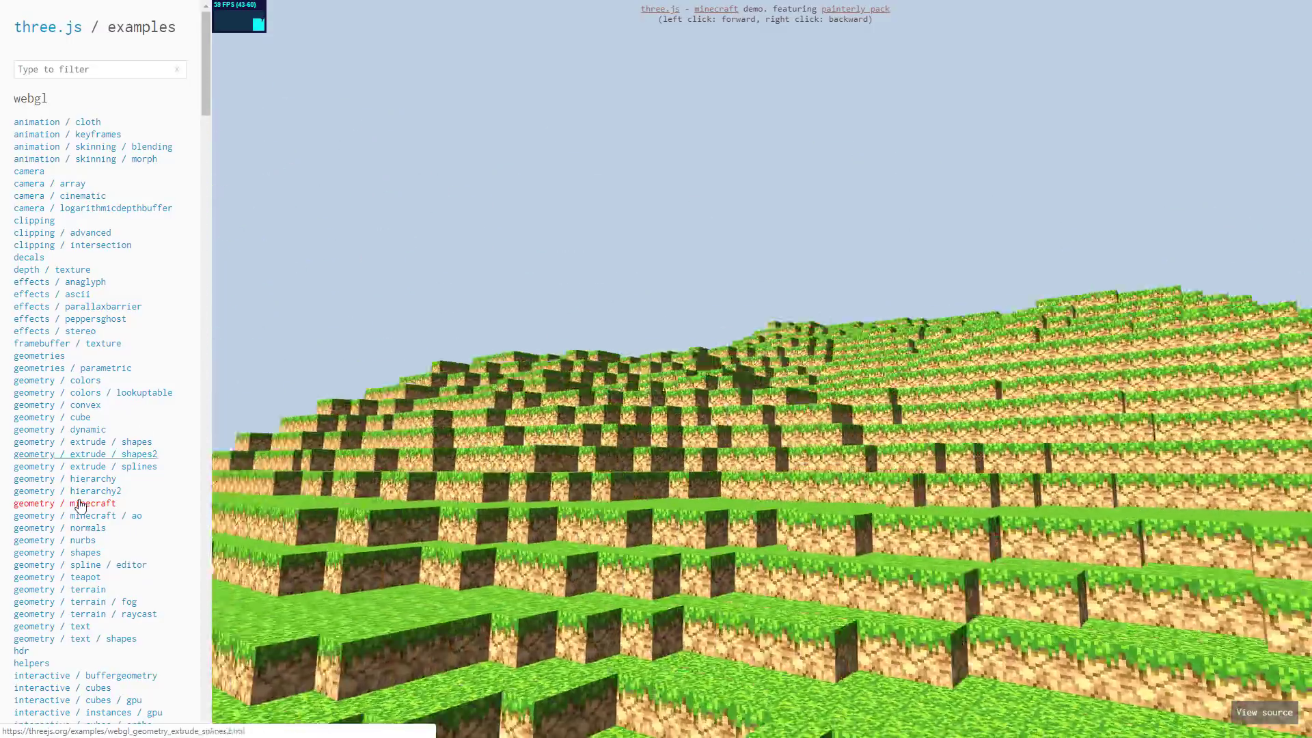
Step: View the NURBS, Utah teapot and terrain / fog demos, finishing on the HDR texture church interior
{"action": "left_click", "coordinate": [53, 541]}
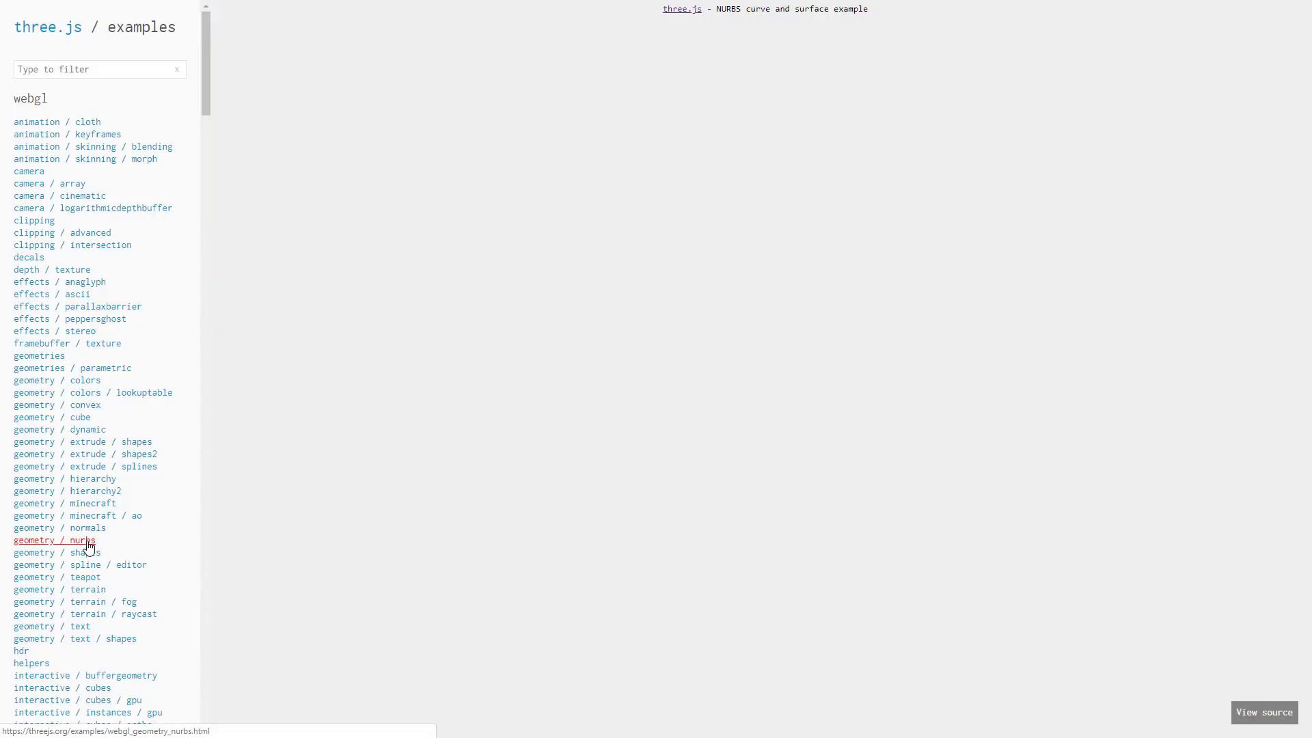
{"action": "left_click", "coordinate": [53, 540]}
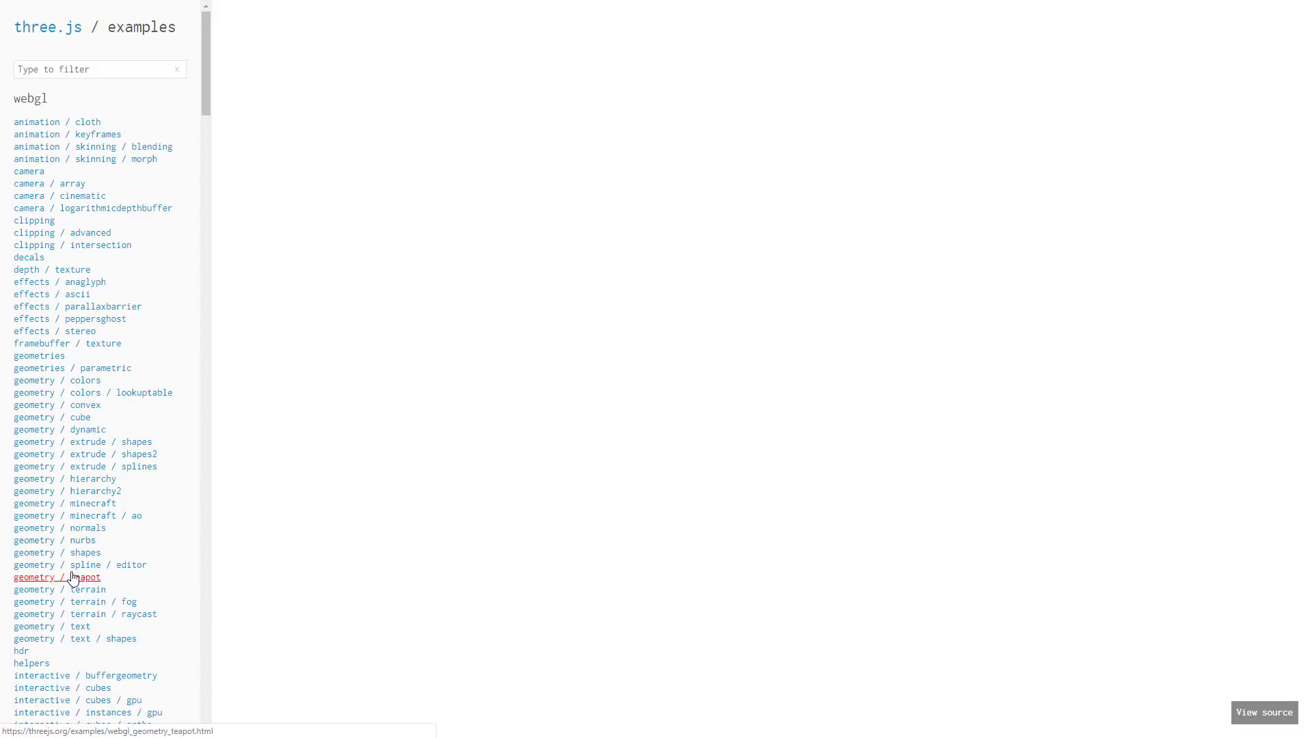
{"action": "left_click", "coordinate": [56, 578]}
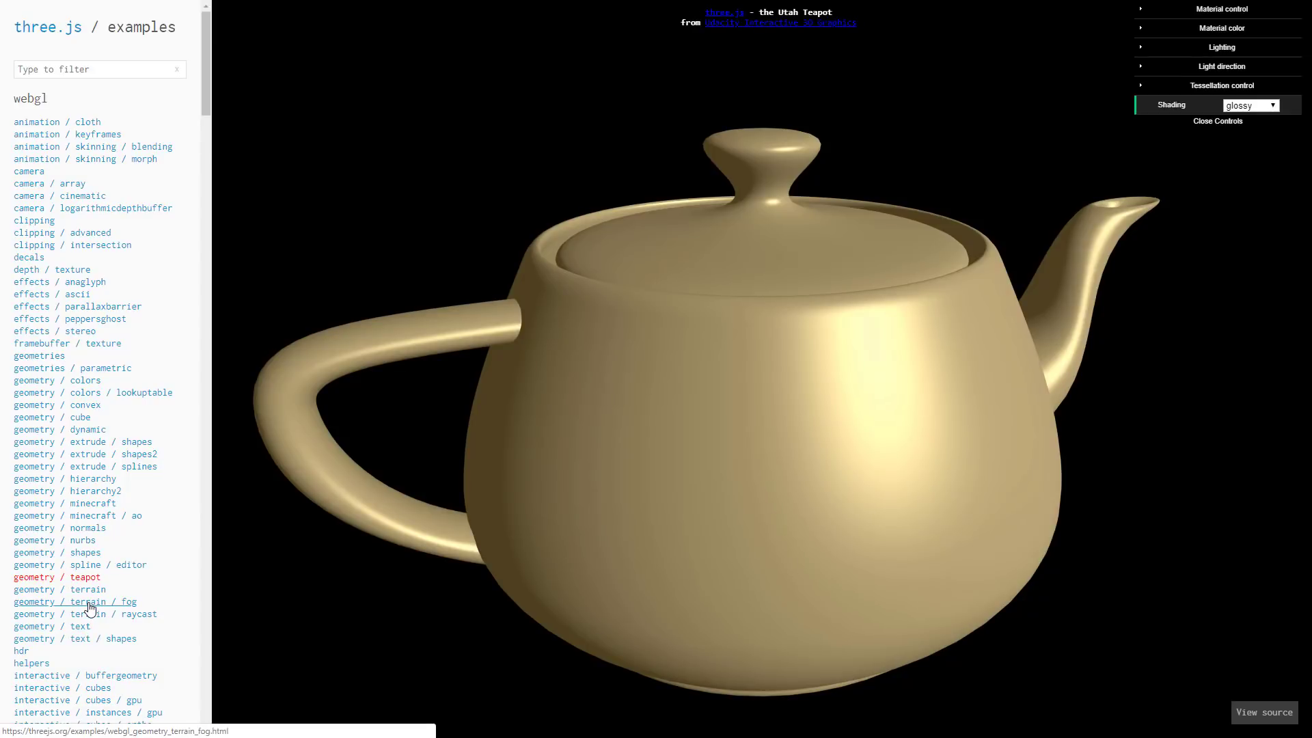
{"action": "left_click", "coordinate": [66, 589]}
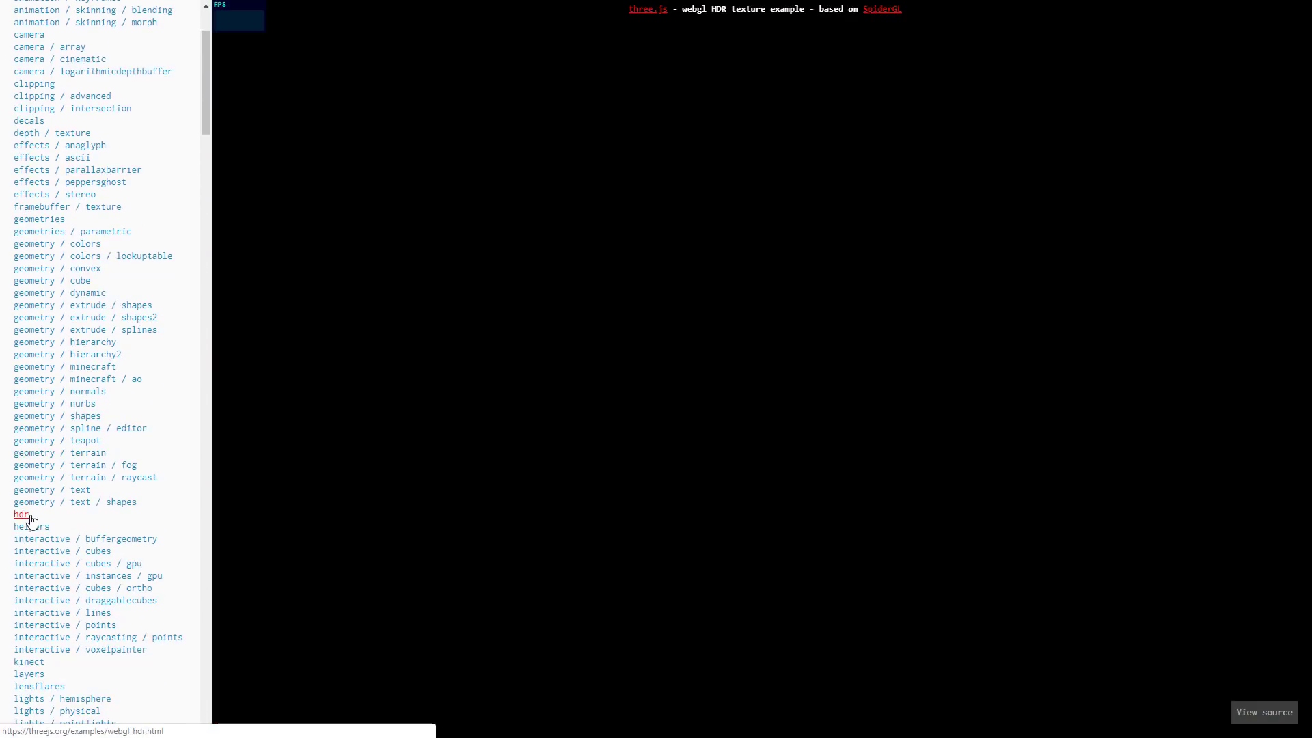
{"action": "left_click", "coordinate": [20, 514]}
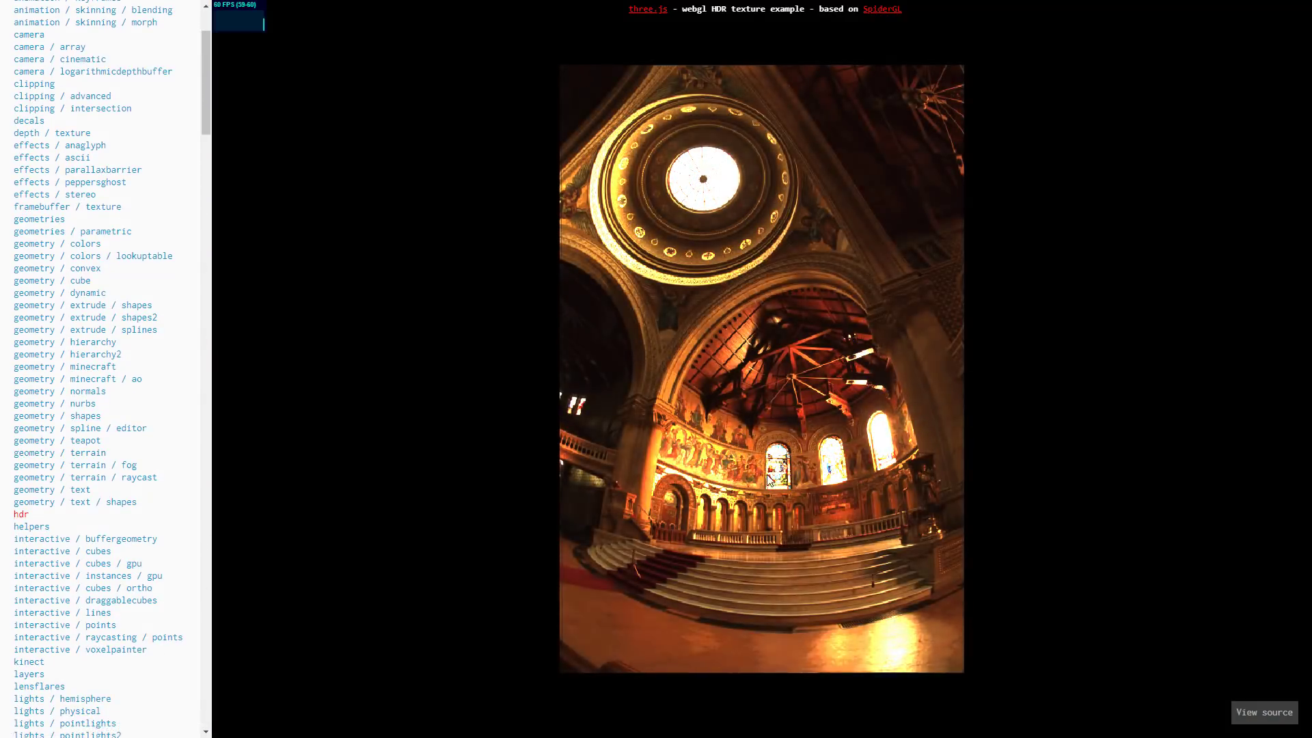
{"action": "scroll", "scroll_direction": "down", "scroll_amount": 3}
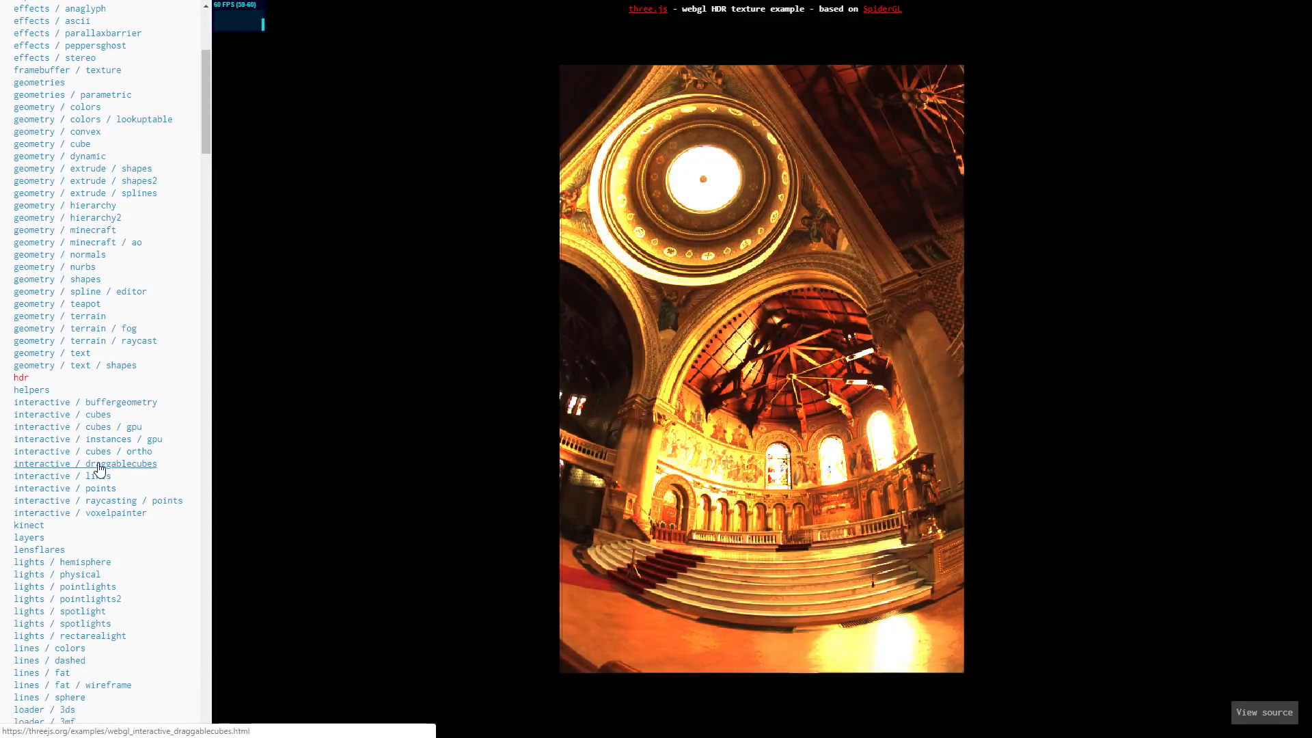
{"action": "scroll", "scroll_direction": "down", "scroll_amount": 3}
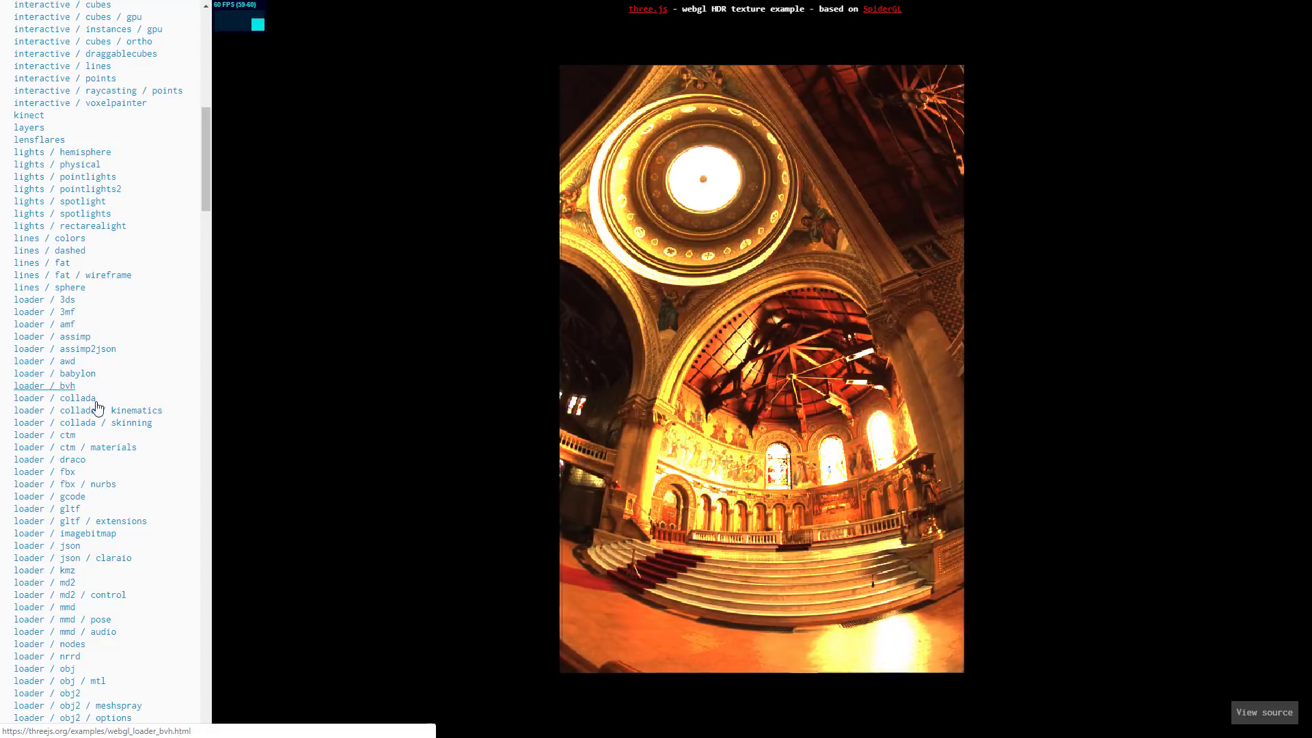
Step: Load the loader / texture / pvrtc compressed textures demo from the loader entries
{"action": "left_click", "coordinate": [44, 434]}
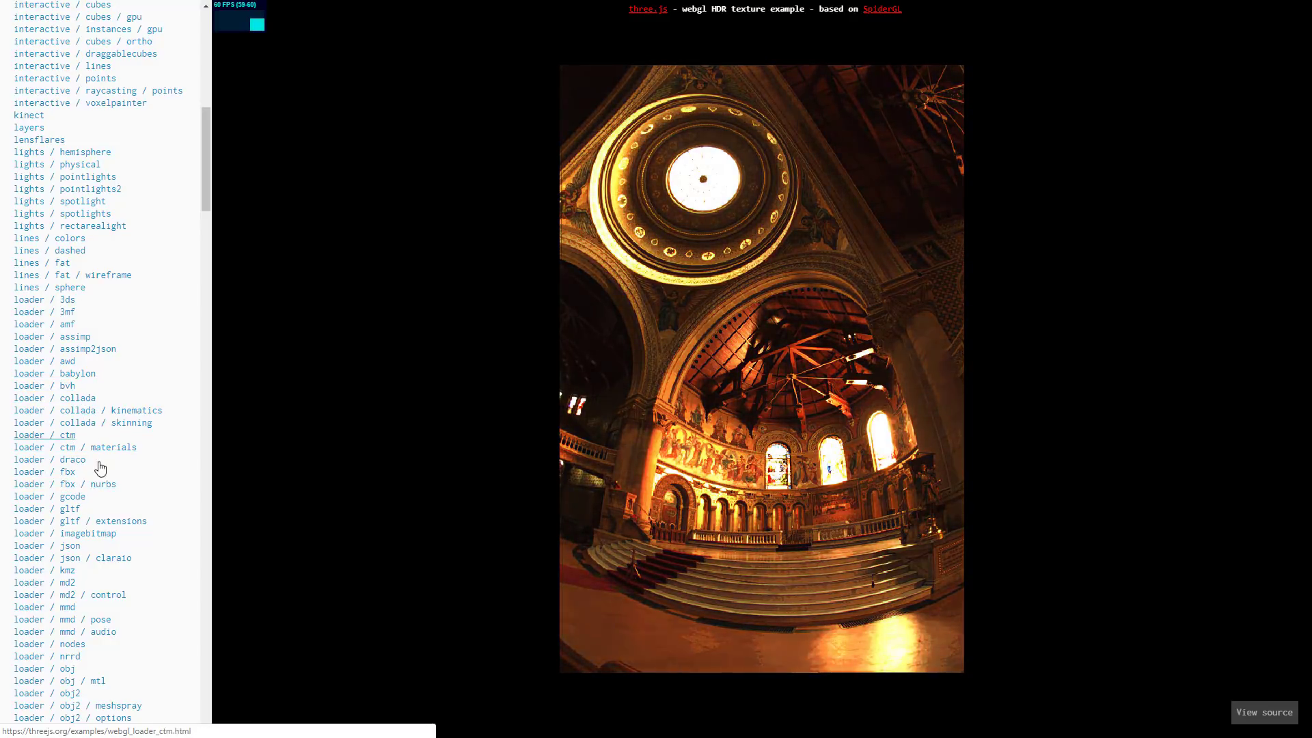
{"action": "scroll", "scroll_direction": "down", "scroll_amount": 3}
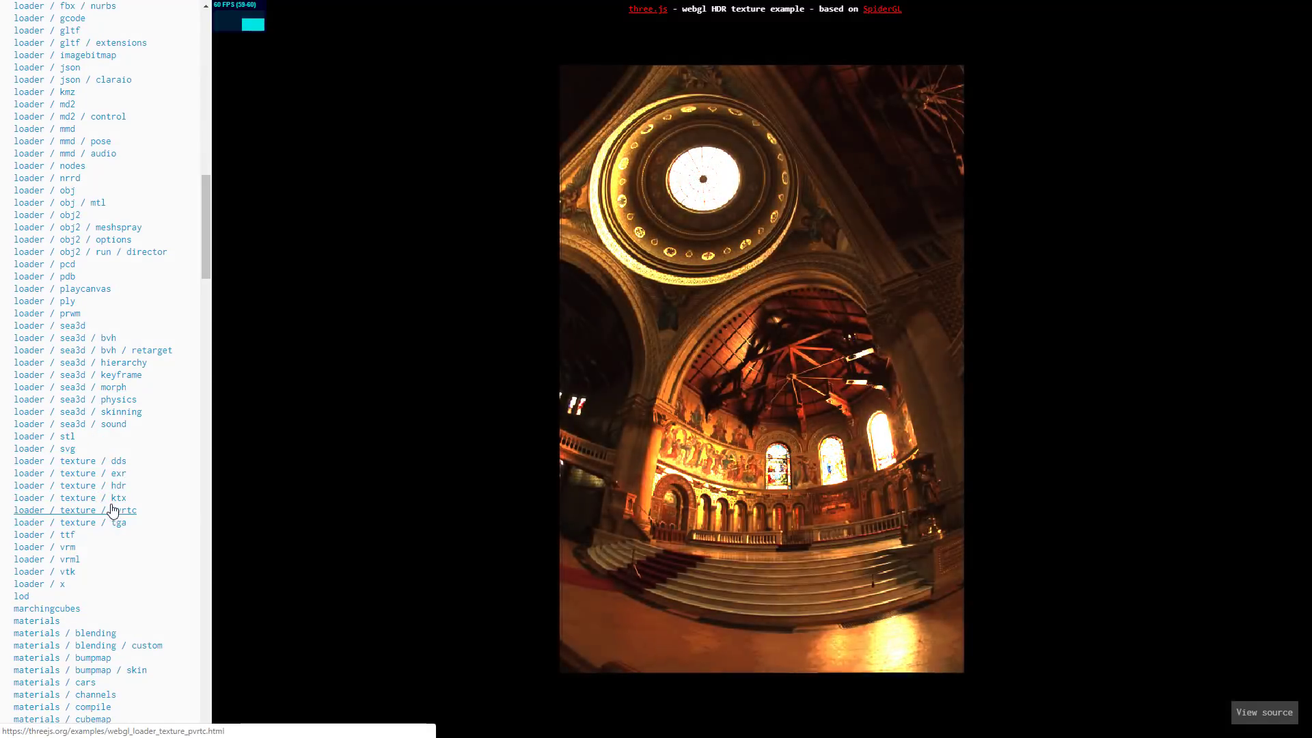
{"action": "left_click", "coordinate": [75, 510]}
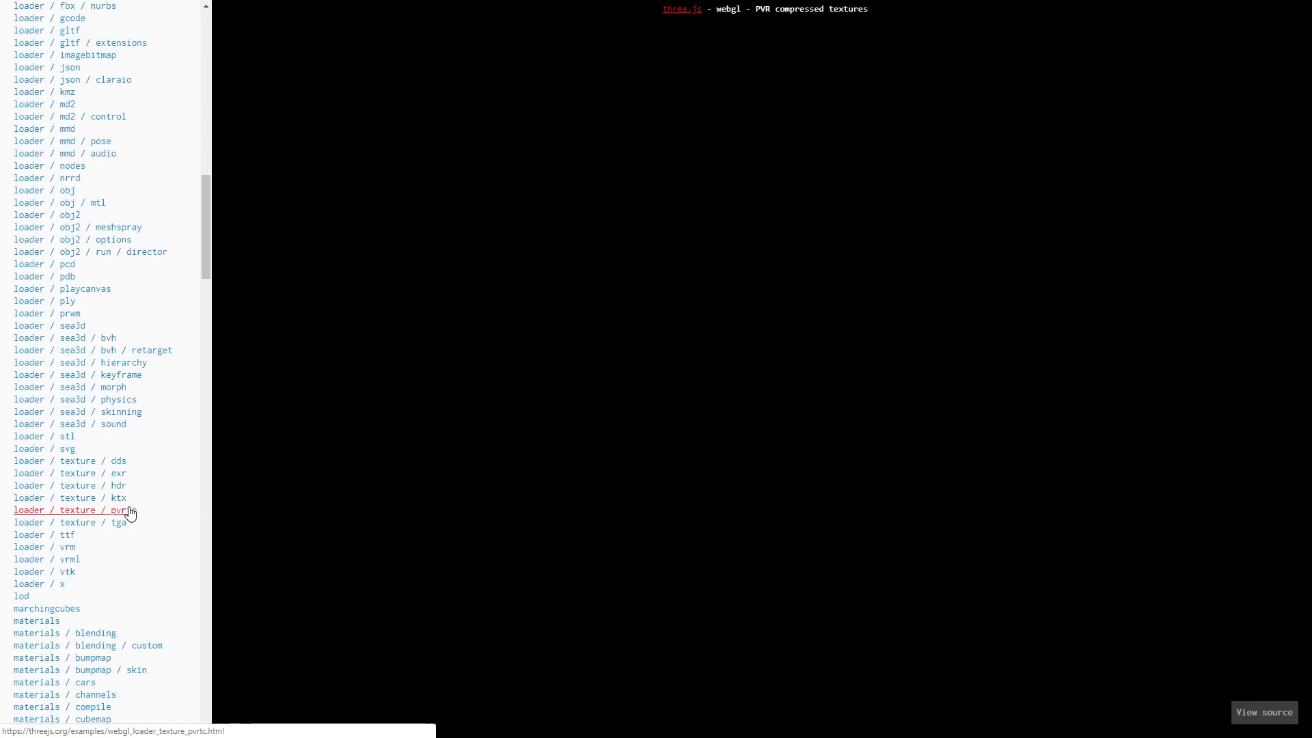
{"action": "scroll", "scroll_direction": "down", "scroll_amount": 3}
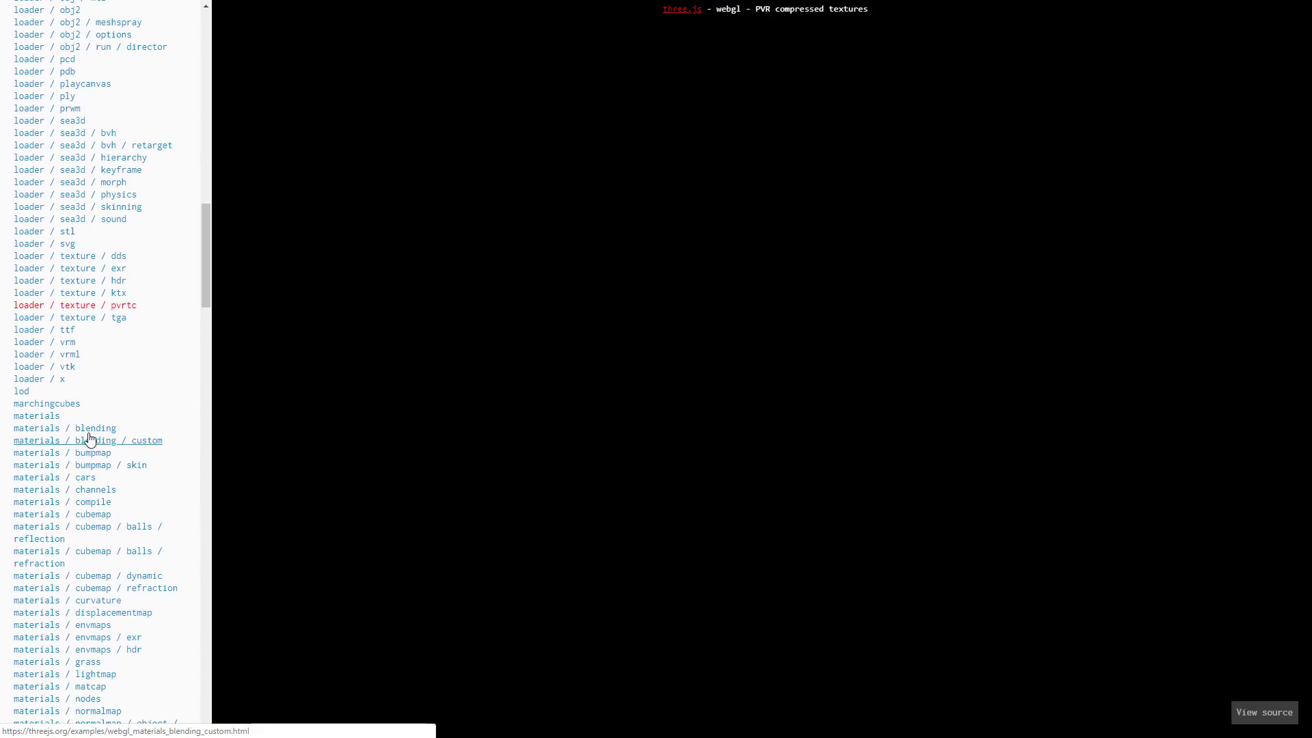
{"action": "mouse_move", "coordinate": [106, 625]}
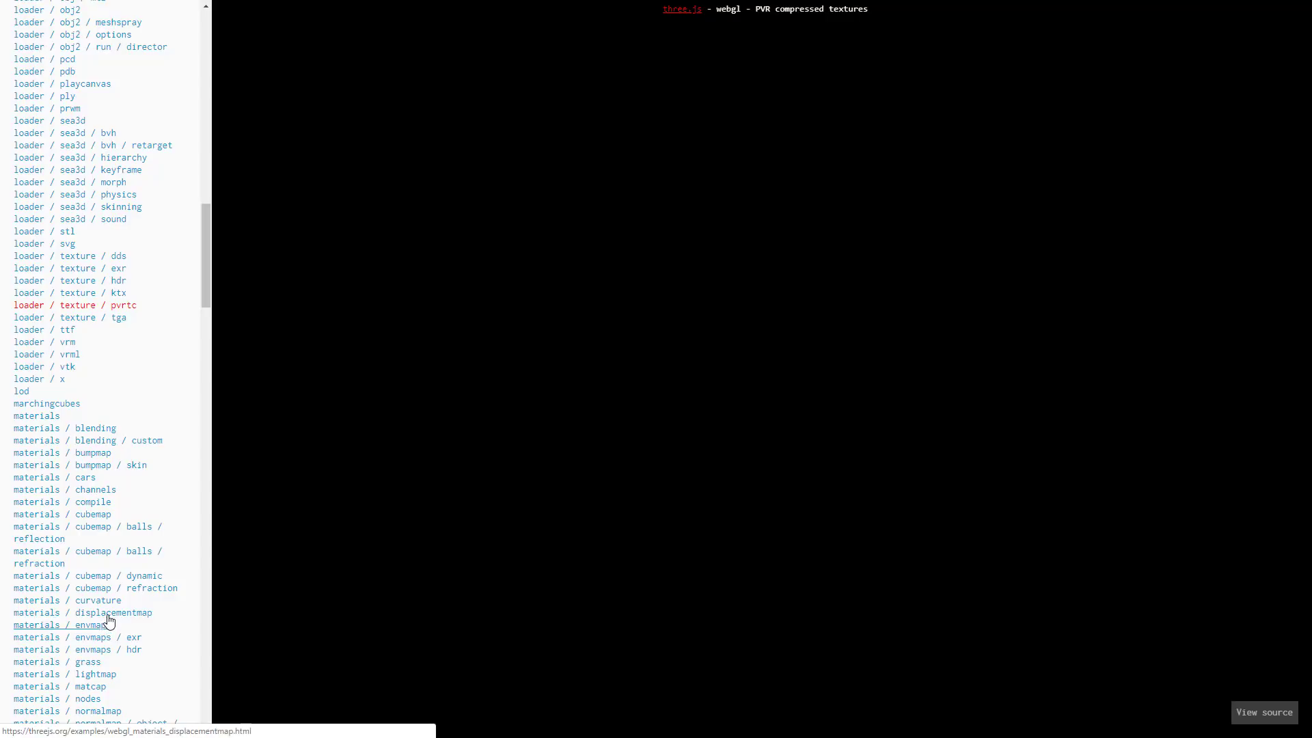
Step: View the materials envmaps and displacementmap demos, then load the physics / cloth demo
{"action": "left_click", "coordinate": [61, 624]}
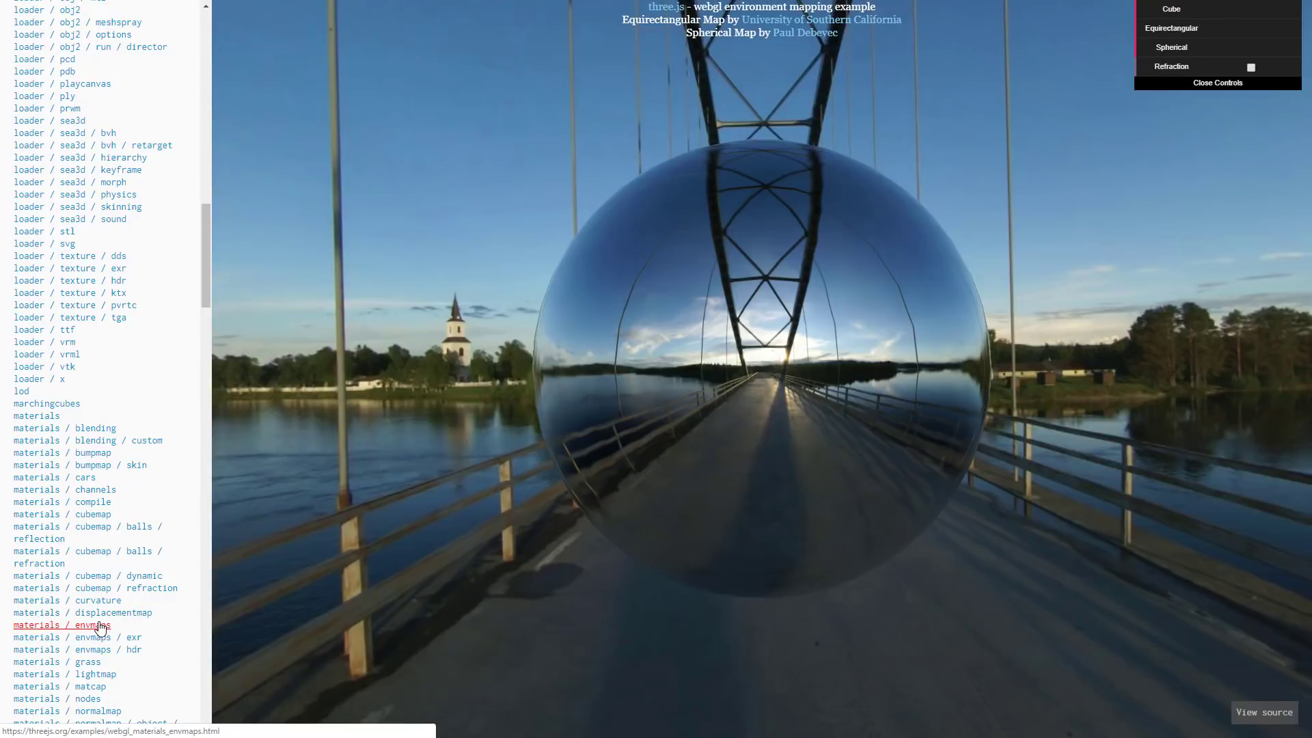
{"action": "left_click", "coordinate": [87, 613]}
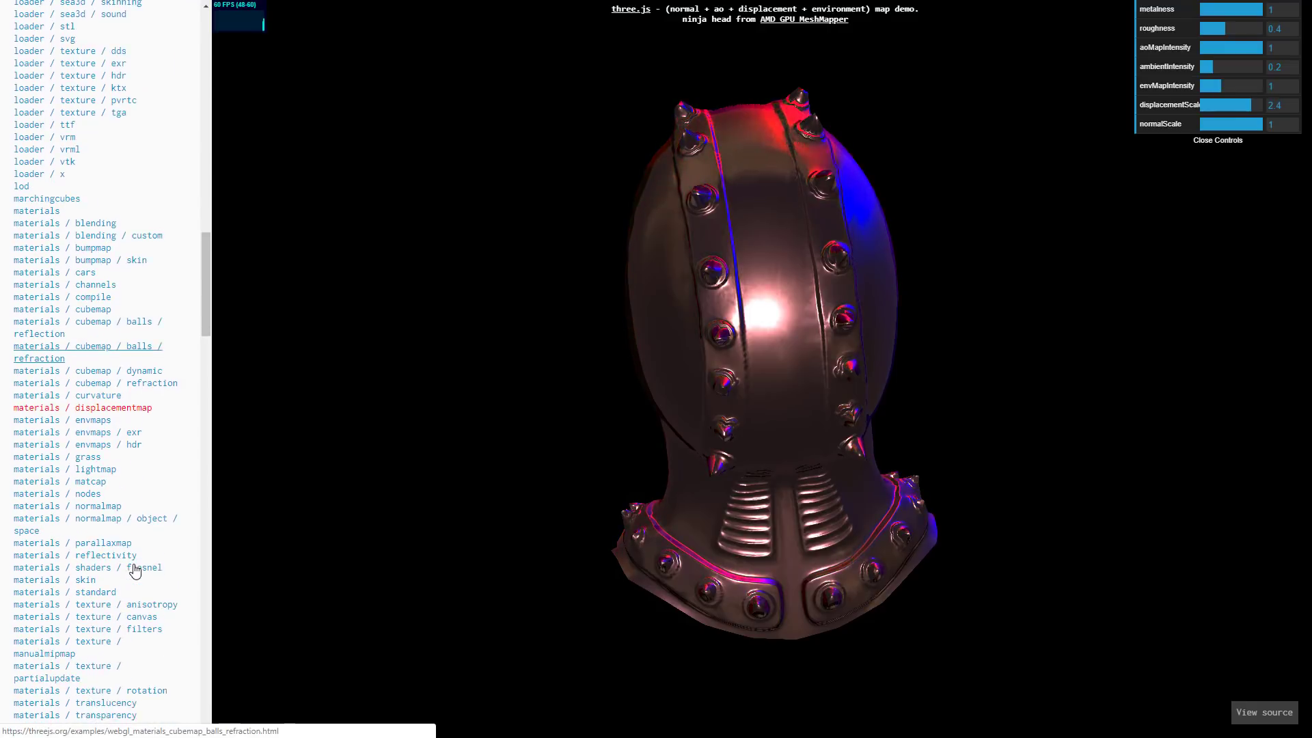
{"action": "scroll", "scroll_direction": "down", "scroll_amount": 3}
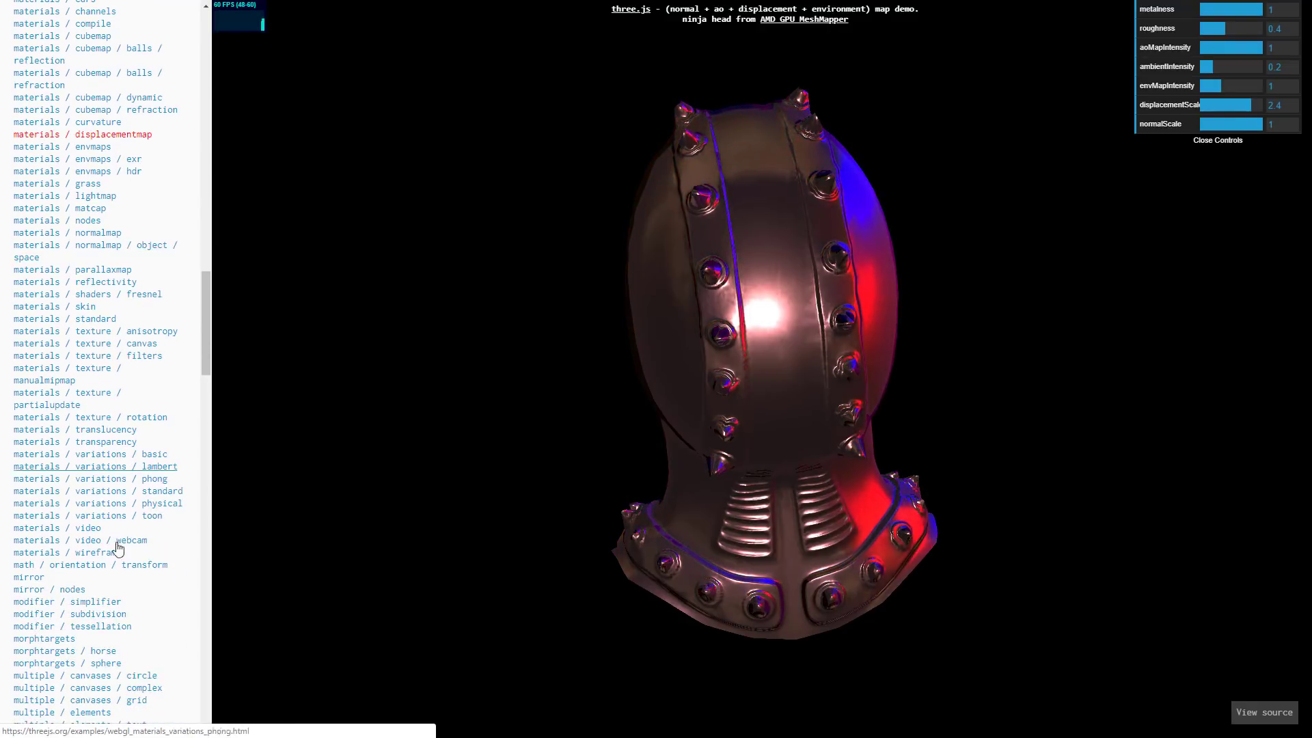
{"action": "scroll", "scroll_direction": "down", "scroll_amount": 3}
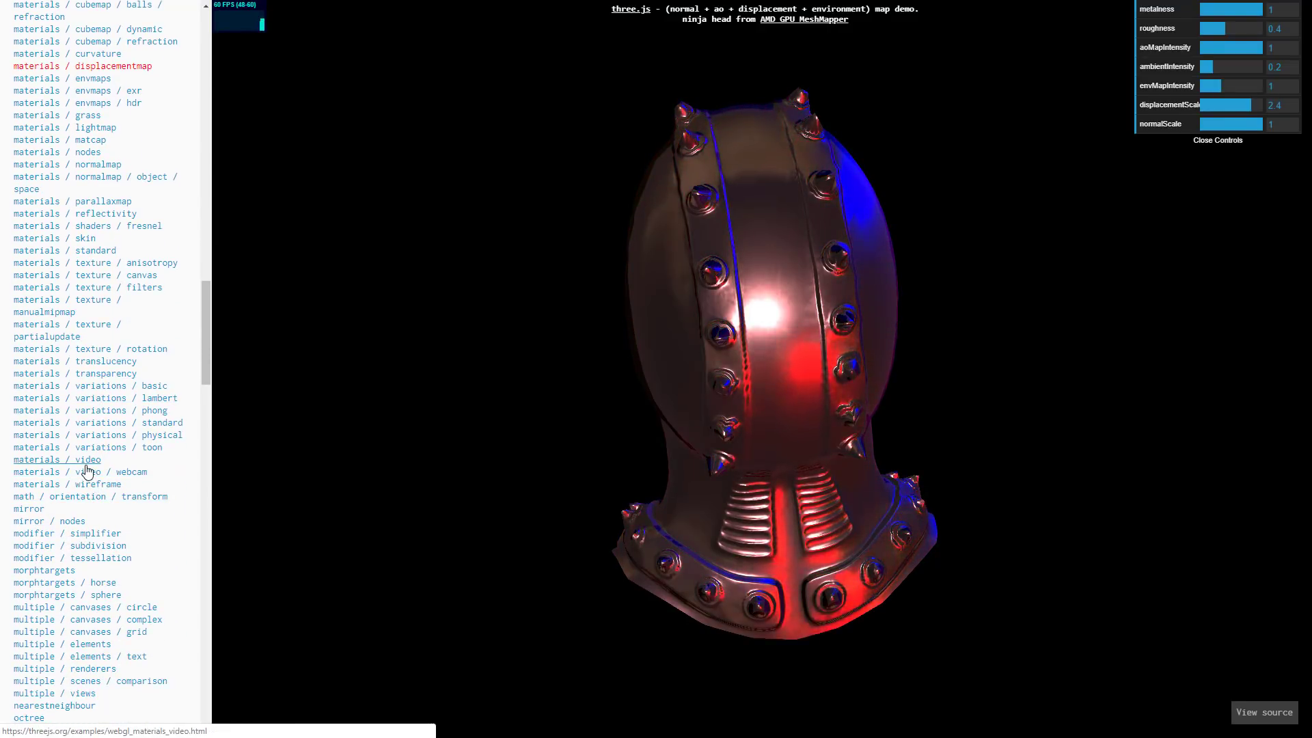
{"action": "left_click", "coordinate": [50, 623]}
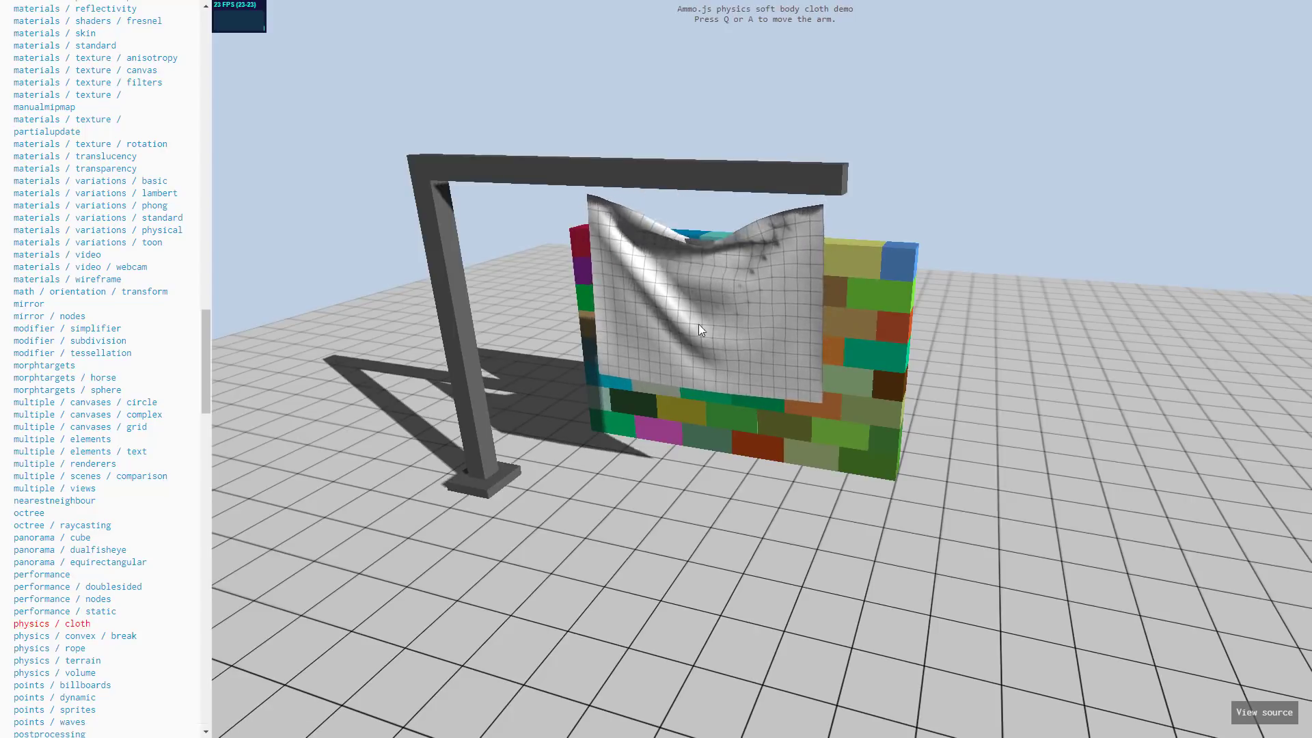
Step: View the physics / terrain heightfield demo, then load the Ammo.js soft body rope demo
{"action": "scroll", "scroll_direction": "down", "scroll_amount": 3}
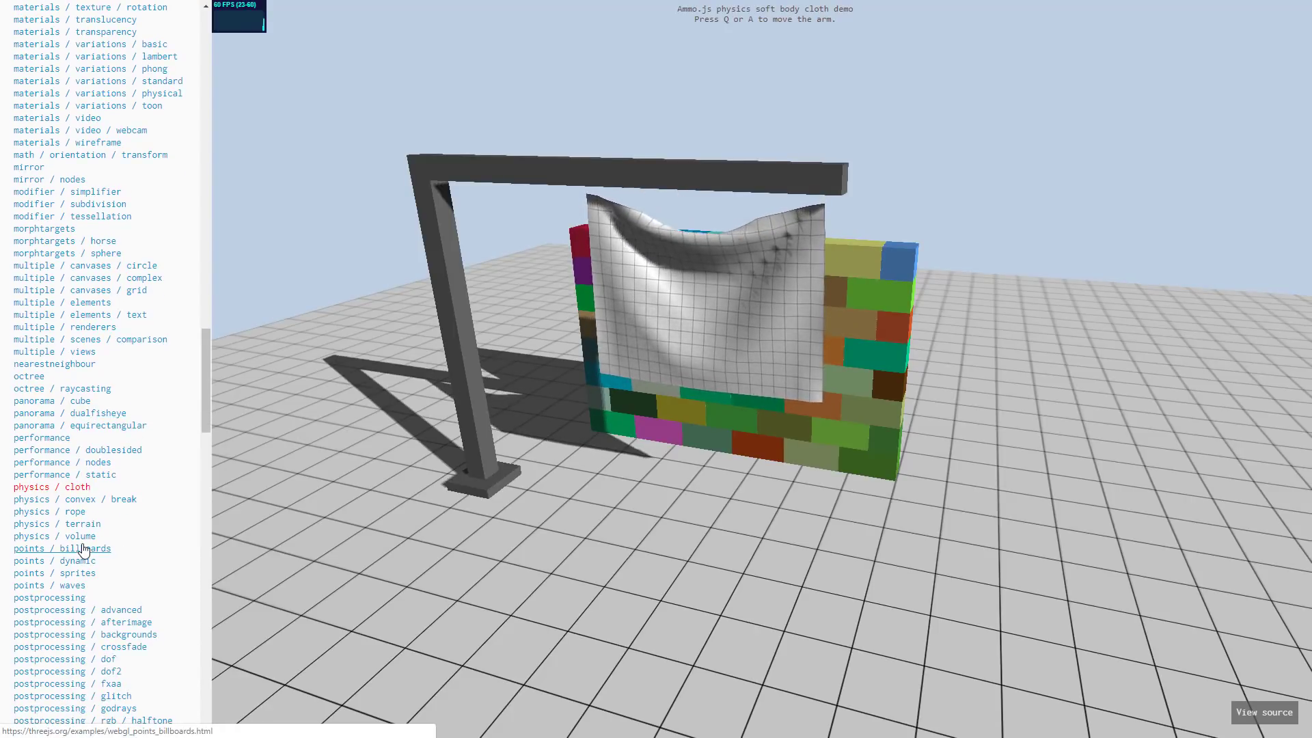
{"action": "left_click", "coordinate": [54, 524]}
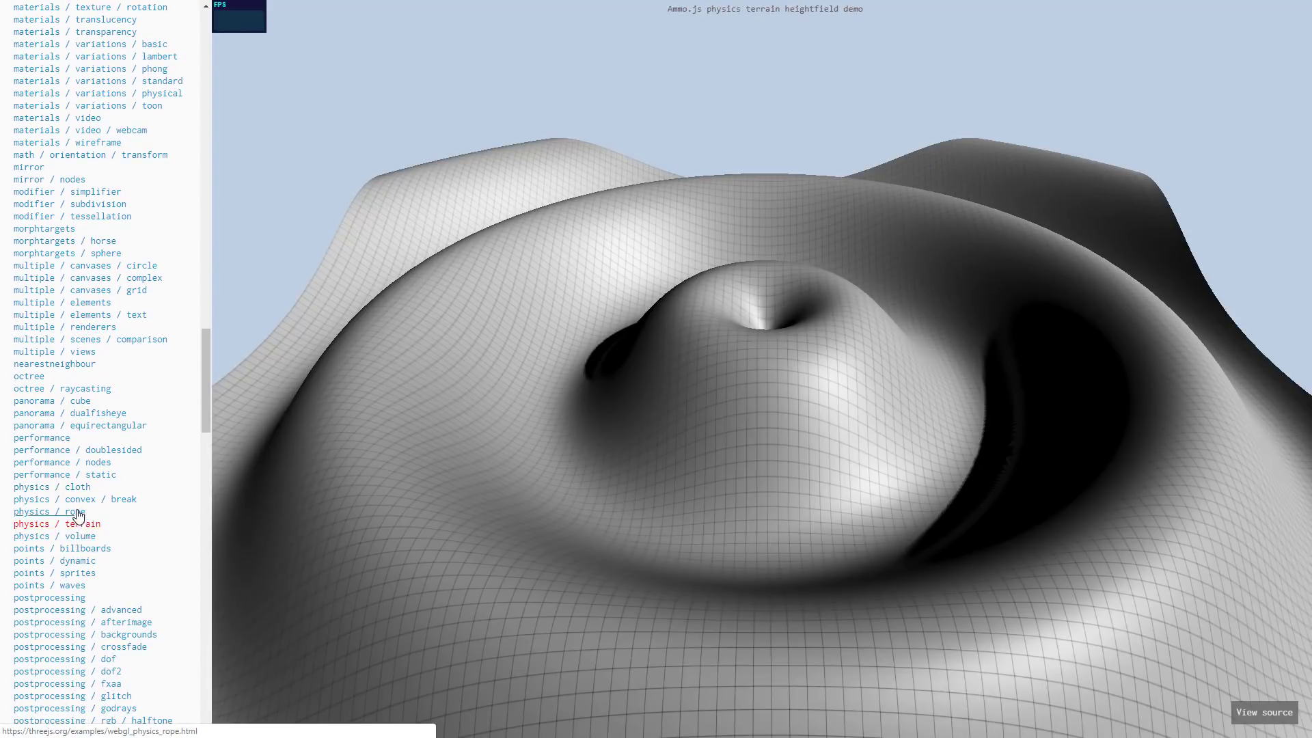
{"action": "left_click", "coordinate": [49, 511]}
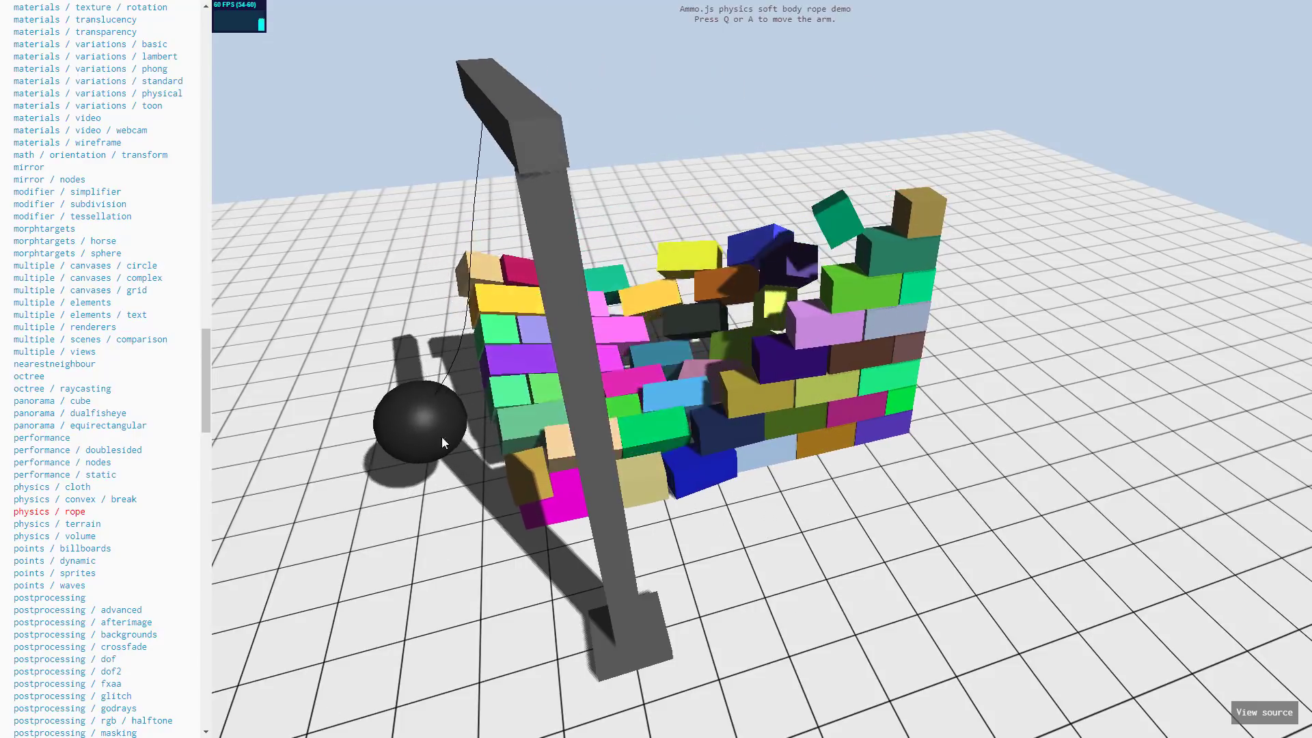
{"action": "scroll", "scroll_direction": "down", "scroll_amount": 3}
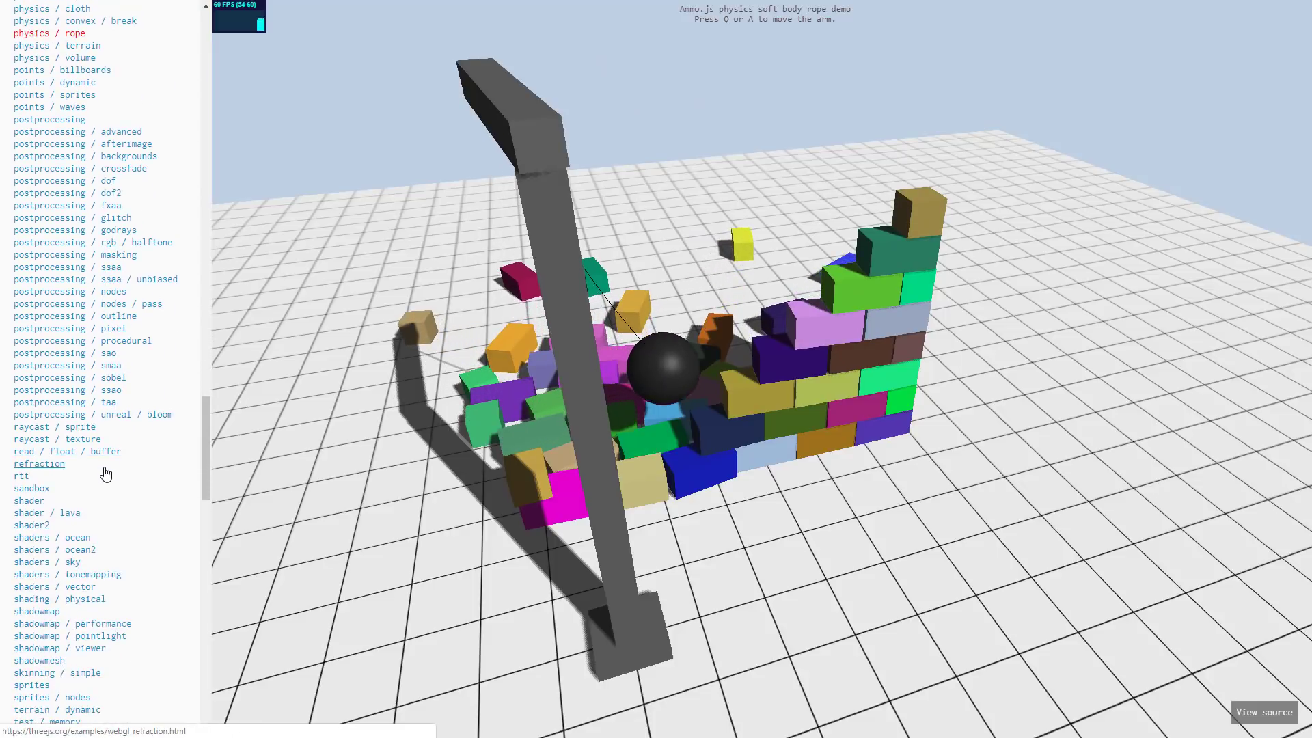
{"action": "scroll", "scroll_direction": "down", "scroll_amount": 3}
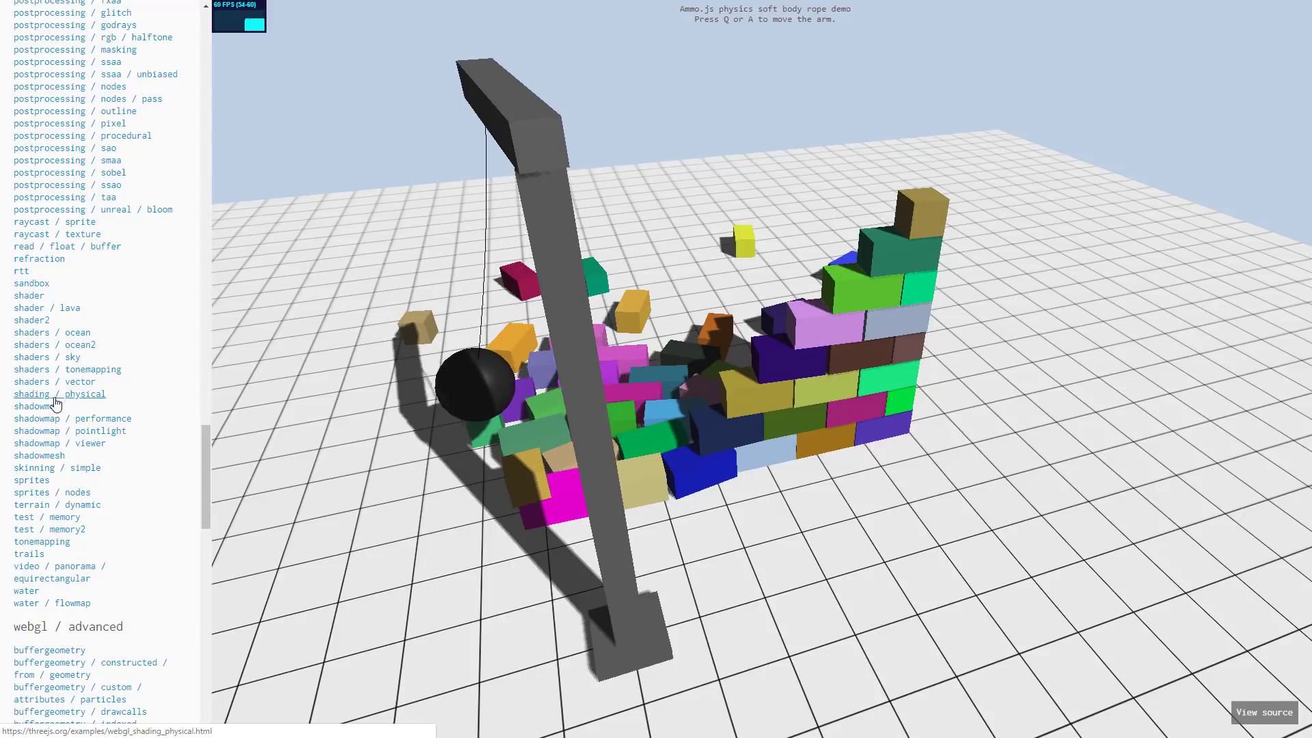
Step: View the vector fonts, ocean2 and sunset ocean shader demos, ending on skinning / simple
{"action": "left_click", "coordinate": [46, 356]}
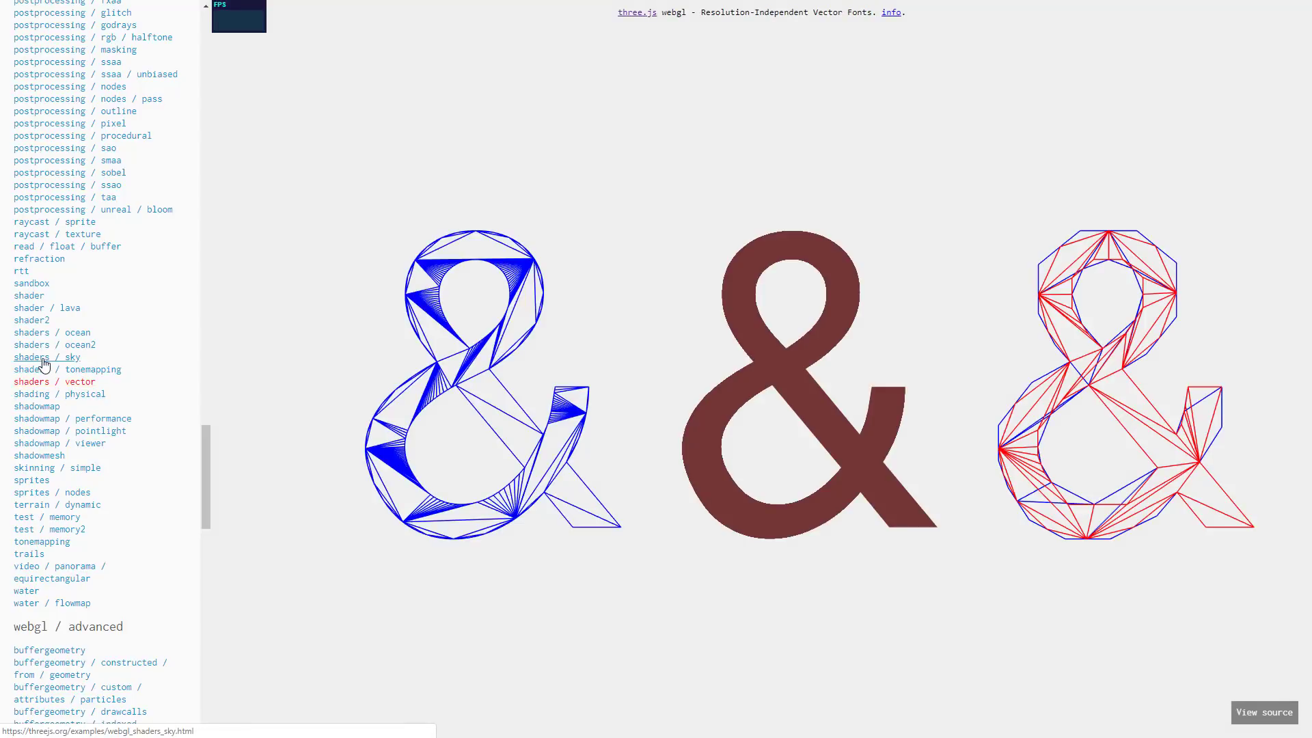
{"action": "left_click", "coordinate": [54, 344]}
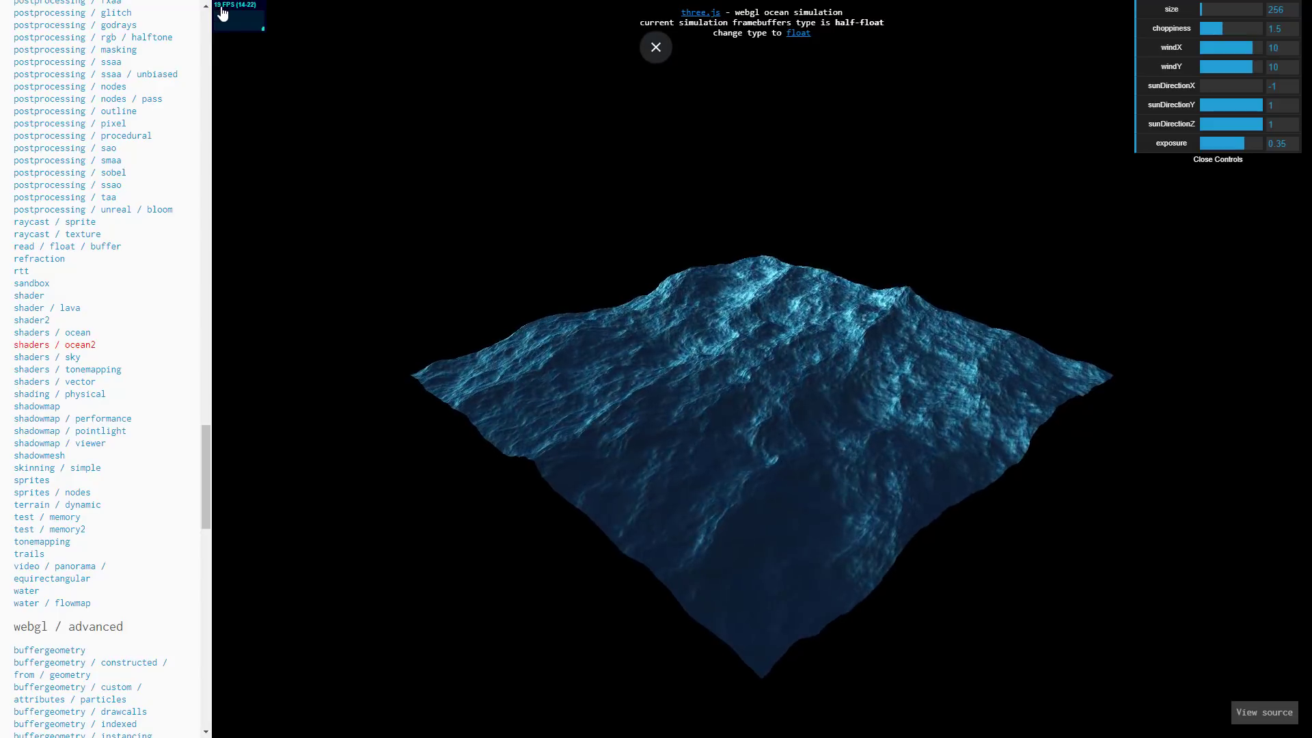
{"action": "left_click", "coordinate": [52, 332]}
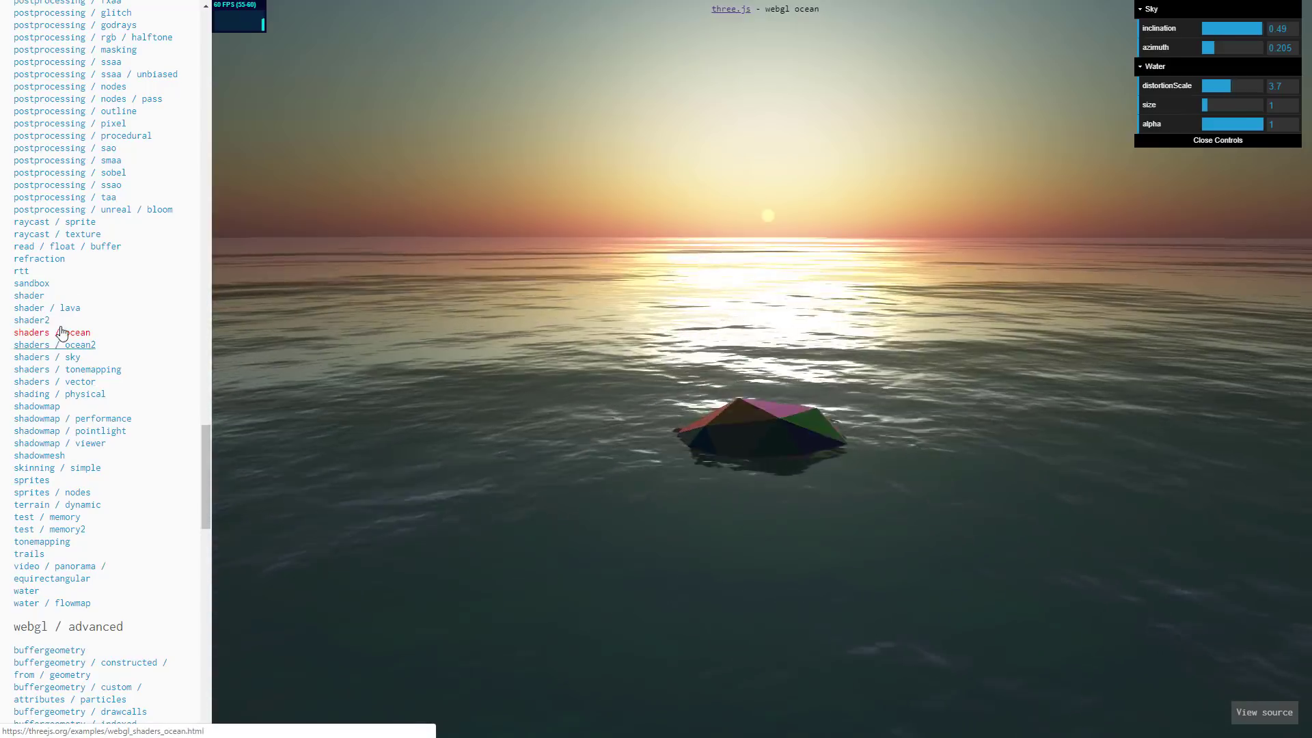
{"action": "left_click", "coordinate": [57, 467]}
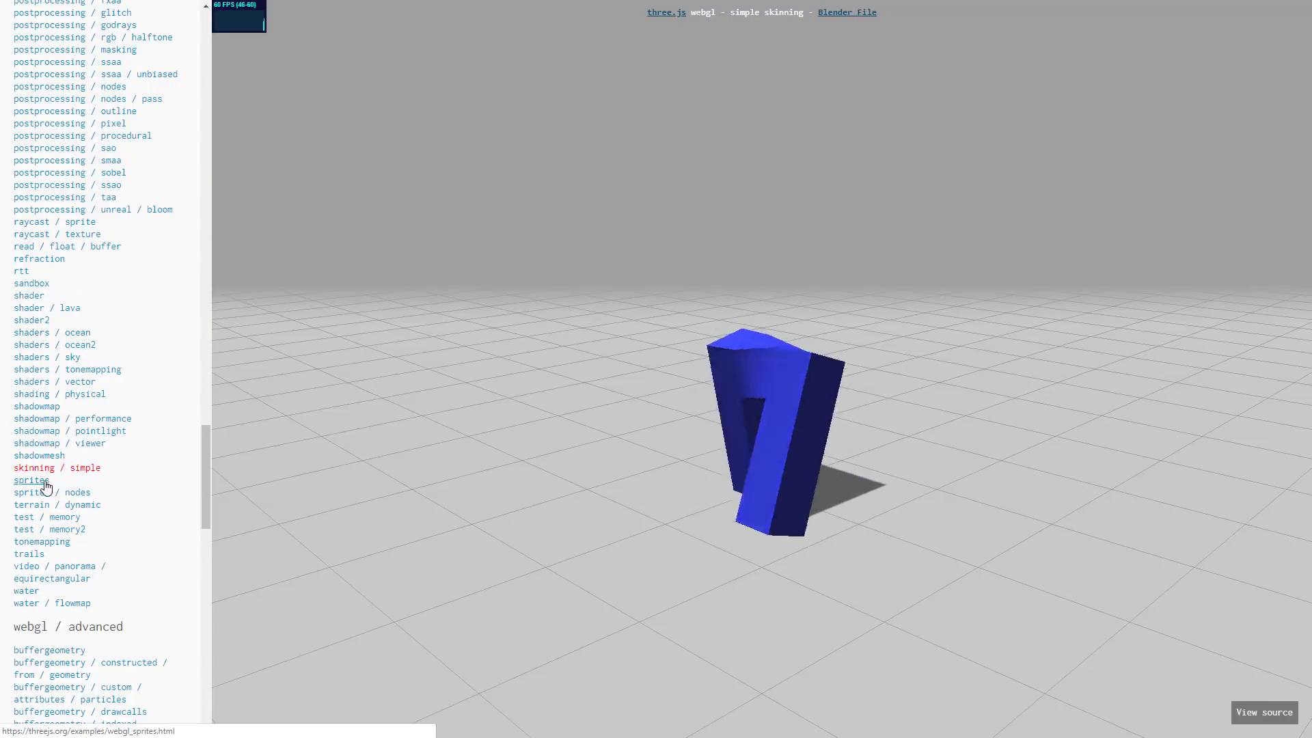
Step: View the sprites and WebVR rollercoaster demos, then load the raytracing / sandbox renderer
{"action": "left_click", "coordinate": [31, 480]}
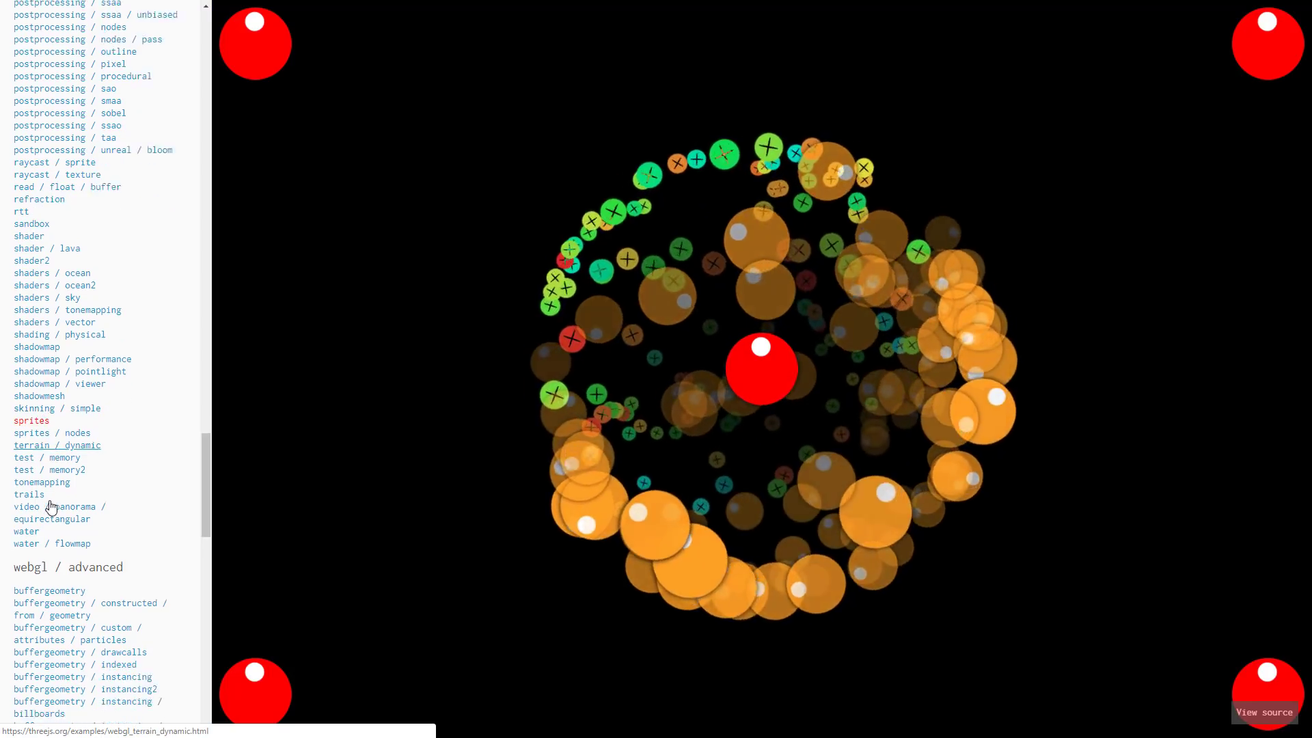
{"action": "scroll", "scroll_direction": "down", "scroll_amount": 3}
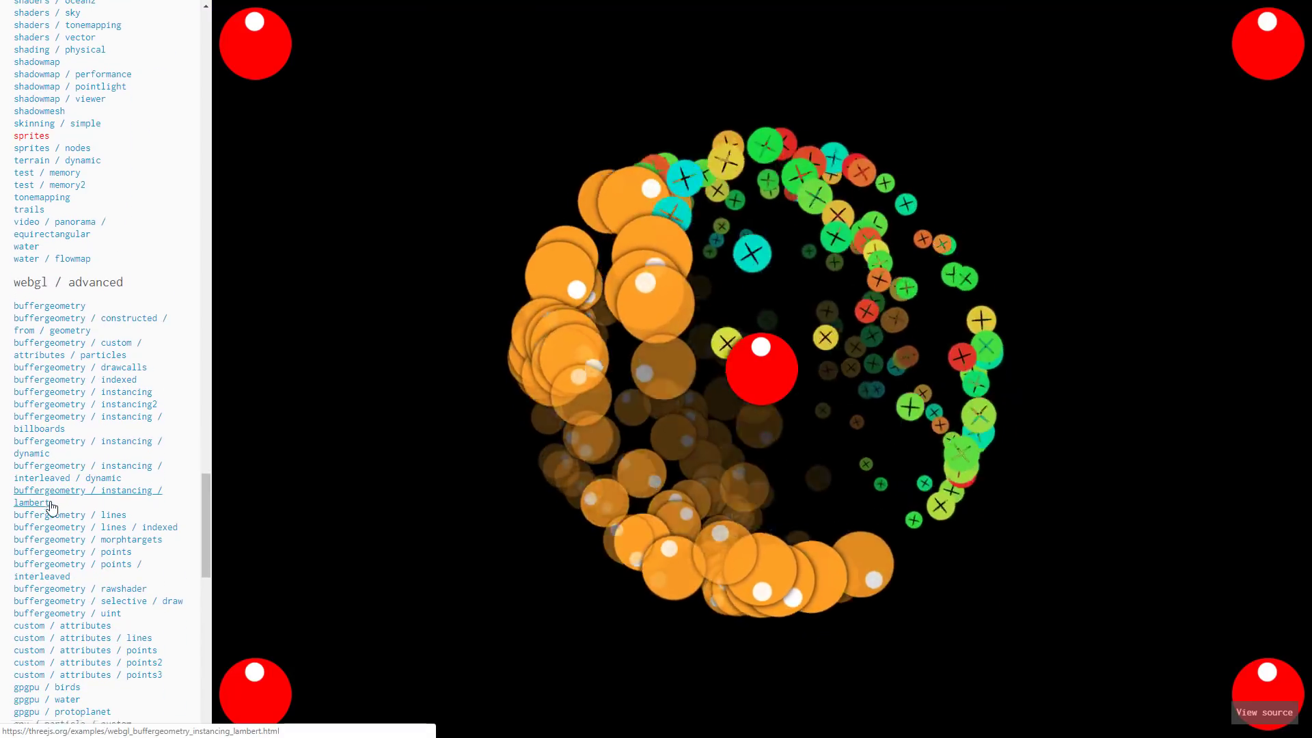
{"action": "scroll", "scroll_direction": "down", "scroll_amount": 3}
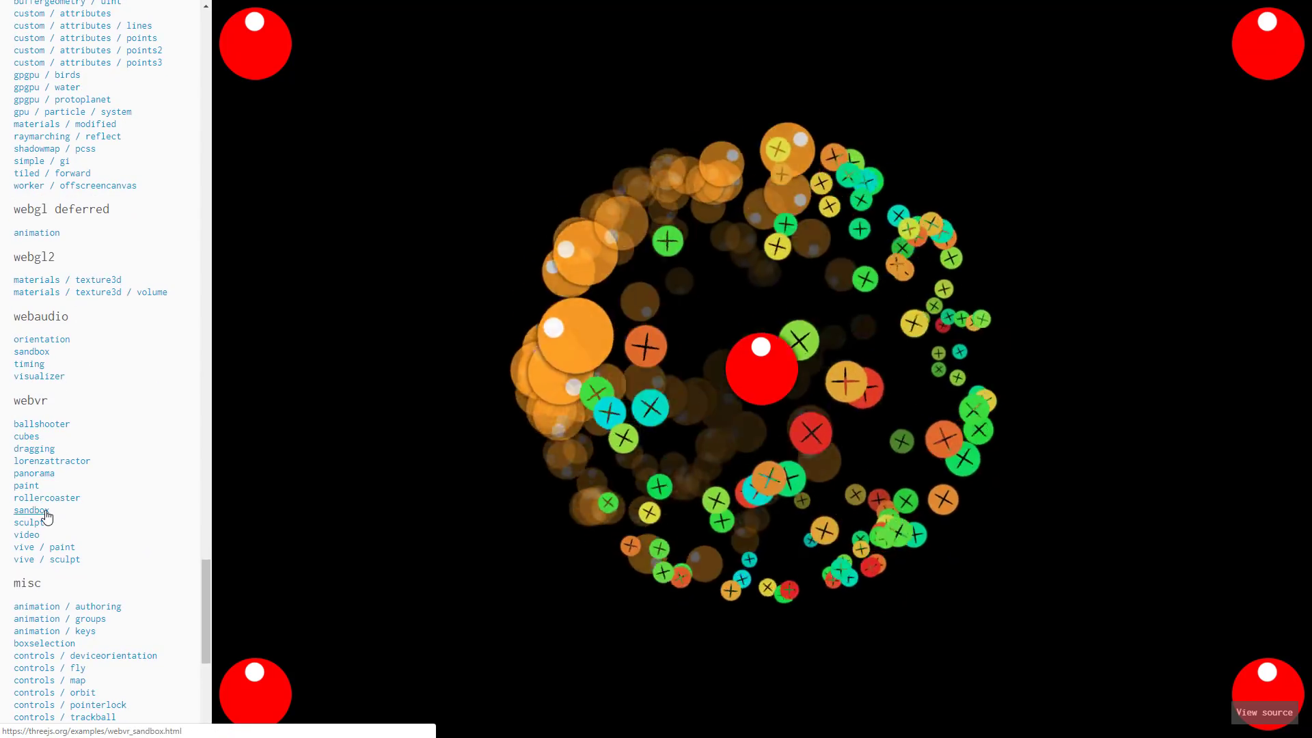
{"action": "left_click", "coordinate": [47, 498]}
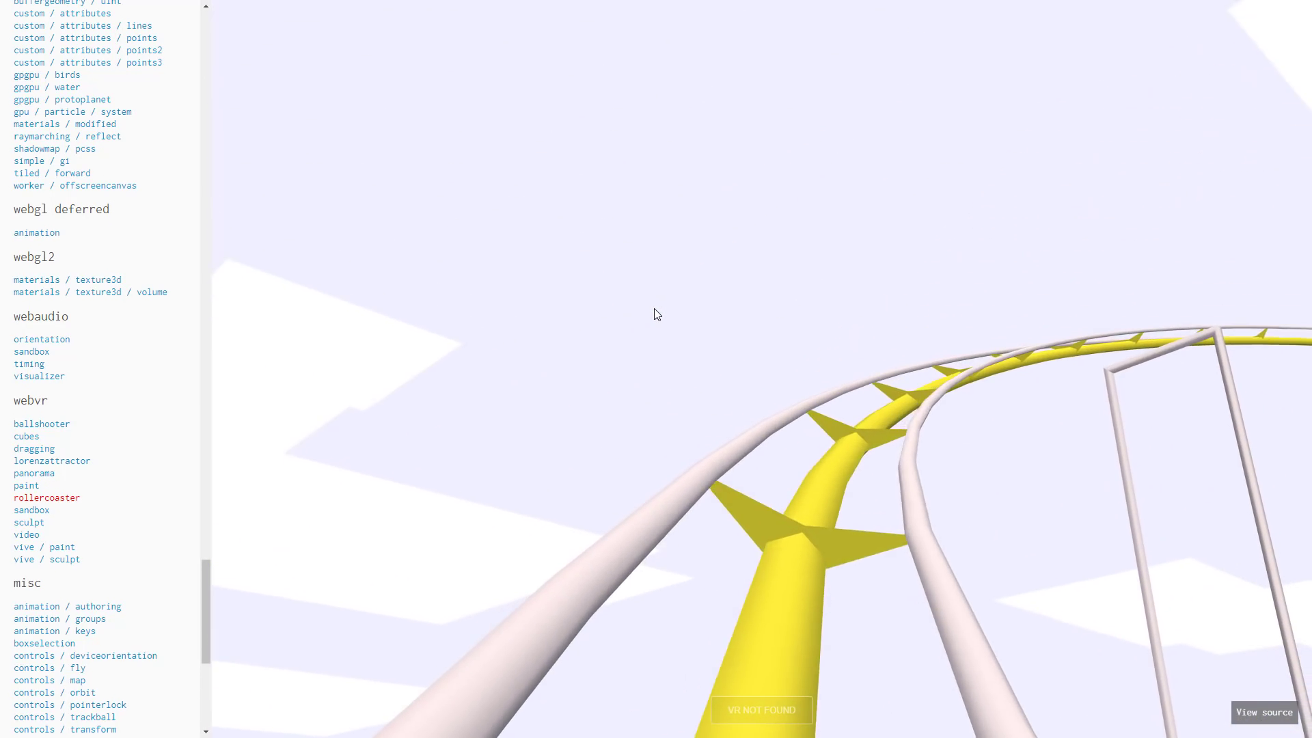
{"action": "scroll", "scroll_direction": "down", "scroll_amount": 3}
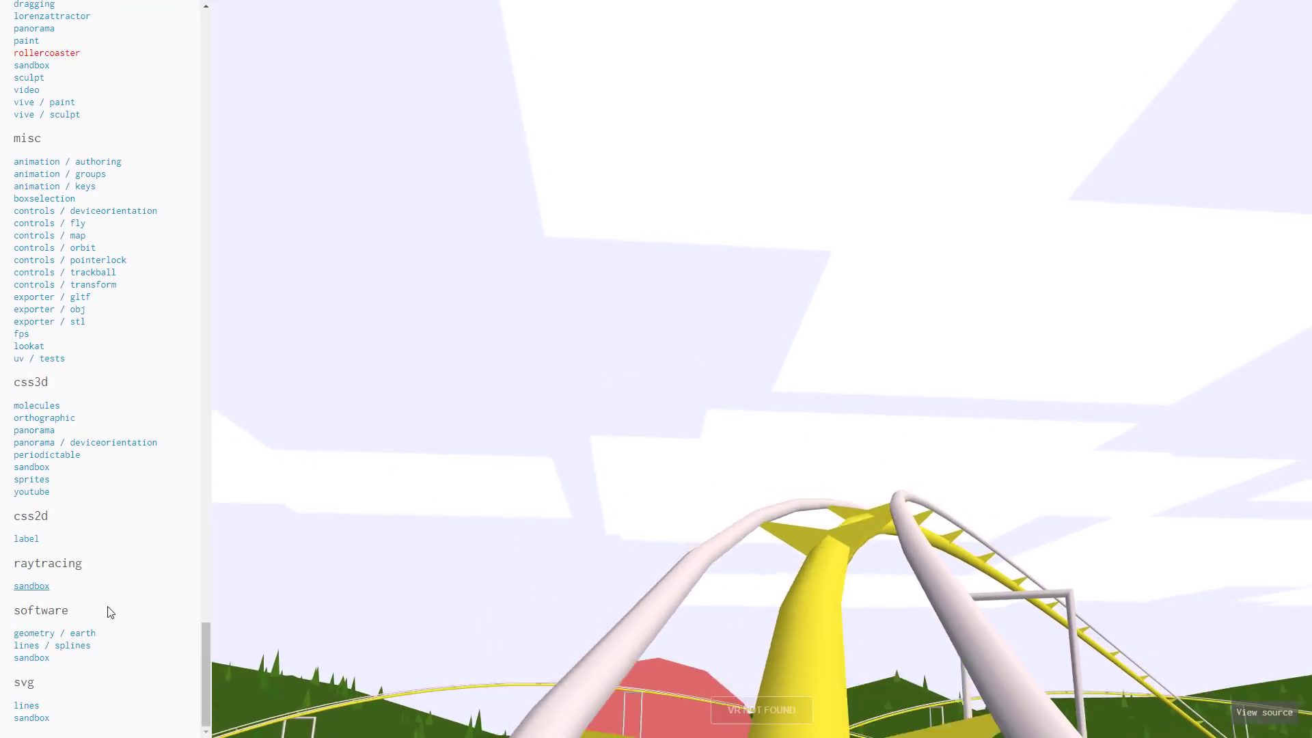
{"action": "left_click", "coordinate": [31, 587]}
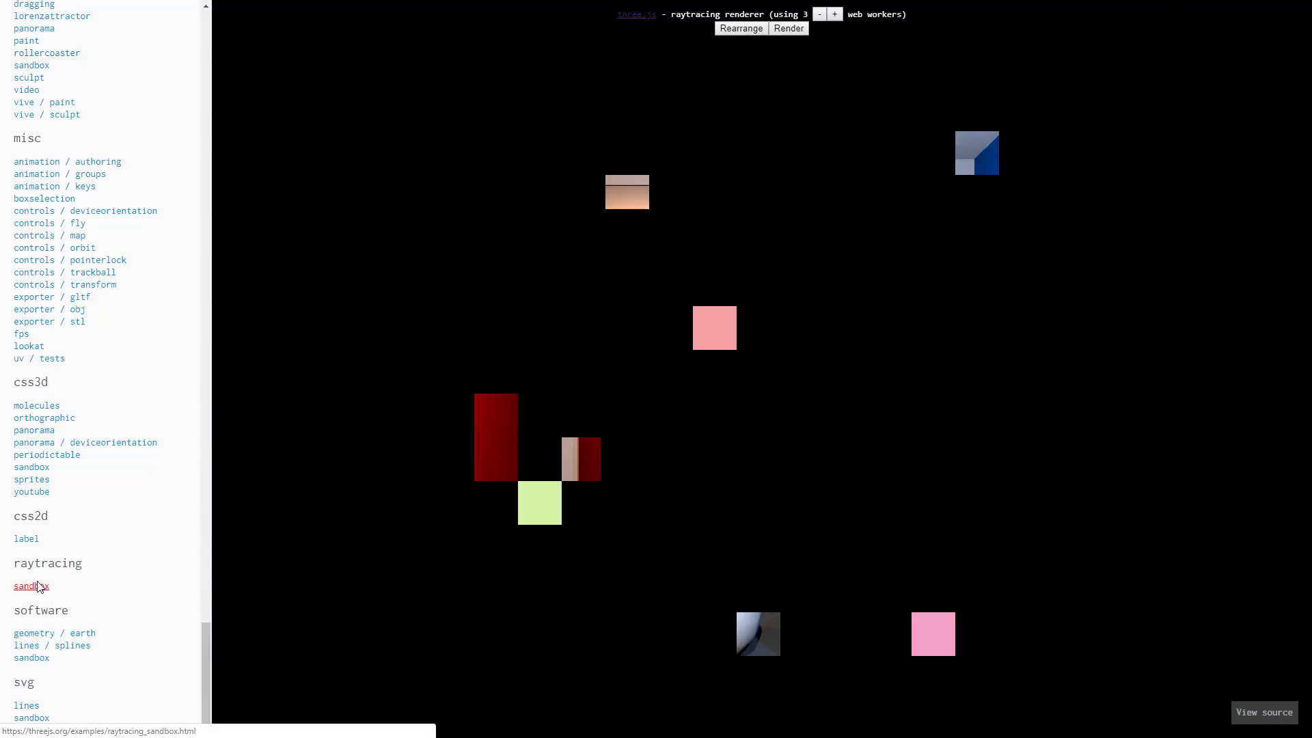
Step: Let the raytracer render the room of spheres tile by tile, then move on to the editor
{"action": "left_click", "coordinate": [787, 28]}
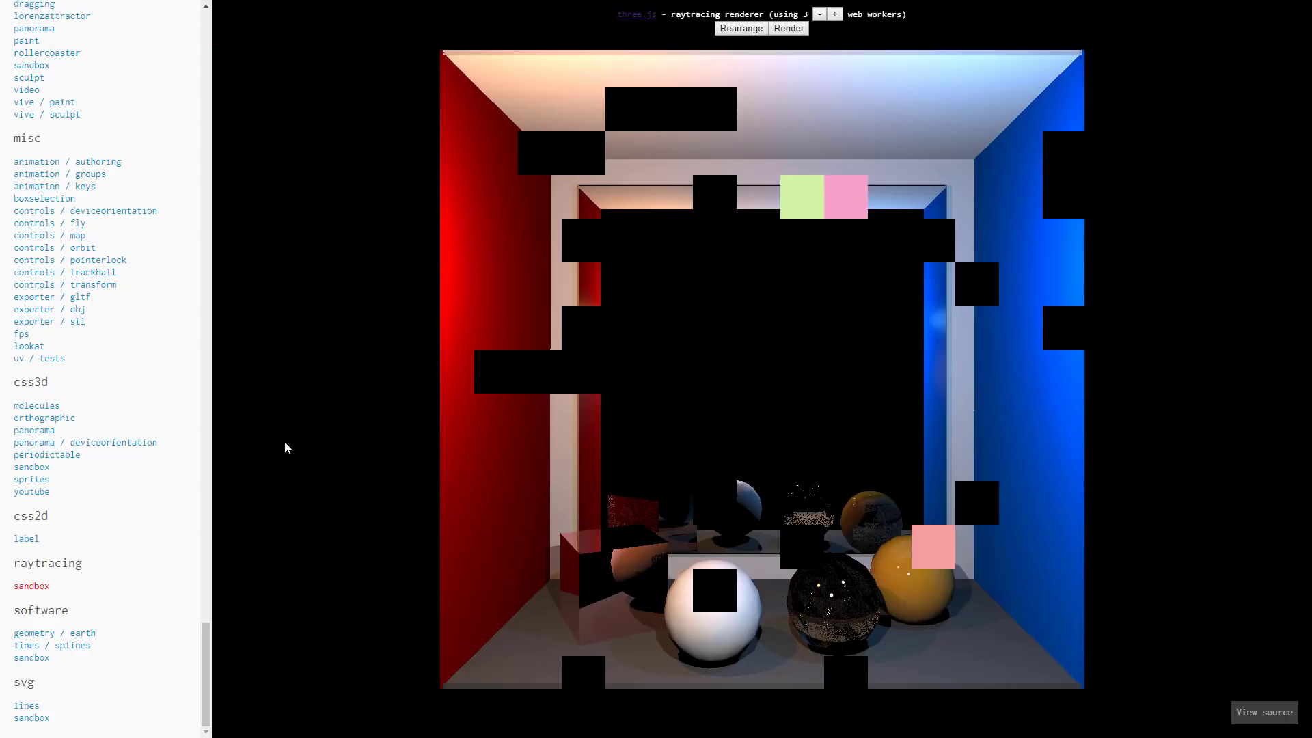
{"action": "left_click", "coordinate": [49, 309]}
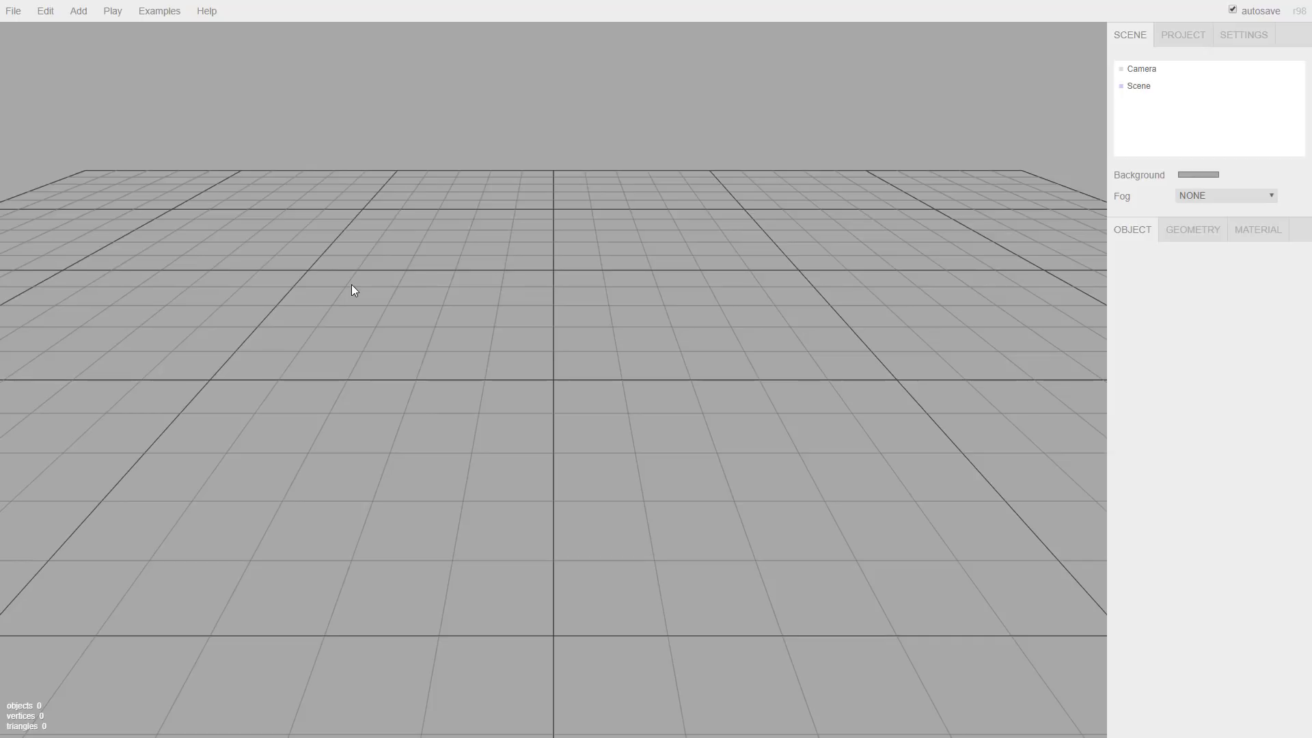
{"action": "mouse_move", "coordinate": [548, 330]}
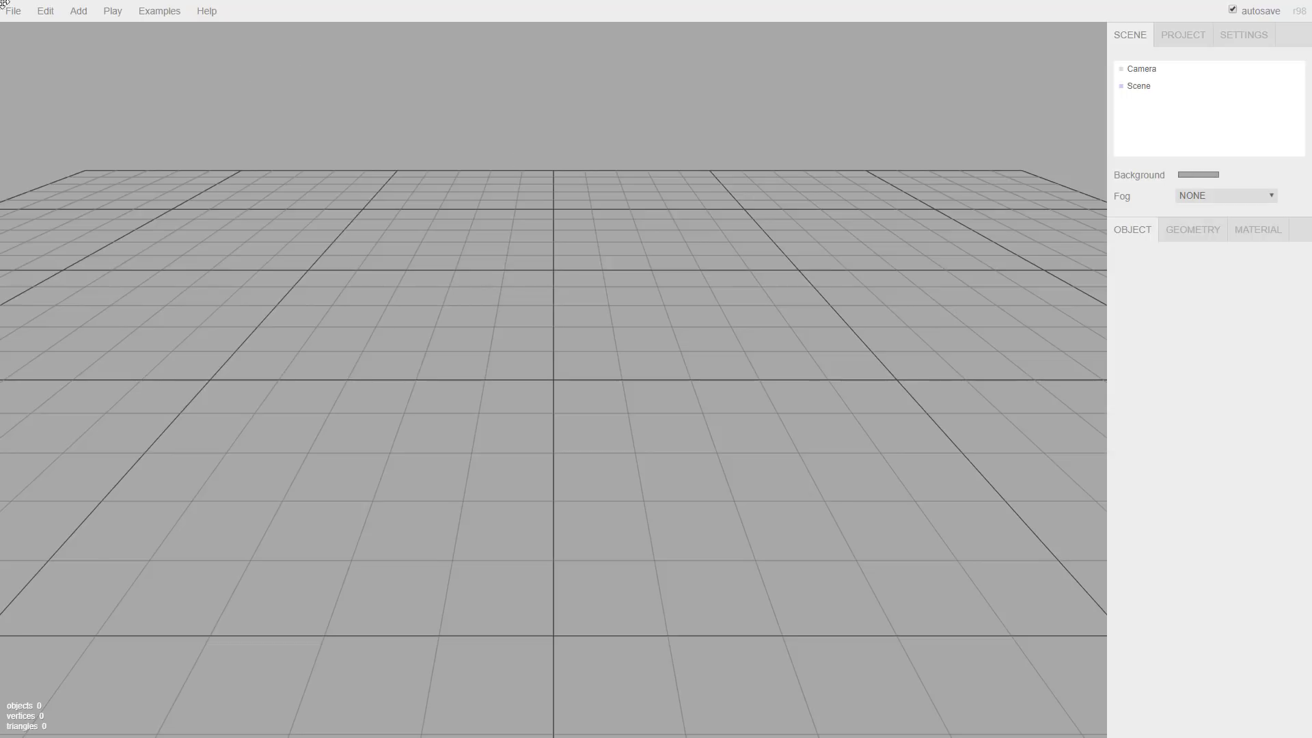
Step: Show the editor's File menu with its new, import, export and publish entries
{"action": "left_click", "coordinate": [13, 11]}
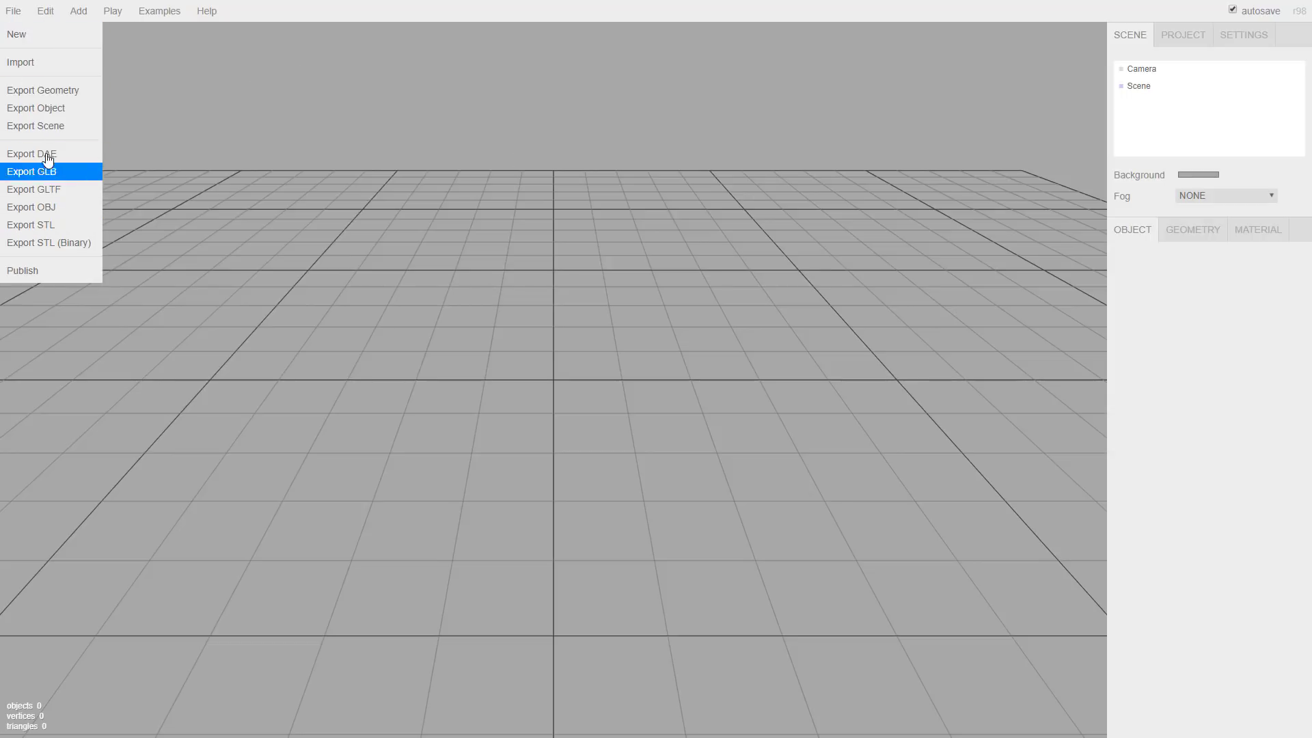
{"action": "mouse_move", "coordinate": [43, 90]}
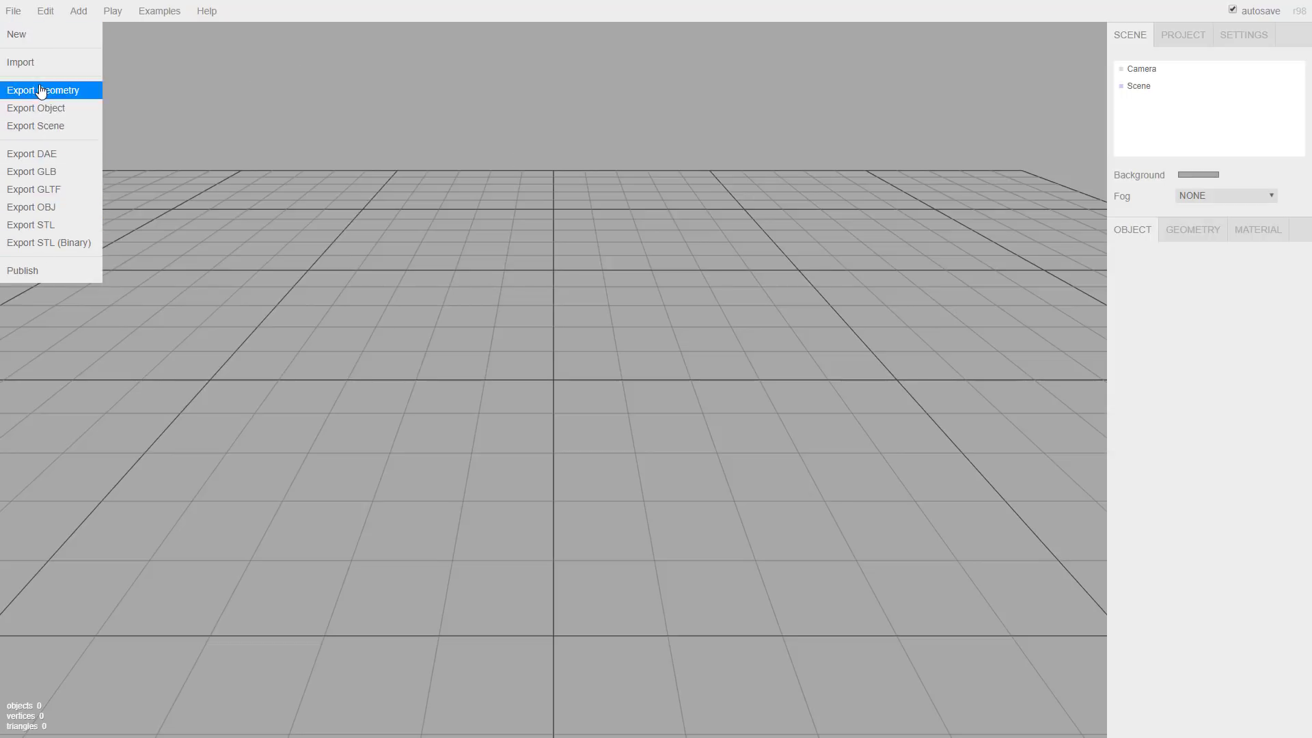
{"action": "mouse_move", "coordinate": [35, 126]}
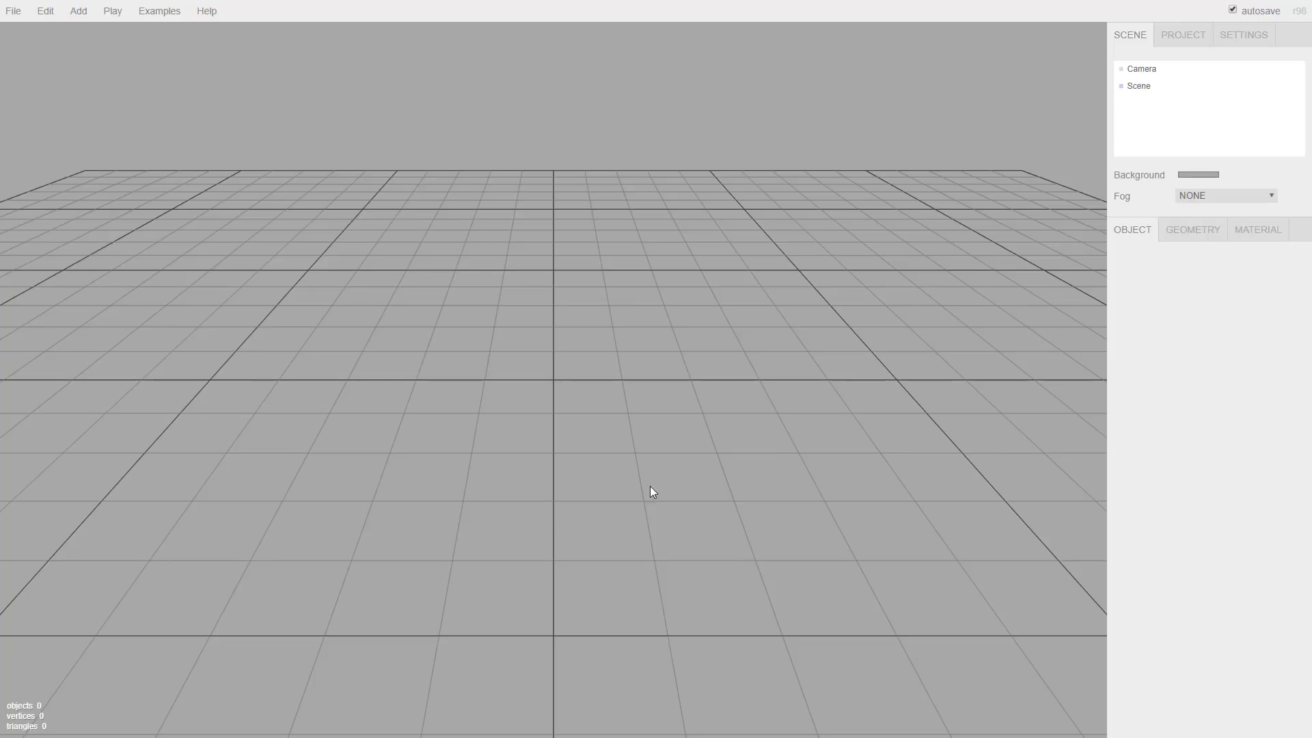
{"action": "mouse_move", "coordinate": [111, 11]}
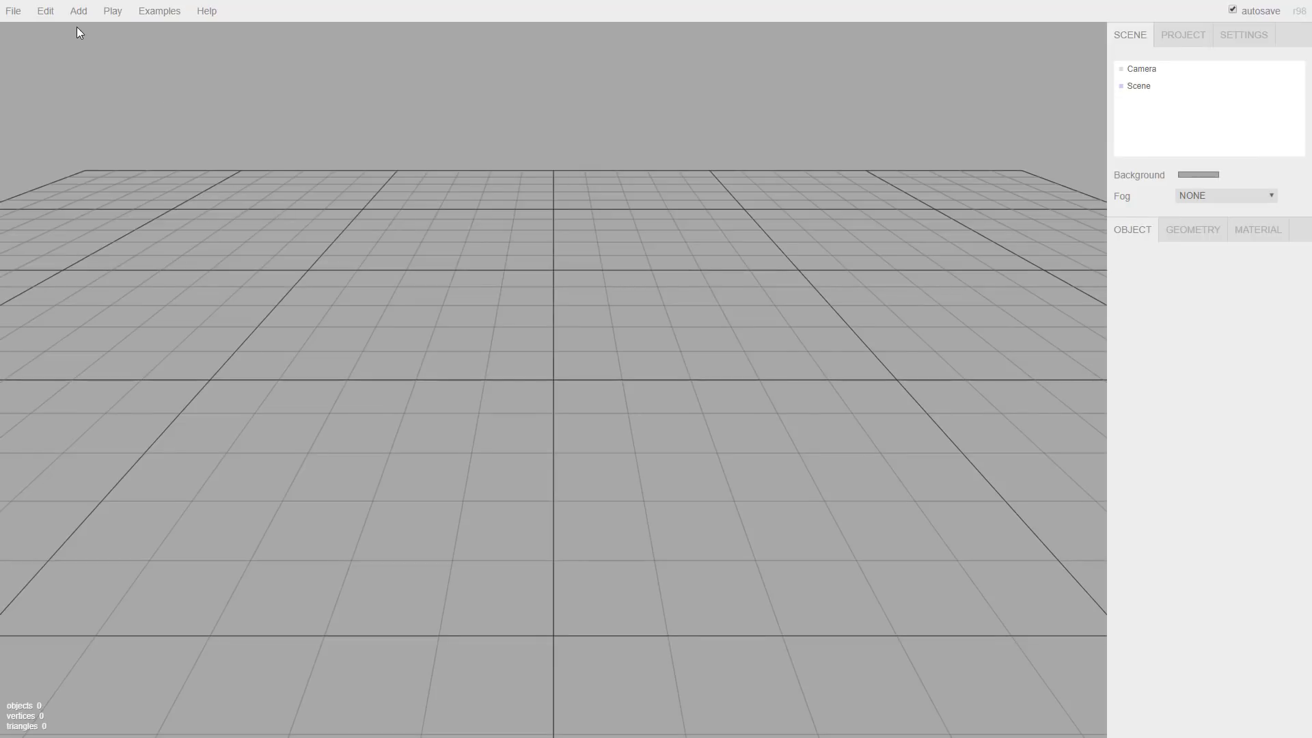
Step: Add a Box mesh to the empty scene from the Add menu
{"action": "left_click", "coordinate": [76, 11]}
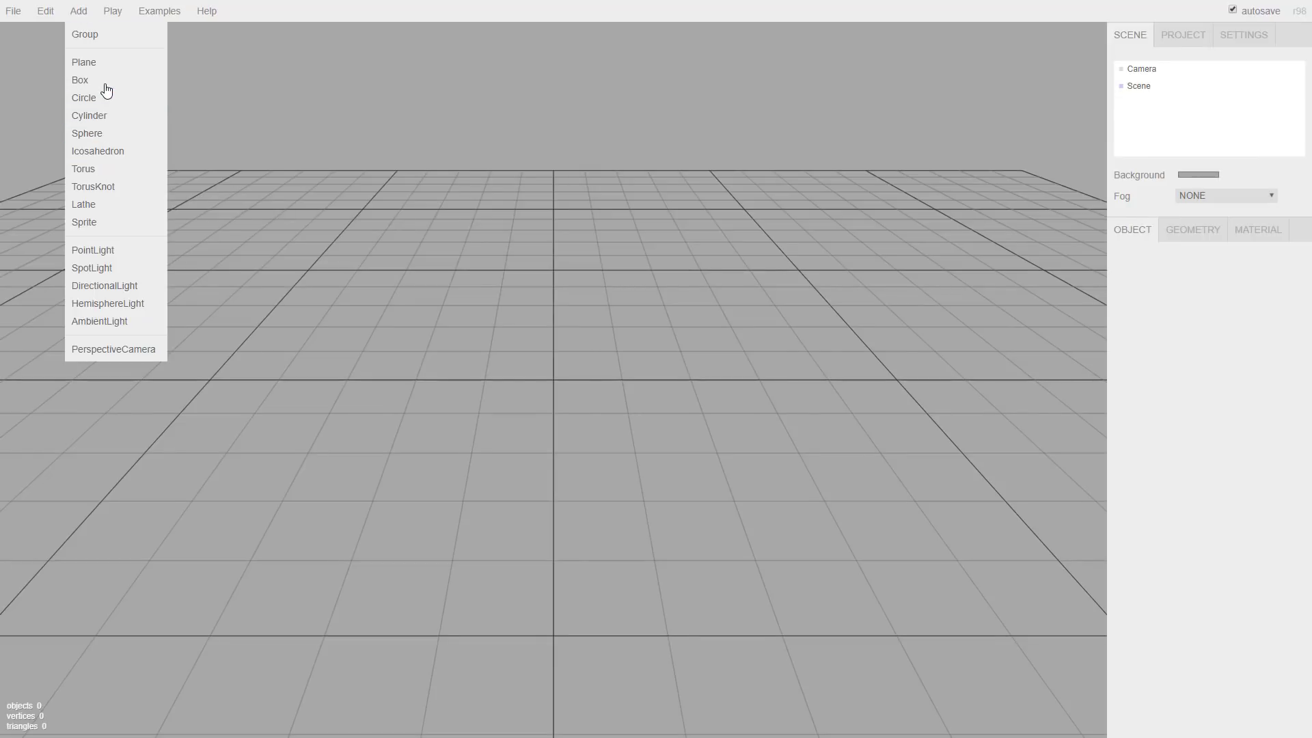
{"action": "left_click", "coordinate": [80, 79]}
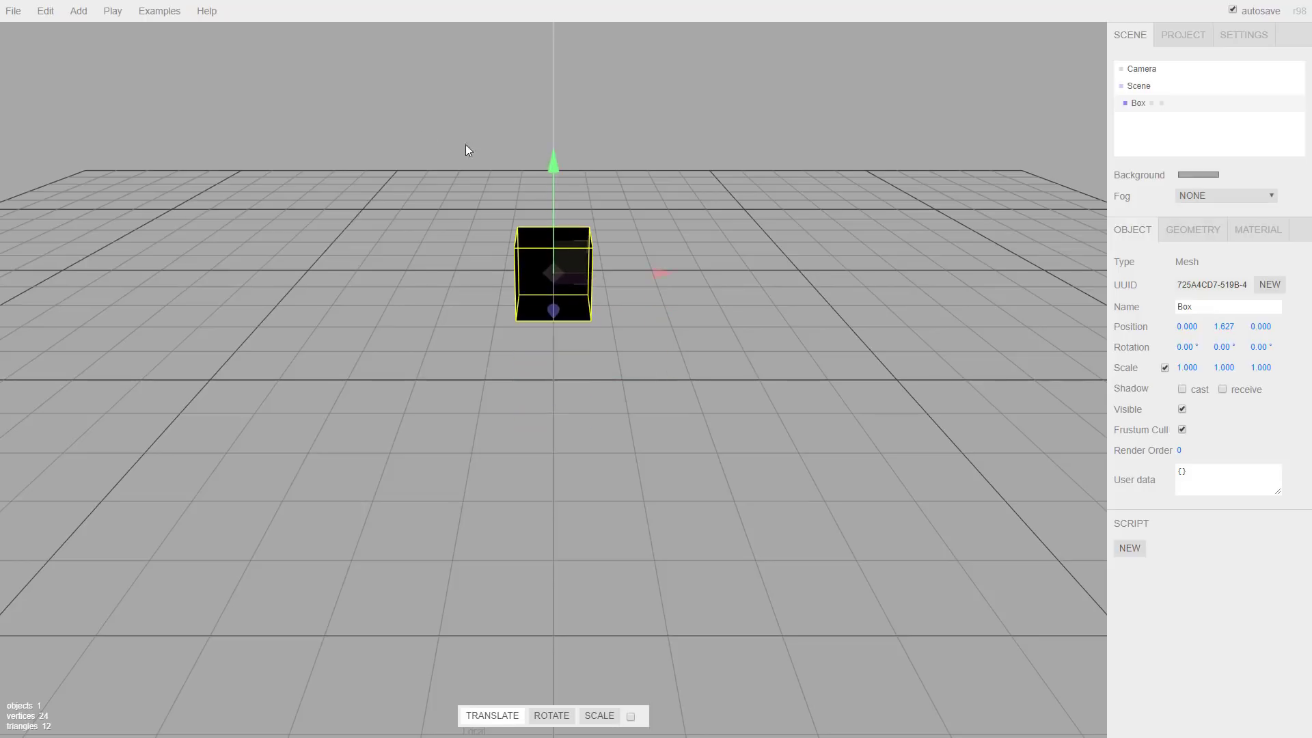
{"action": "left_click", "coordinate": [77, 11]}
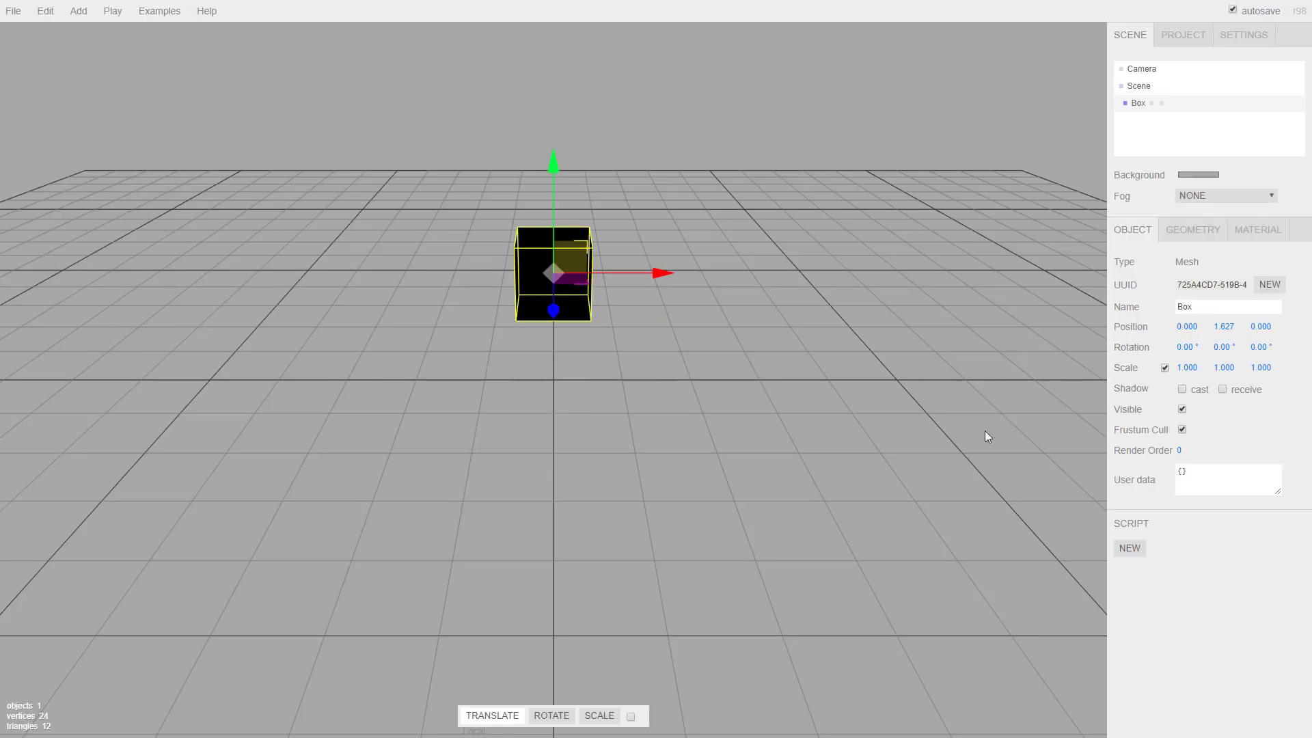
Step: Review the box's Geometry and Material properties, then return to its Object properties
{"action": "left_click", "coordinate": [1191, 230]}
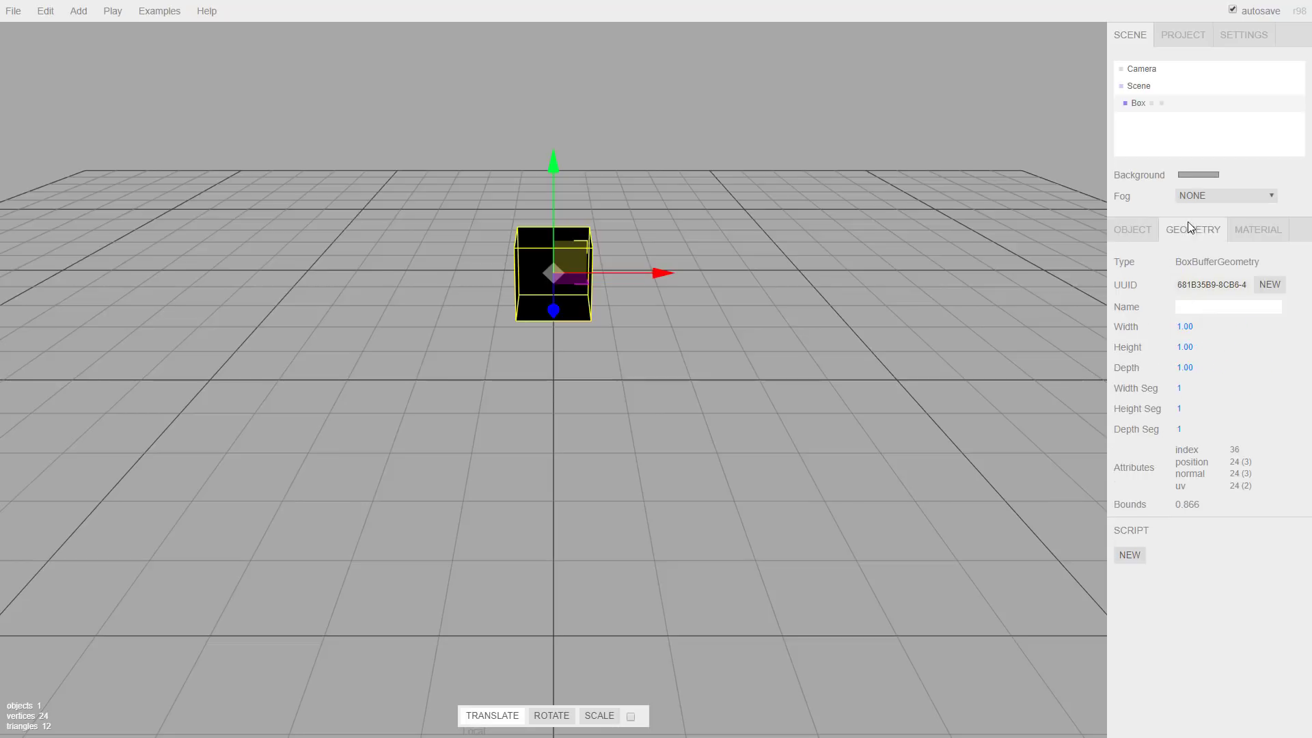
{"action": "left_click", "coordinate": [1257, 230]}
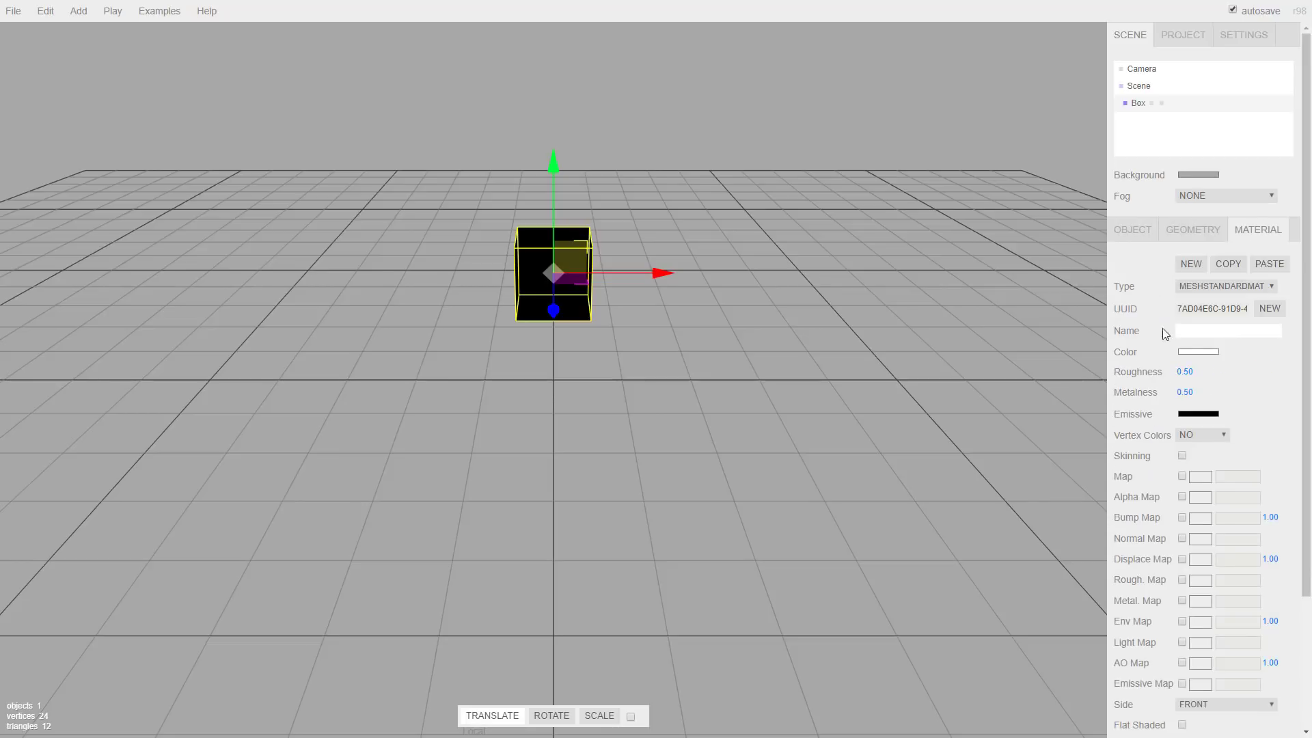
{"action": "left_click", "coordinate": [1132, 230]}
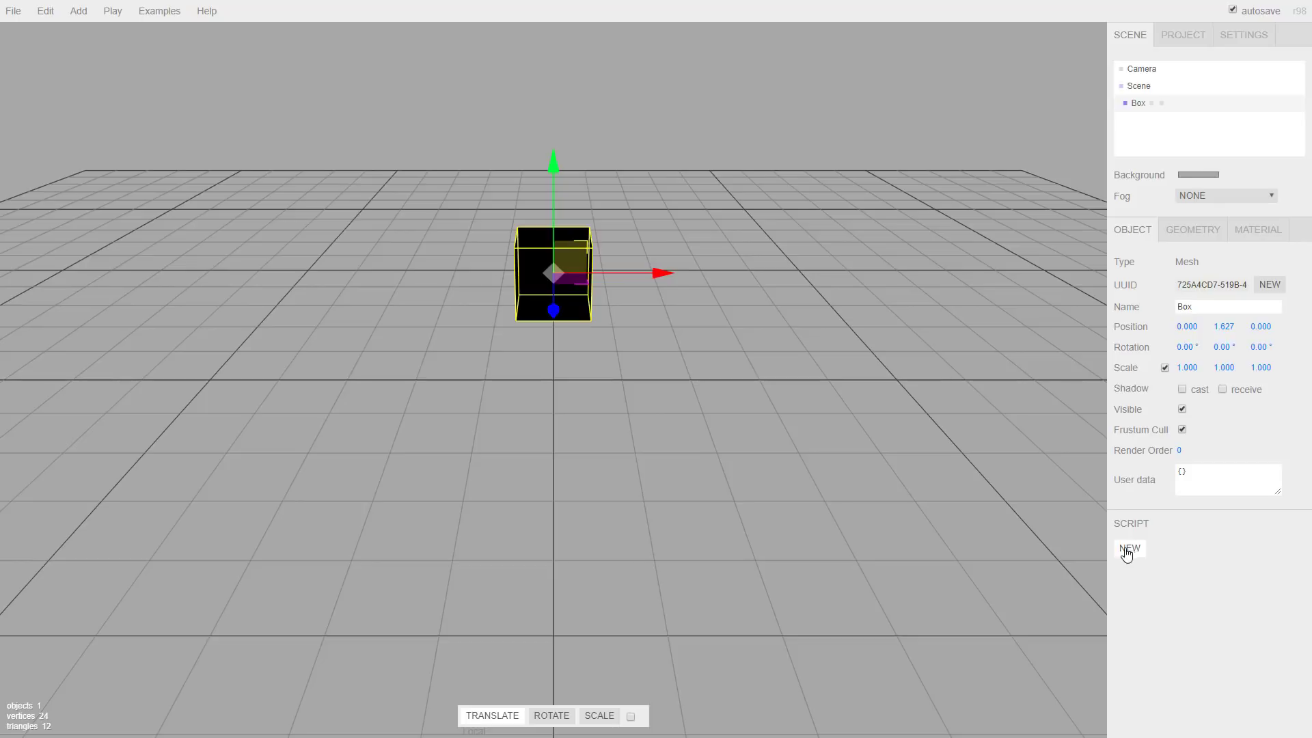
{"action": "mouse_move", "coordinate": [352, 12]}
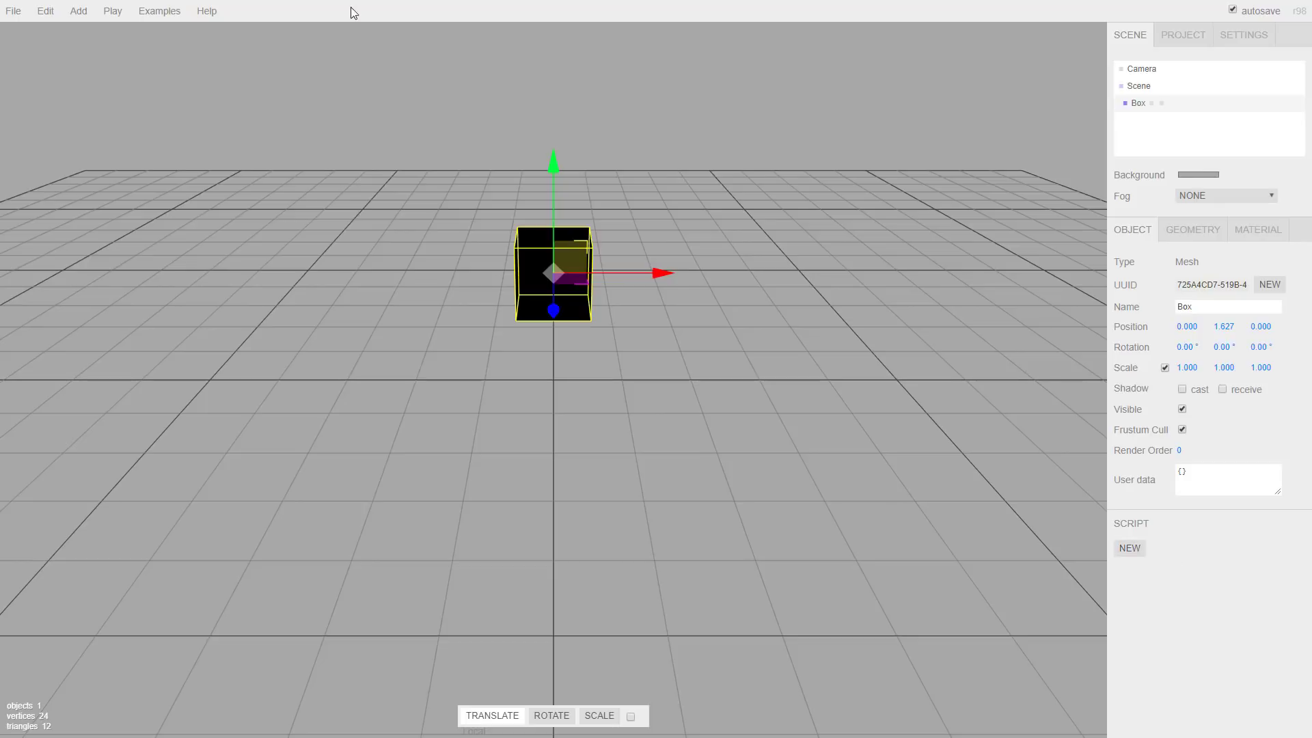
Step: Browse the editor's Examples and Help menus and reach its source code link
{"action": "left_click", "coordinate": [158, 11]}
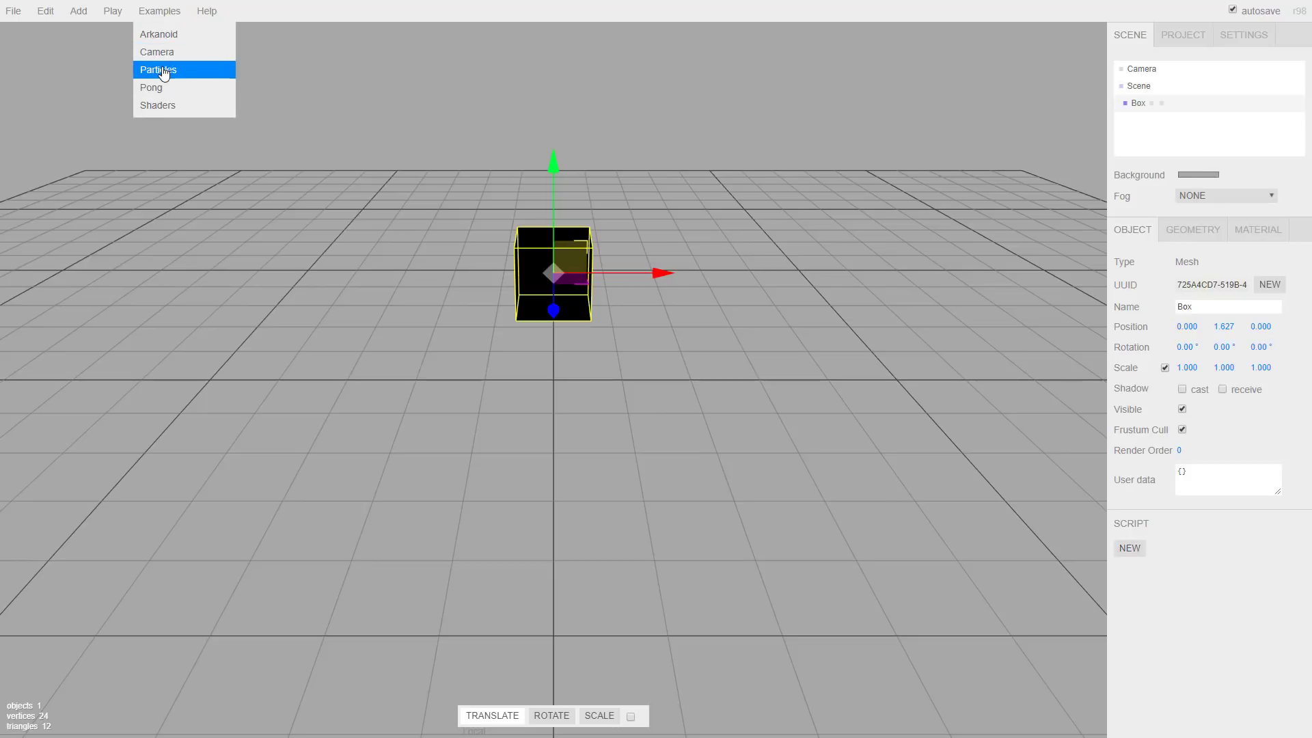
{"action": "left_click", "coordinate": [159, 70]}
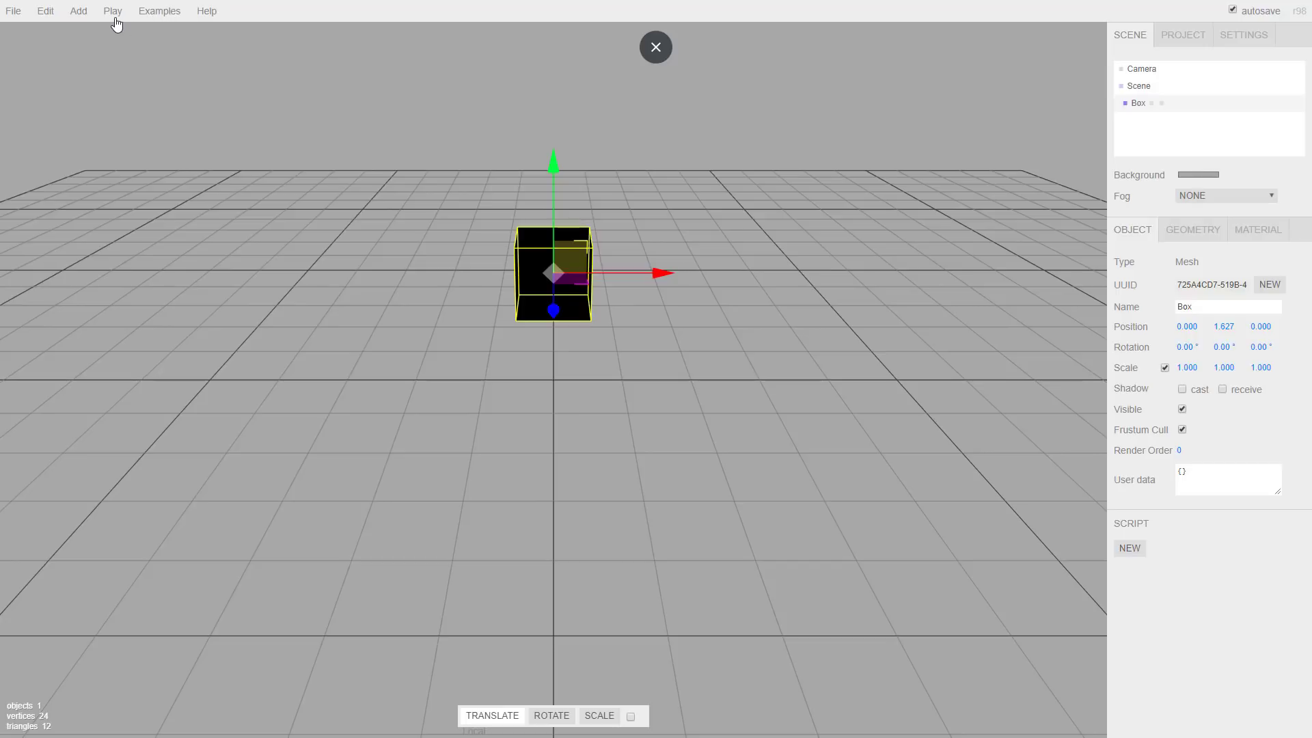
{"action": "left_click", "coordinate": [206, 11]}
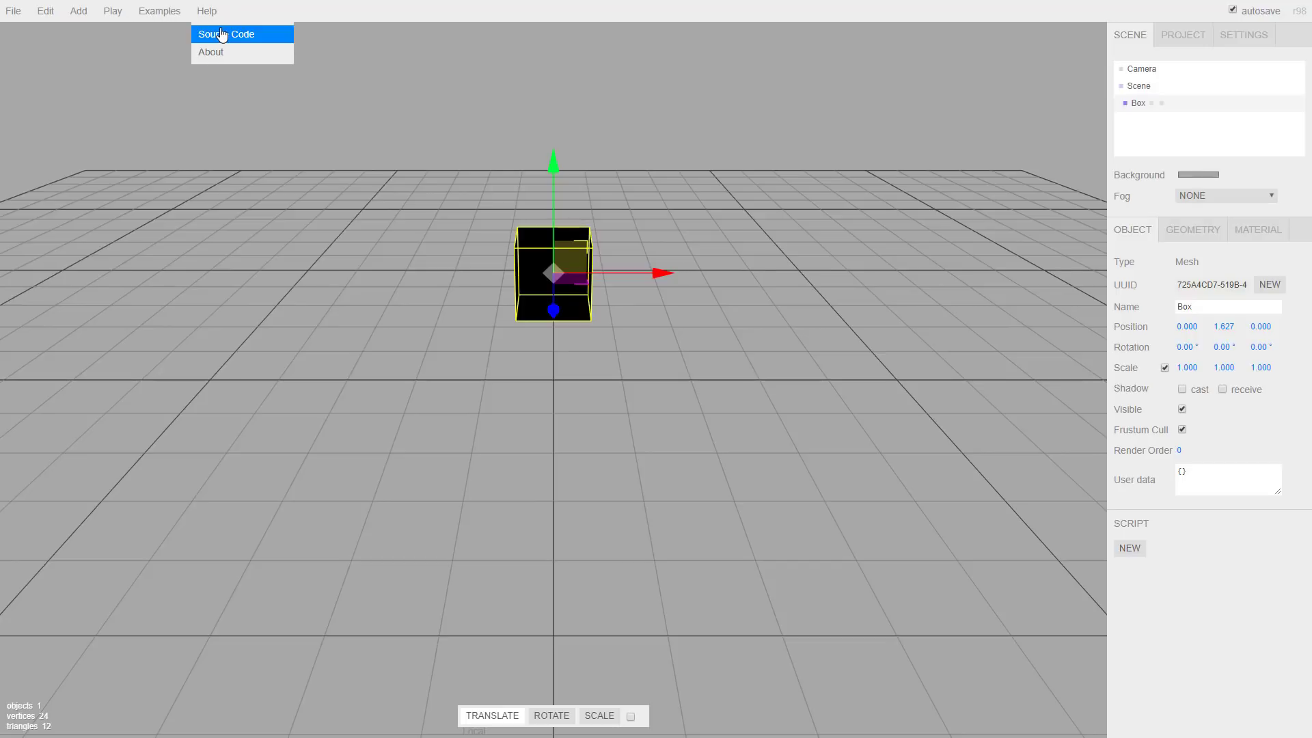
{"action": "left_click", "coordinate": [1182, 35]}
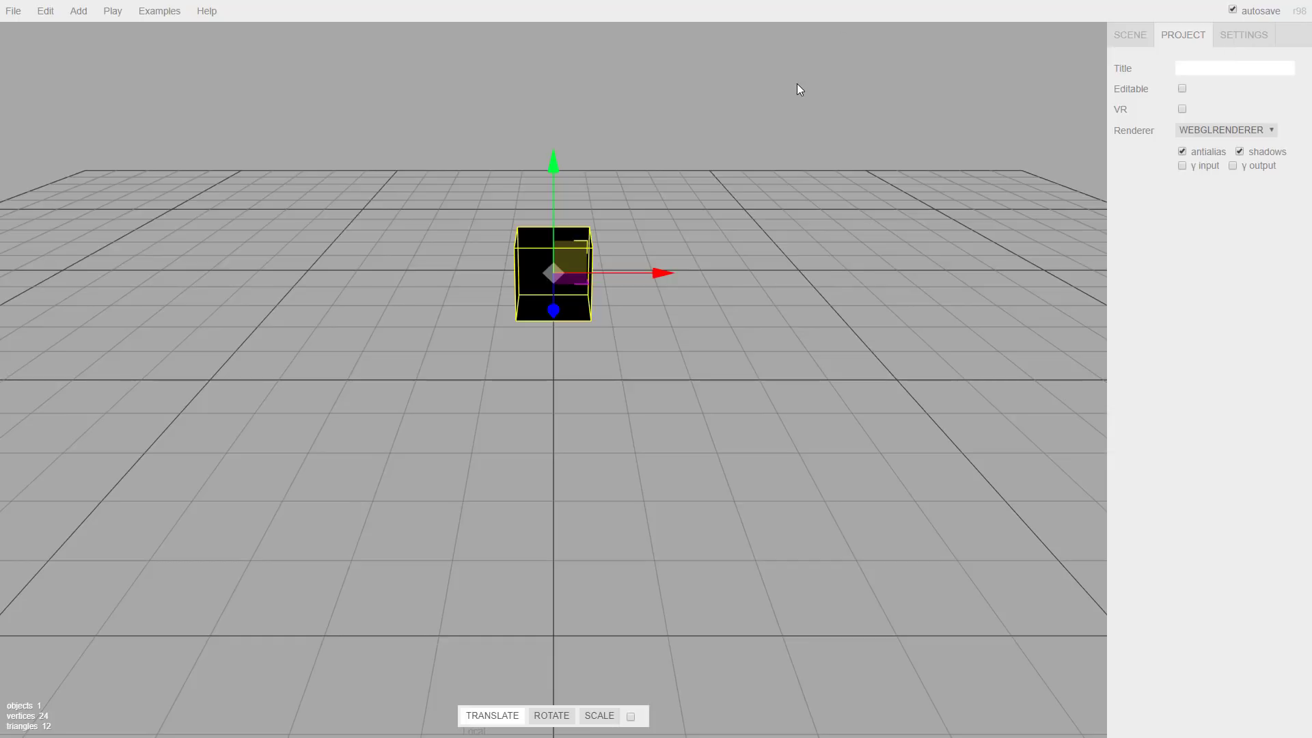
{"action": "mouse_move", "coordinate": [828, 415]}
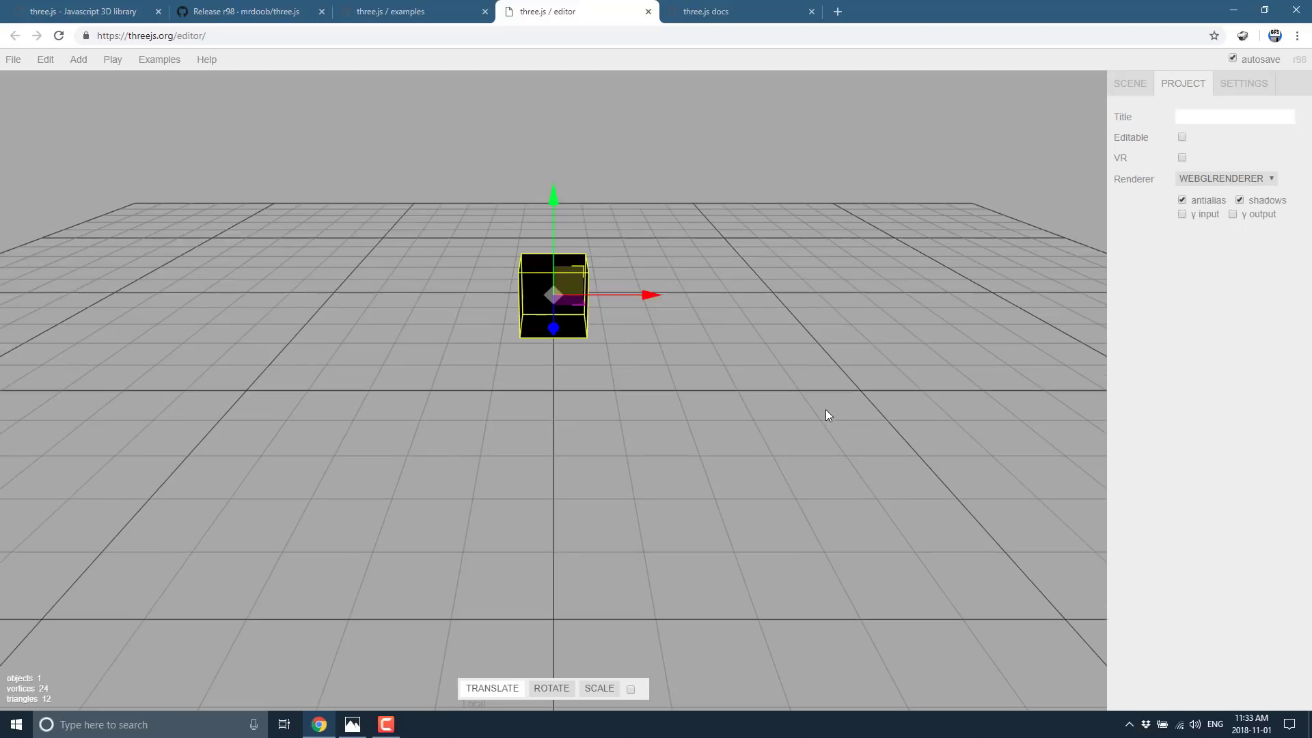
{"action": "mouse_move", "coordinate": [329, 33]}
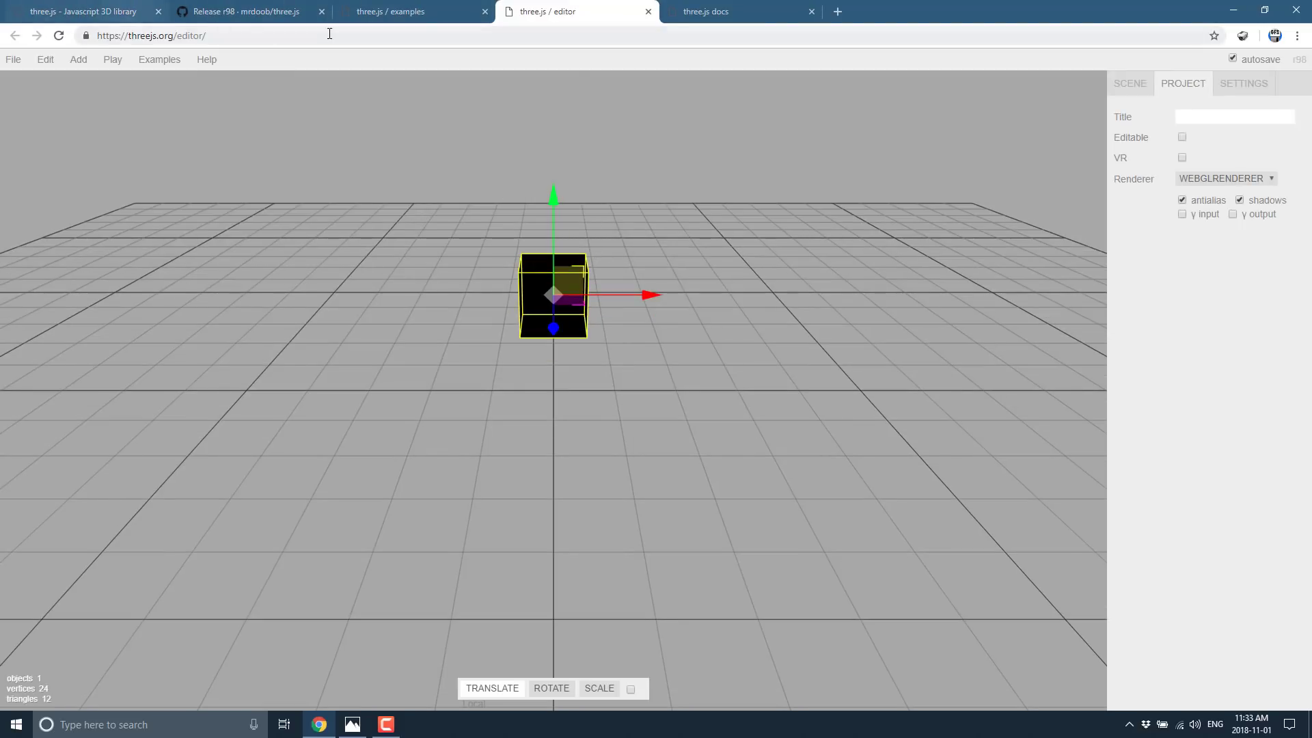
Step: Switch to the three.js docs and scan the sidebar's manual and reference topics
{"action": "left_click", "coordinate": [739, 11]}
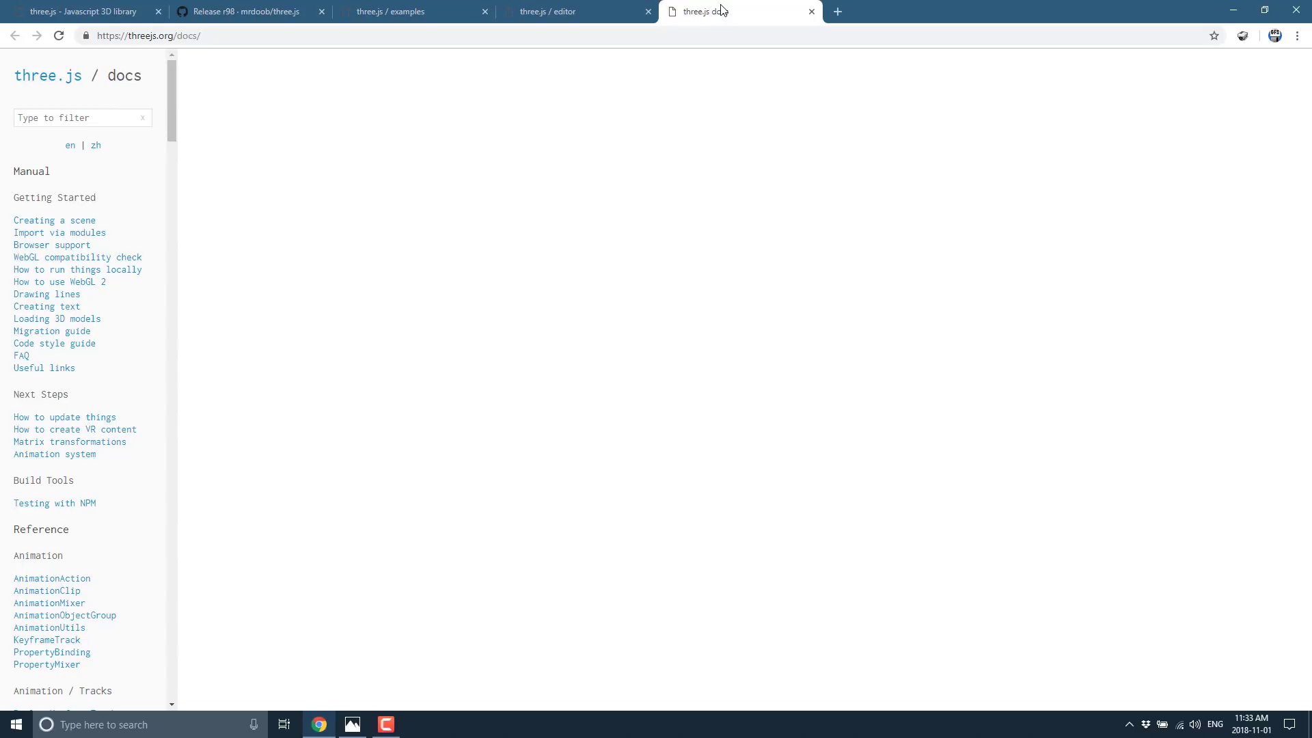
{"action": "scroll", "scroll_direction": "down", "scroll_amount": 3}
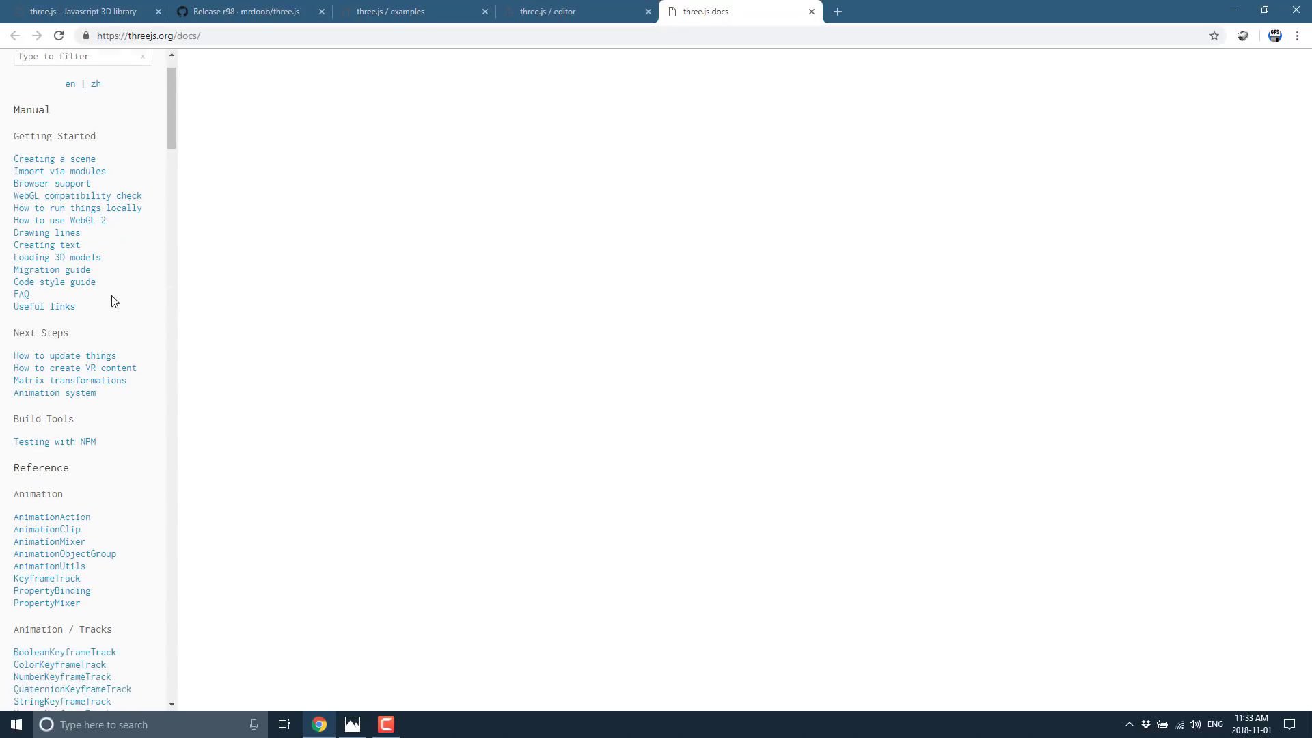
{"action": "scroll", "scroll_direction": "up", "scroll_amount": 3}
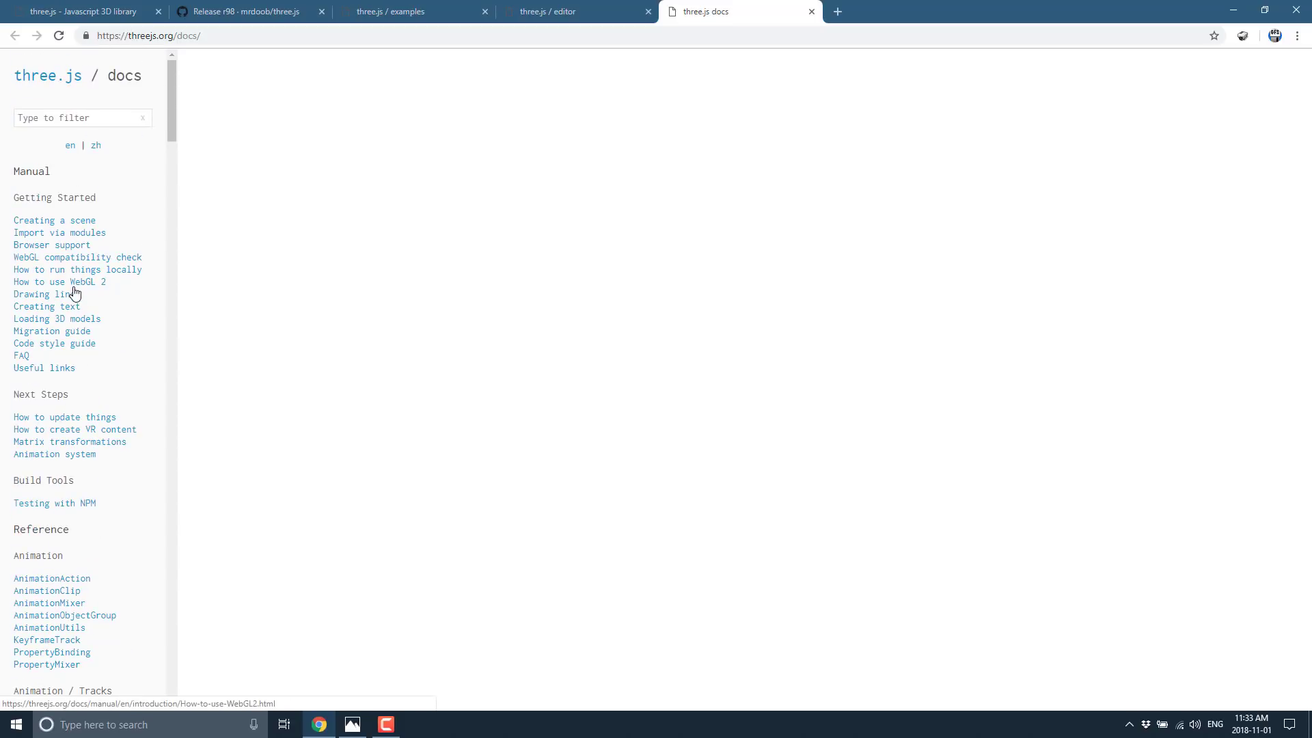
{"action": "mouse_move", "coordinate": [47, 293]}
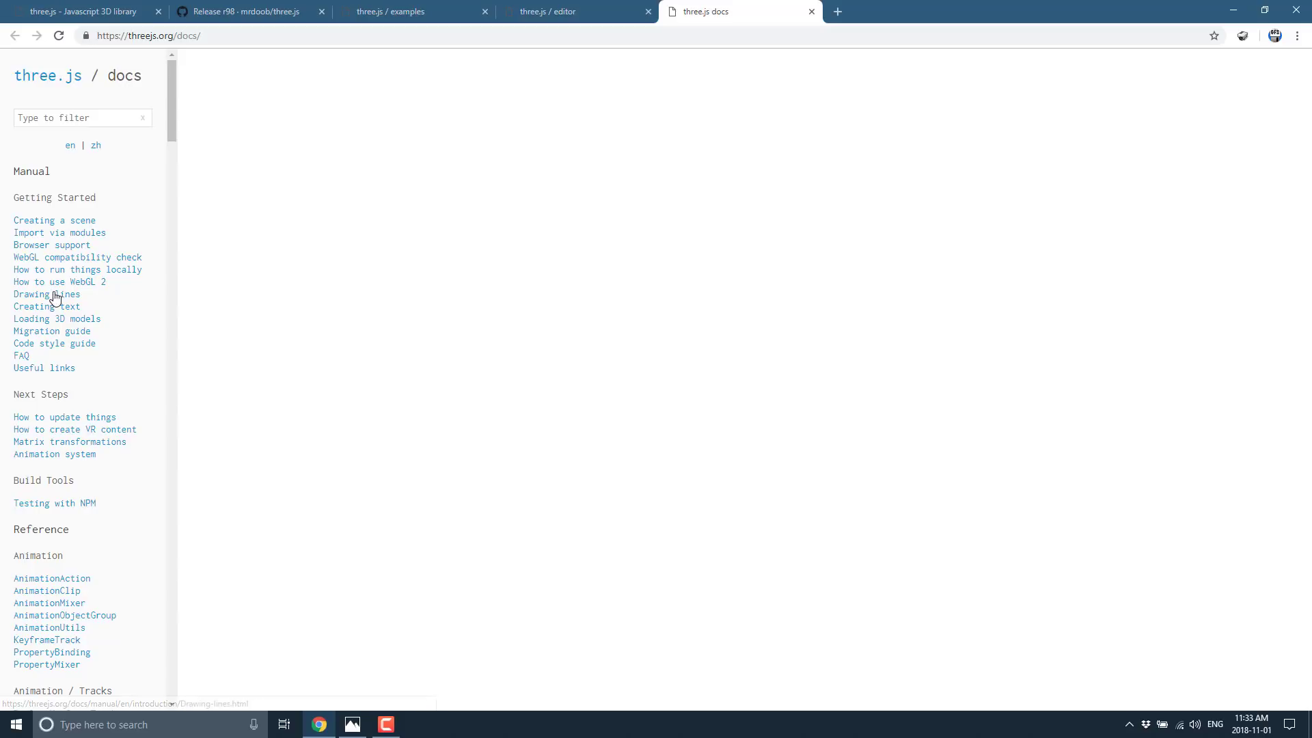
Step: Read the Drawing lines manual page, then scroll the sidebar toward the Cameras reference
{"action": "left_click", "coordinate": [47, 293]}
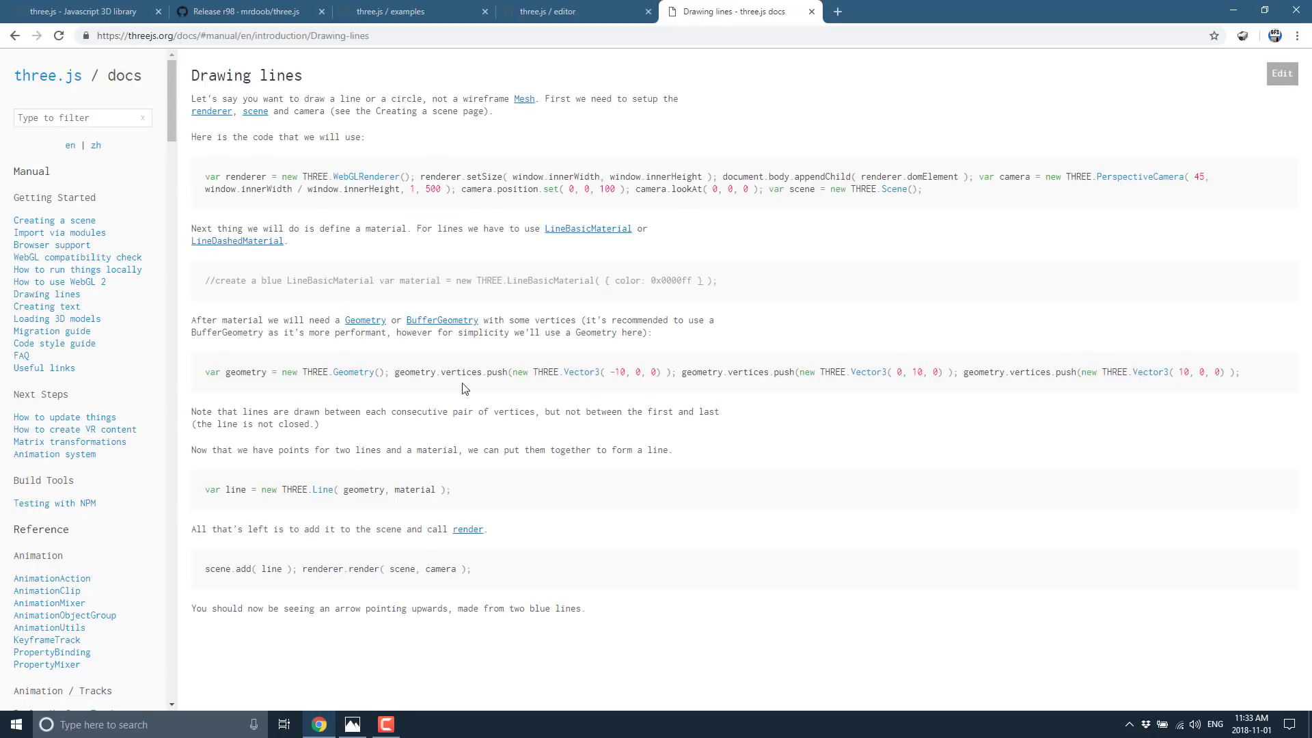
{"action": "mouse_move", "coordinate": [792, 267]}
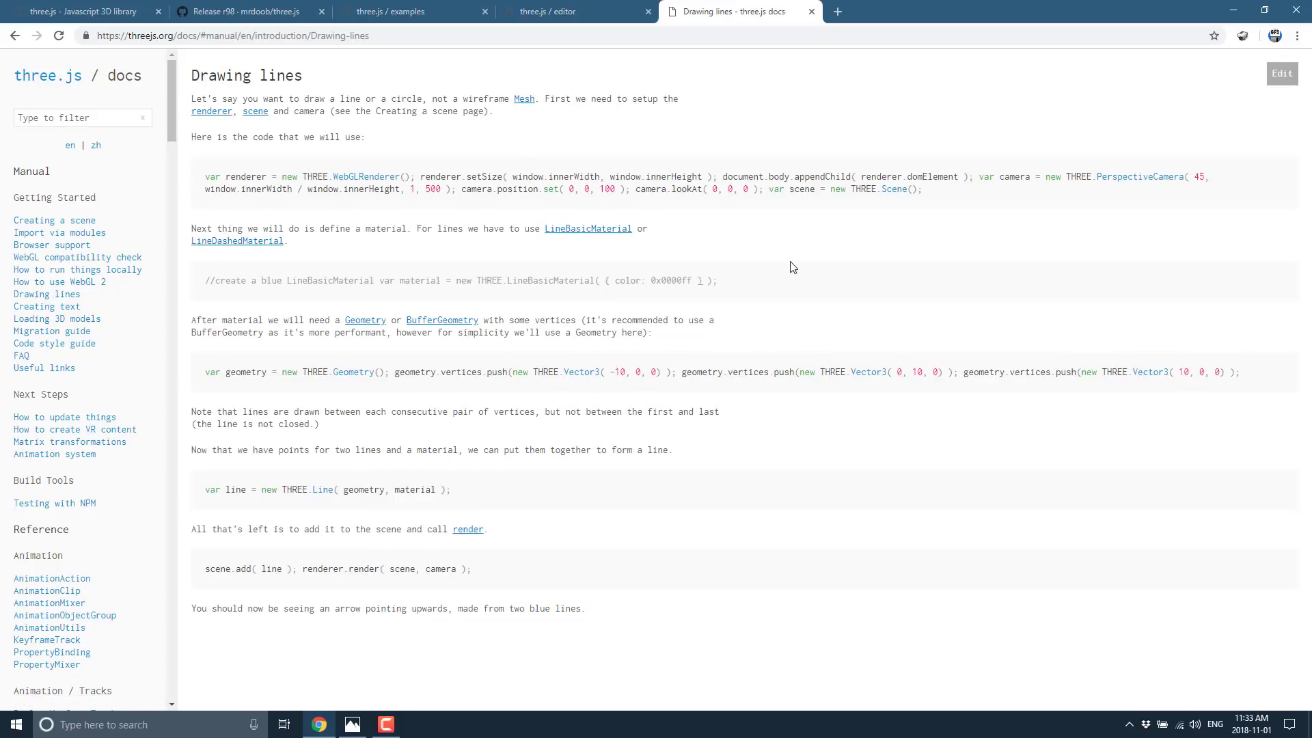
{"action": "mouse_move", "coordinate": [289, 194]}
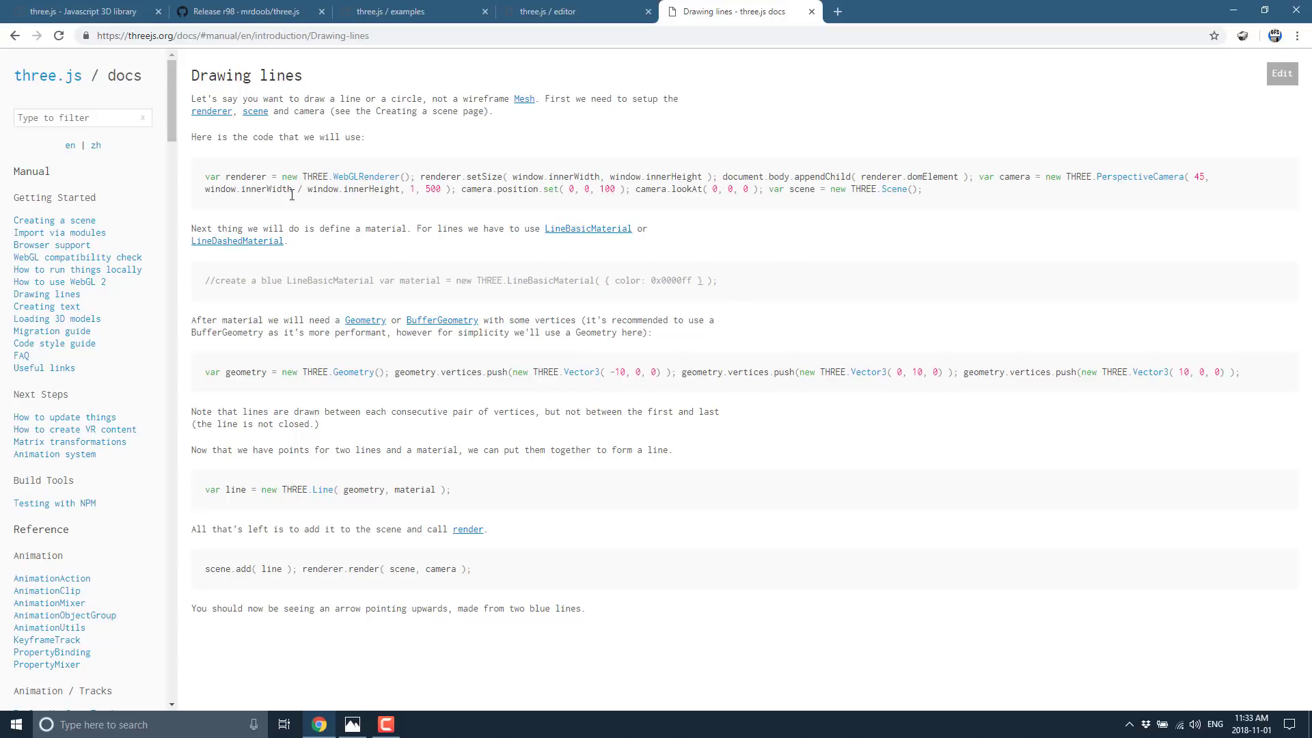
{"action": "mouse_move", "coordinate": [300, 418]}
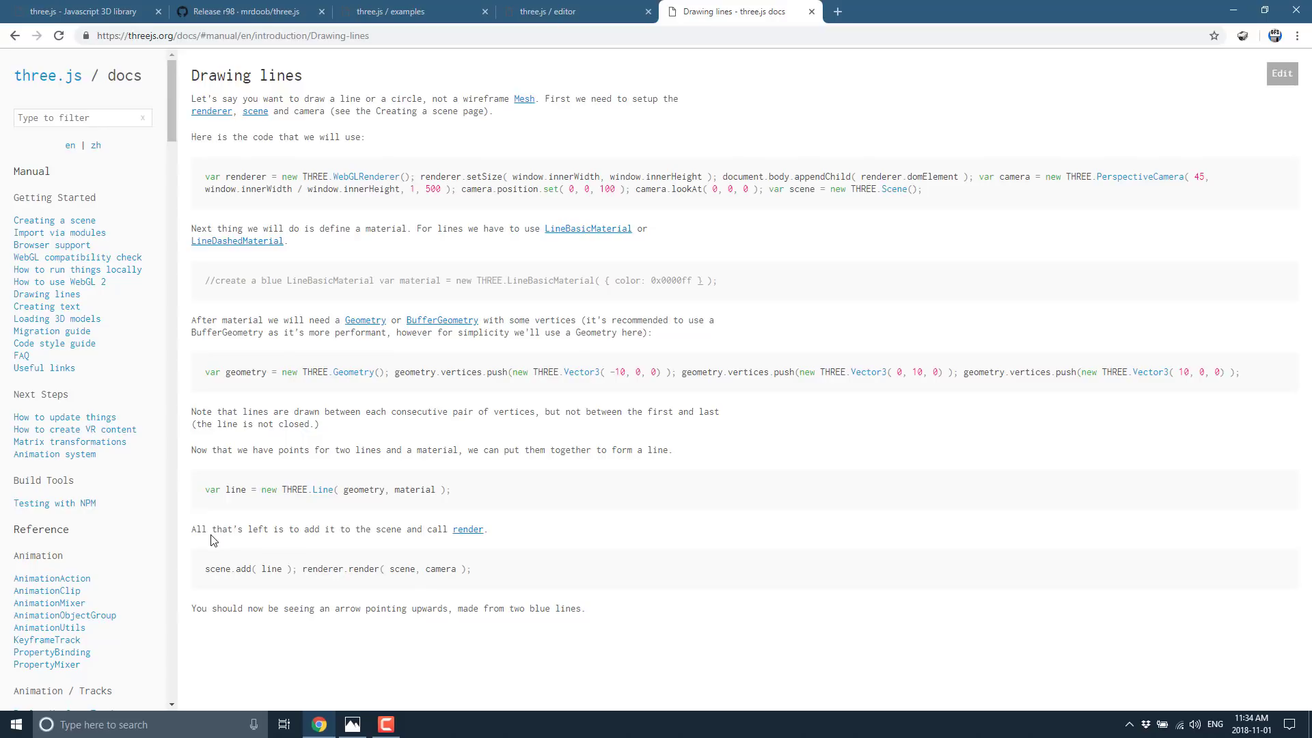
{"action": "mouse_move", "coordinate": [164, 543]}
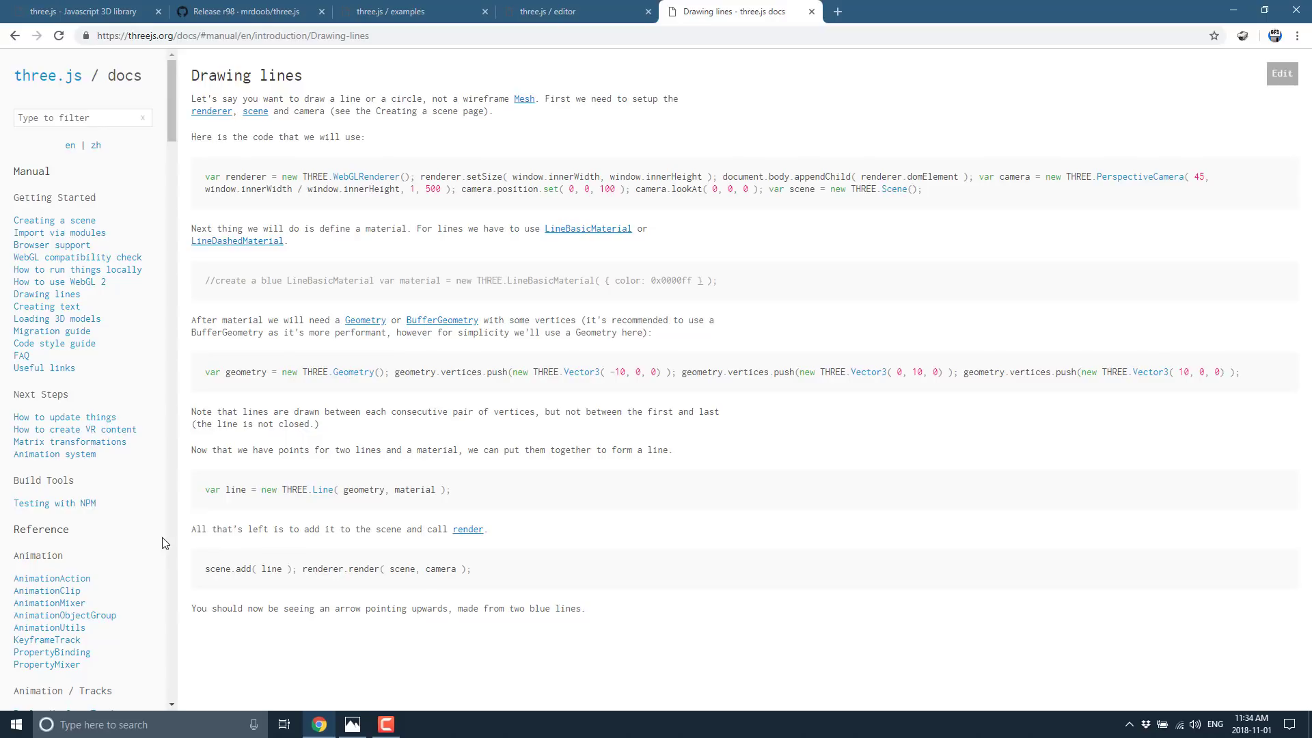
{"action": "scroll", "scroll_direction": "down", "scroll_amount": 3}
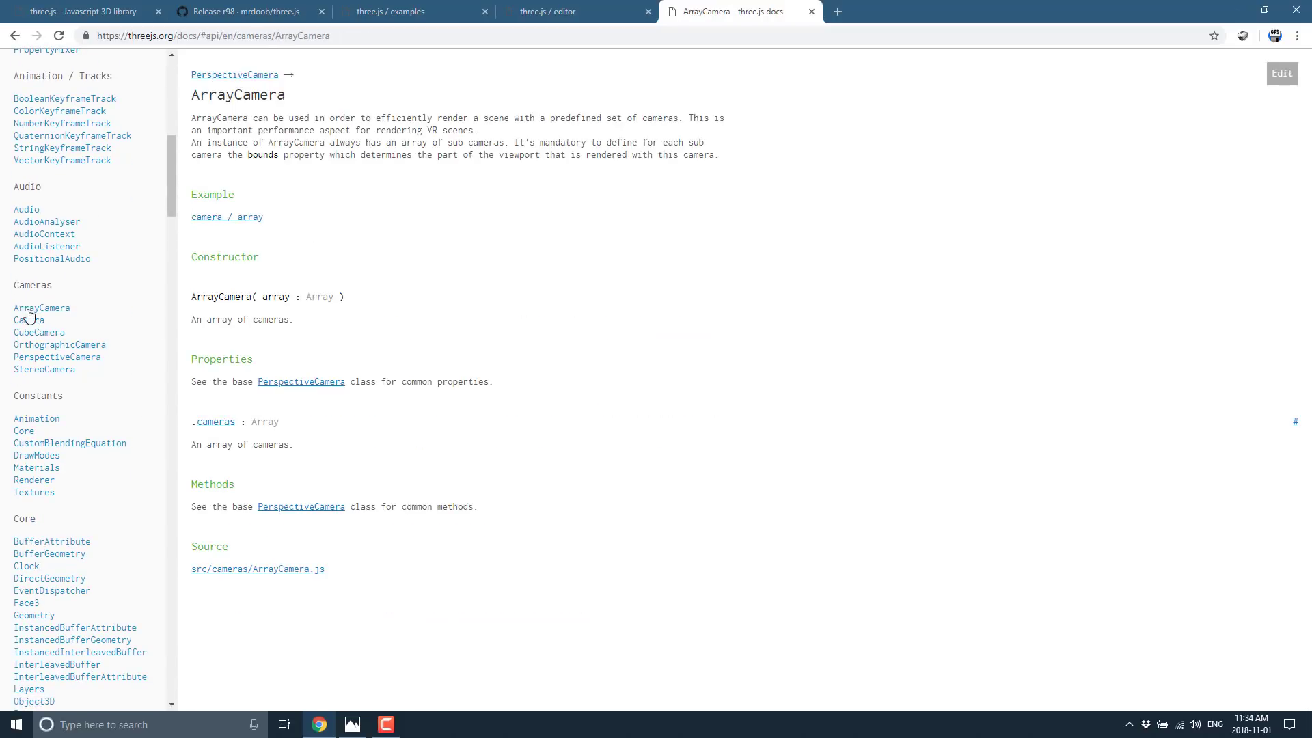
Step: Read through the Camera reference page
{"action": "left_click", "coordinate": [29, 320]}
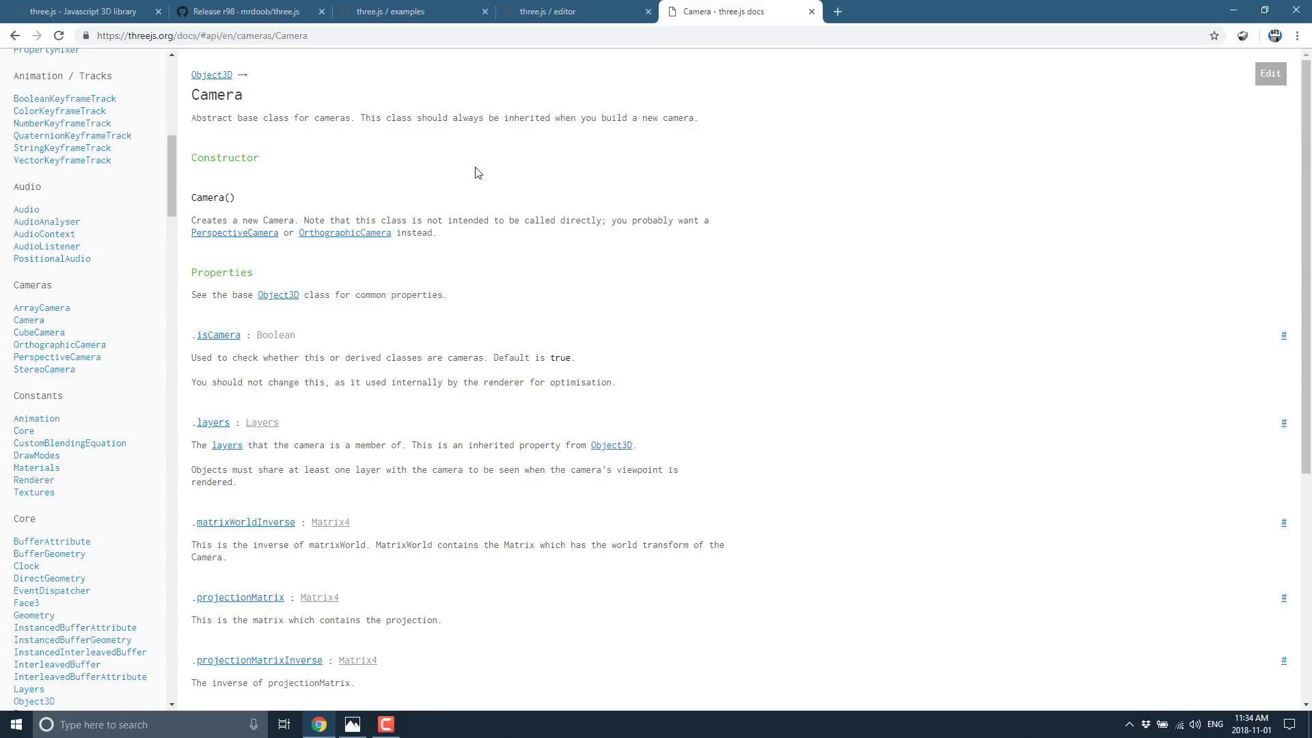
{"action": "scroll", "scroll_direction": "down", "scroll_amount": 3}
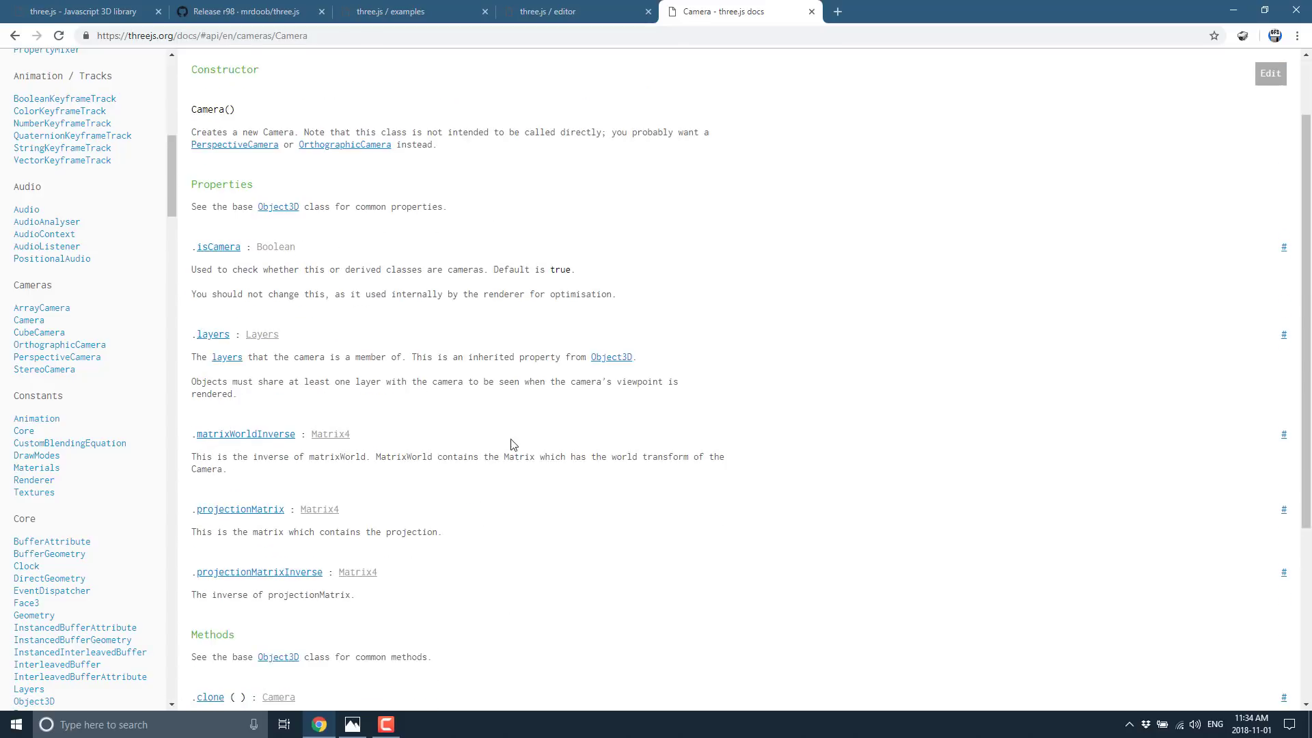
{"action": "scroll", "scroll_direction": "up", "scroll_amount": 3}
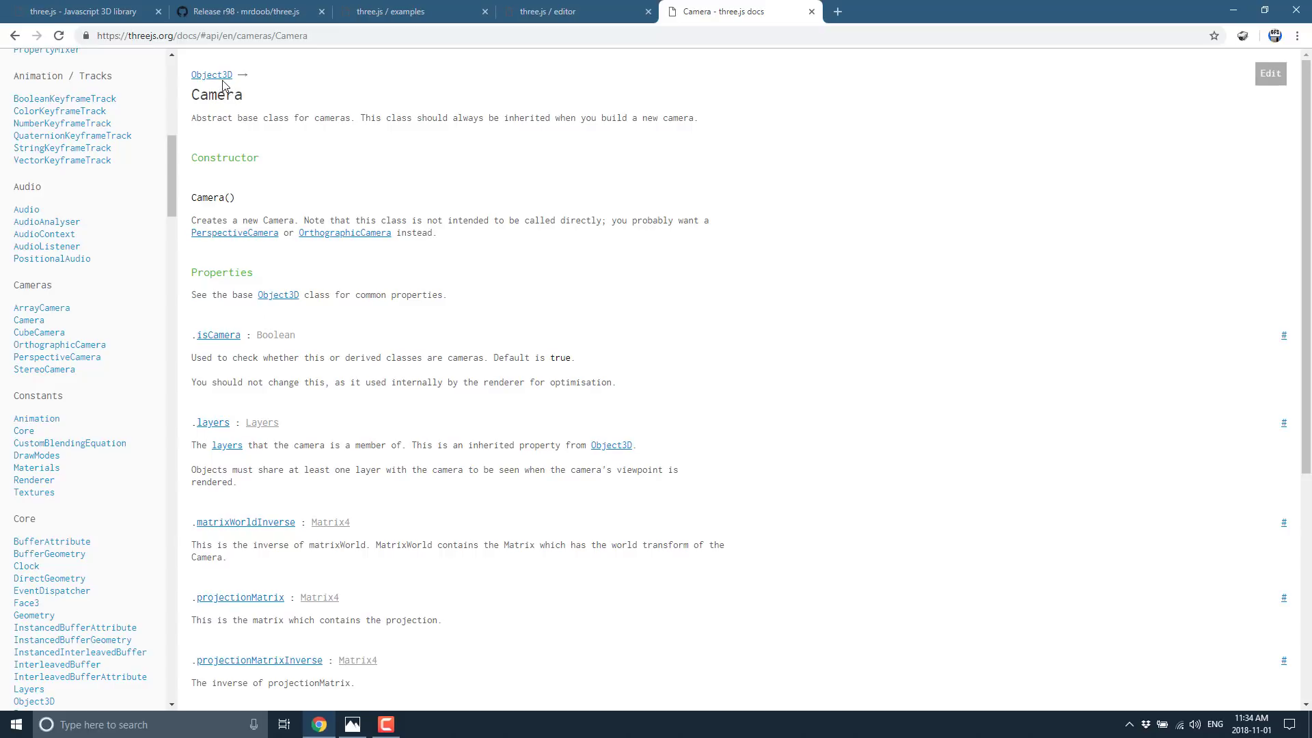
Step: Go to the parent Object3D class page and read its property list
{"action": "left_click", "coordinate": [210, 75]}
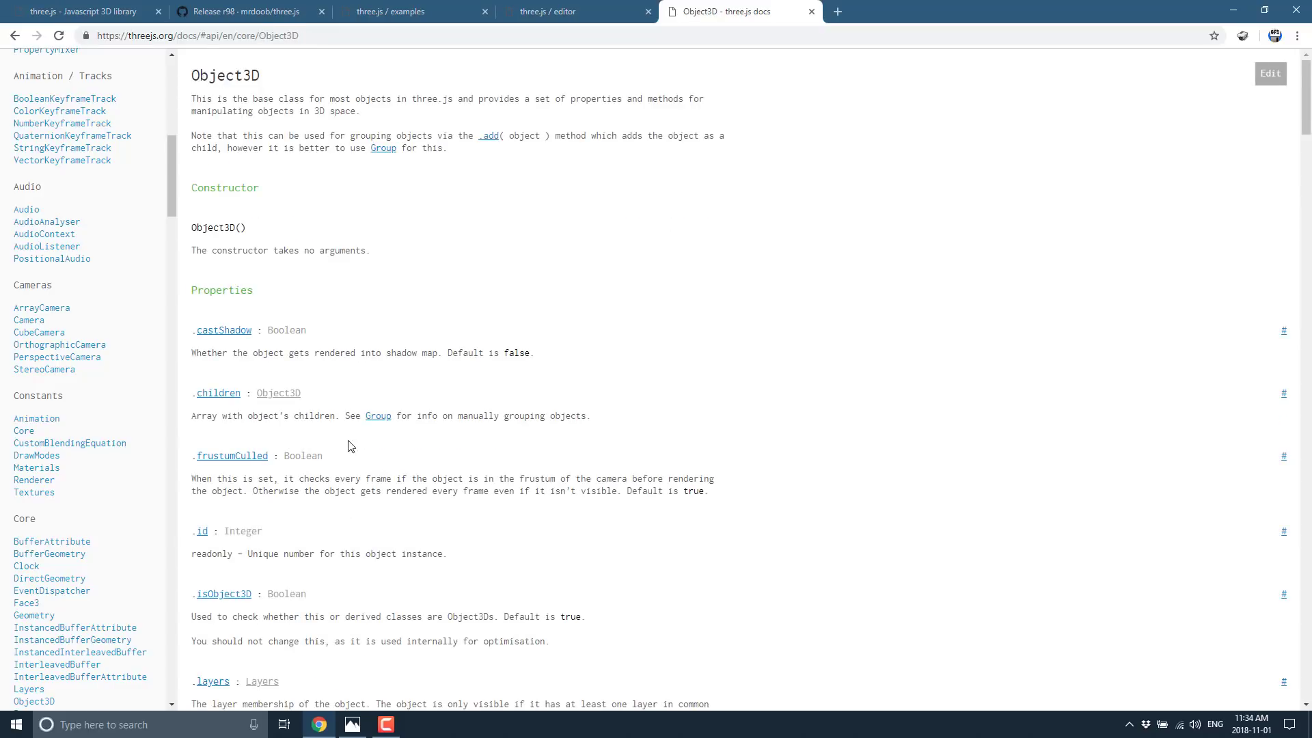
{"action": "scroll", "scroll_direction": "down", "scroll_amount": 3}
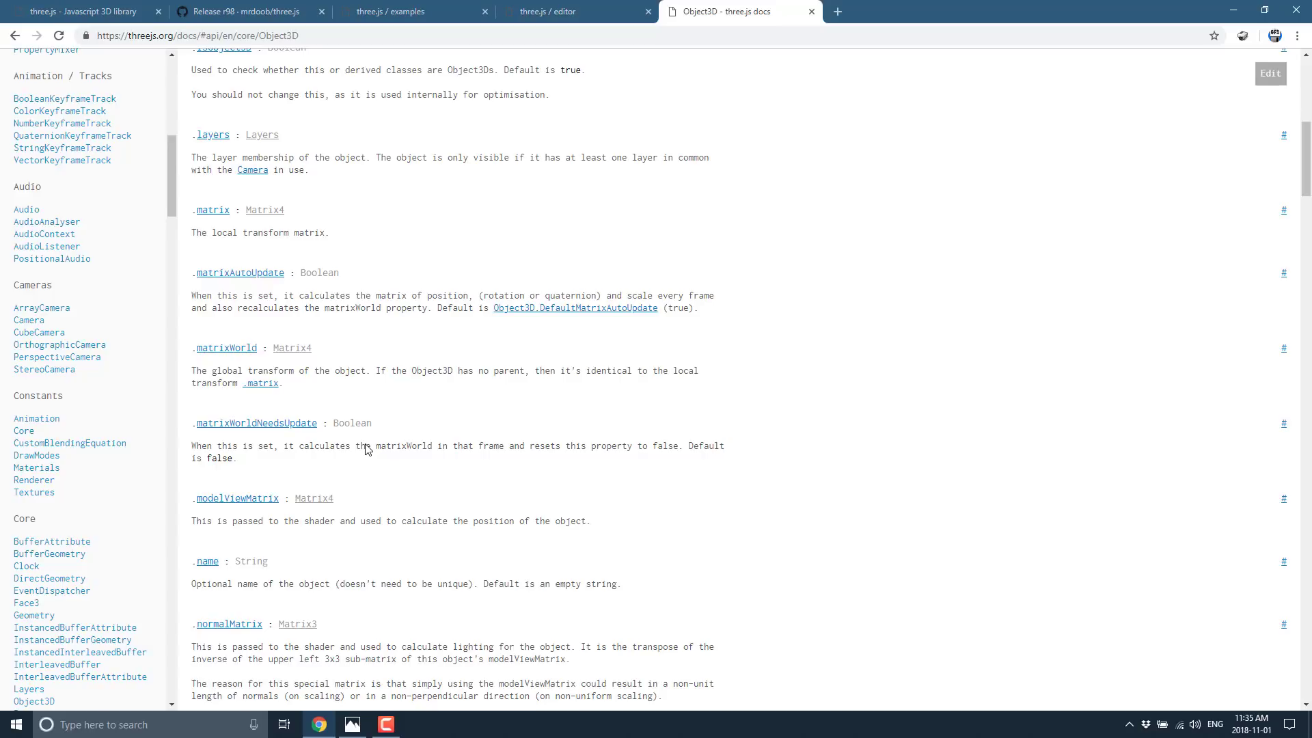
Step: Scroll through the r98 release notes' Documentation and Examples sections on GitHub
{"action": "left_click", "coordinate": [243, 12]}
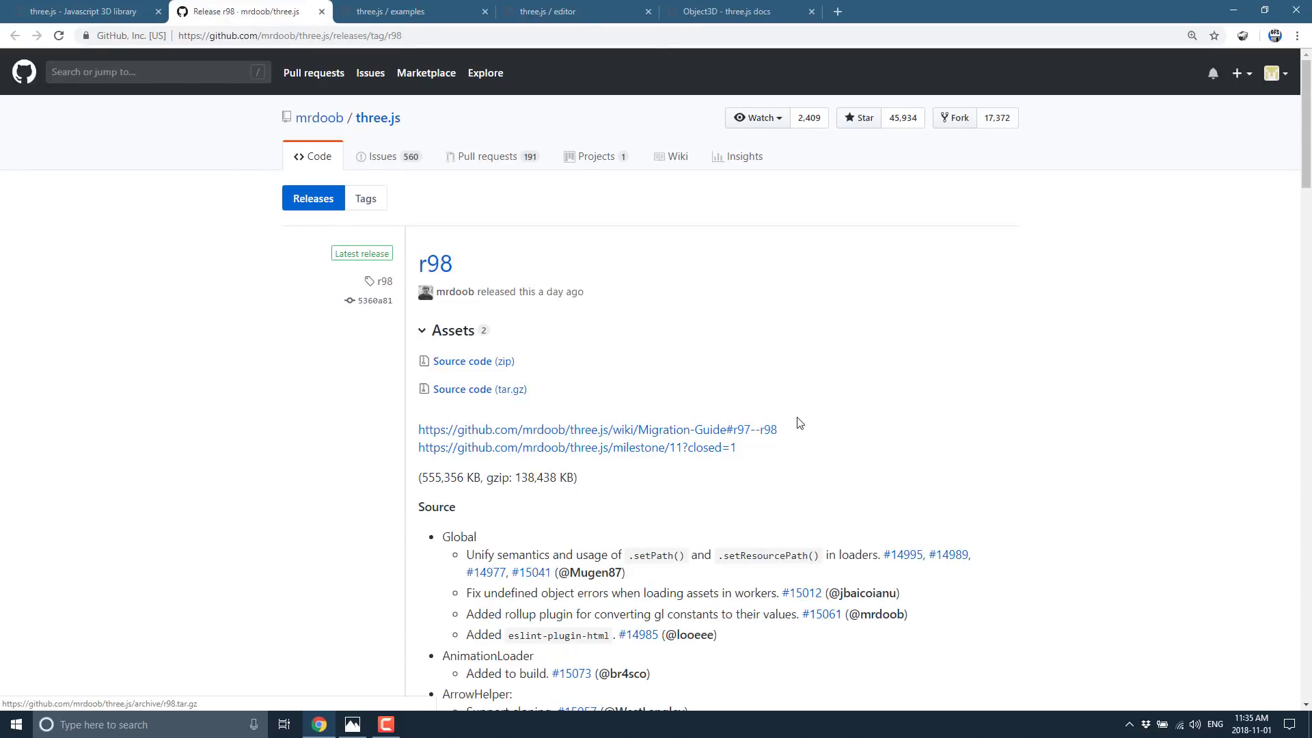
{"action": "scroll", "scroll_direction": "down", "scroll_amount": 3}
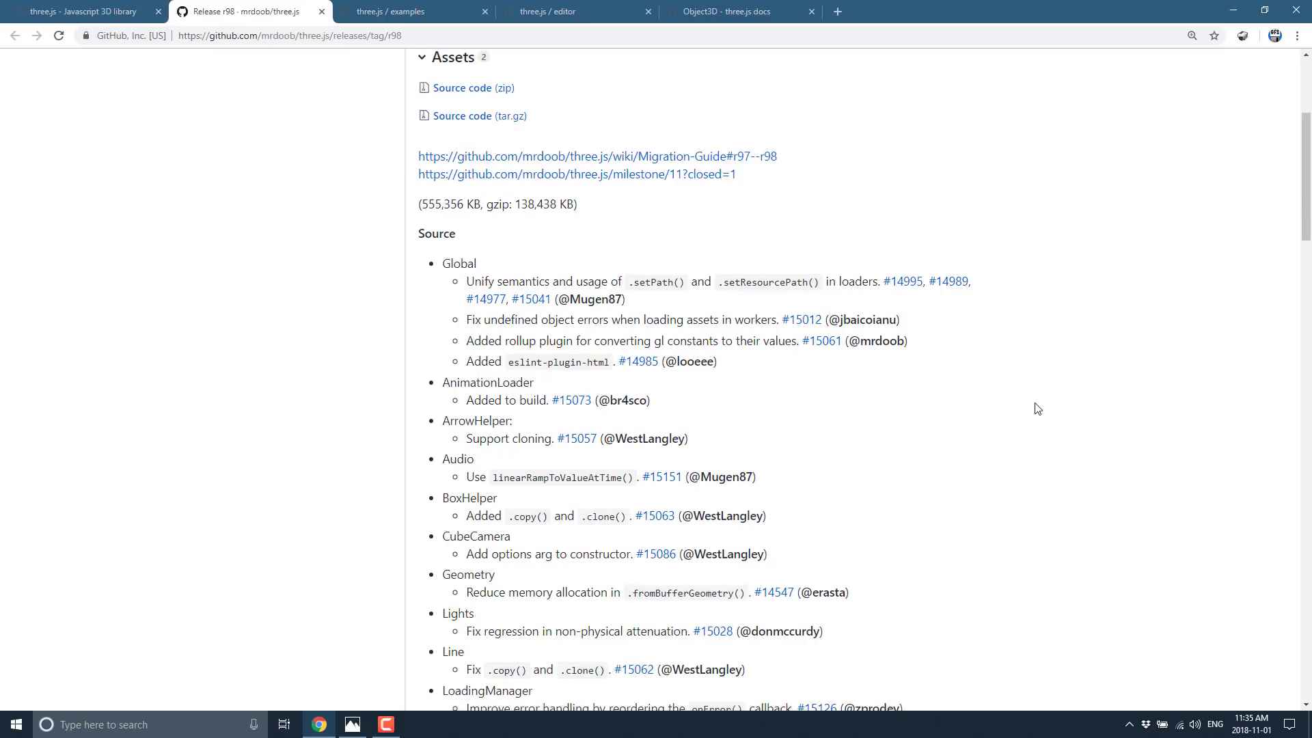
{"action": "scroll", "scroll_direction": "down", "scroll_amount": 3}
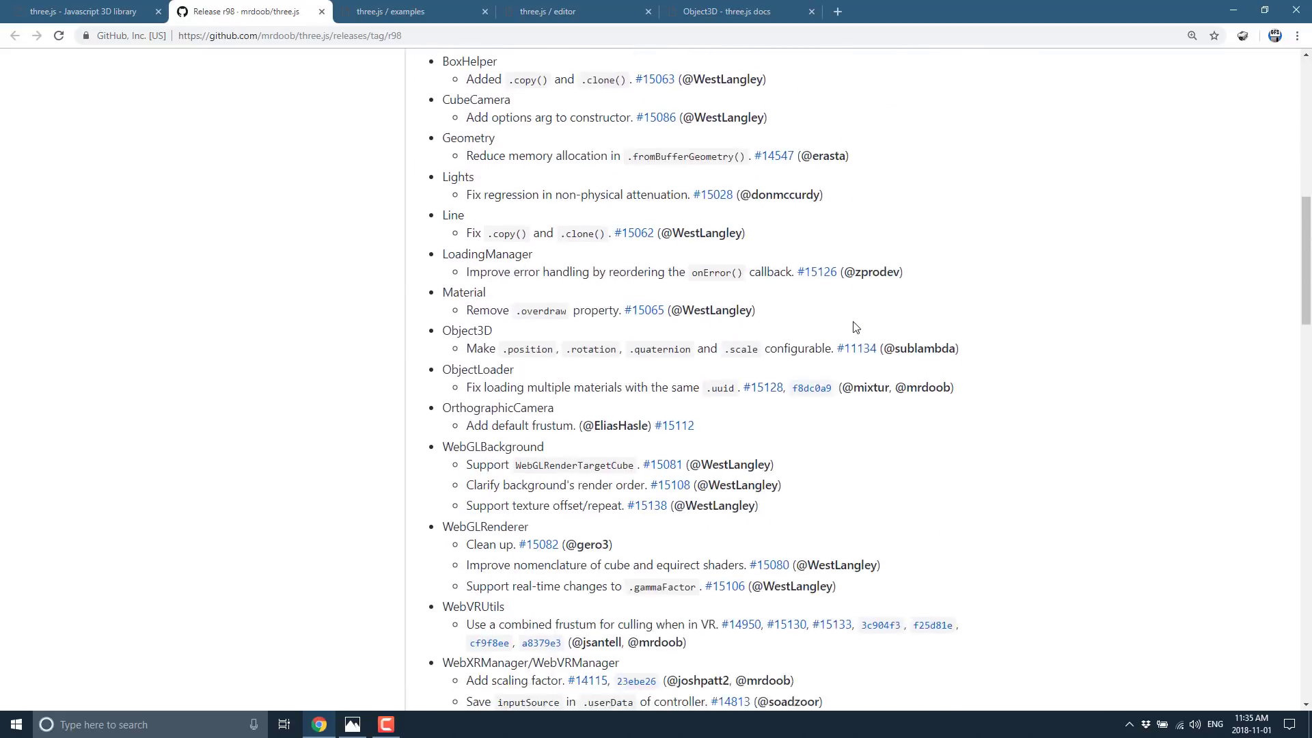
{"action": "scroll", "scroll_direction": "down", "scroll_amount": 3}
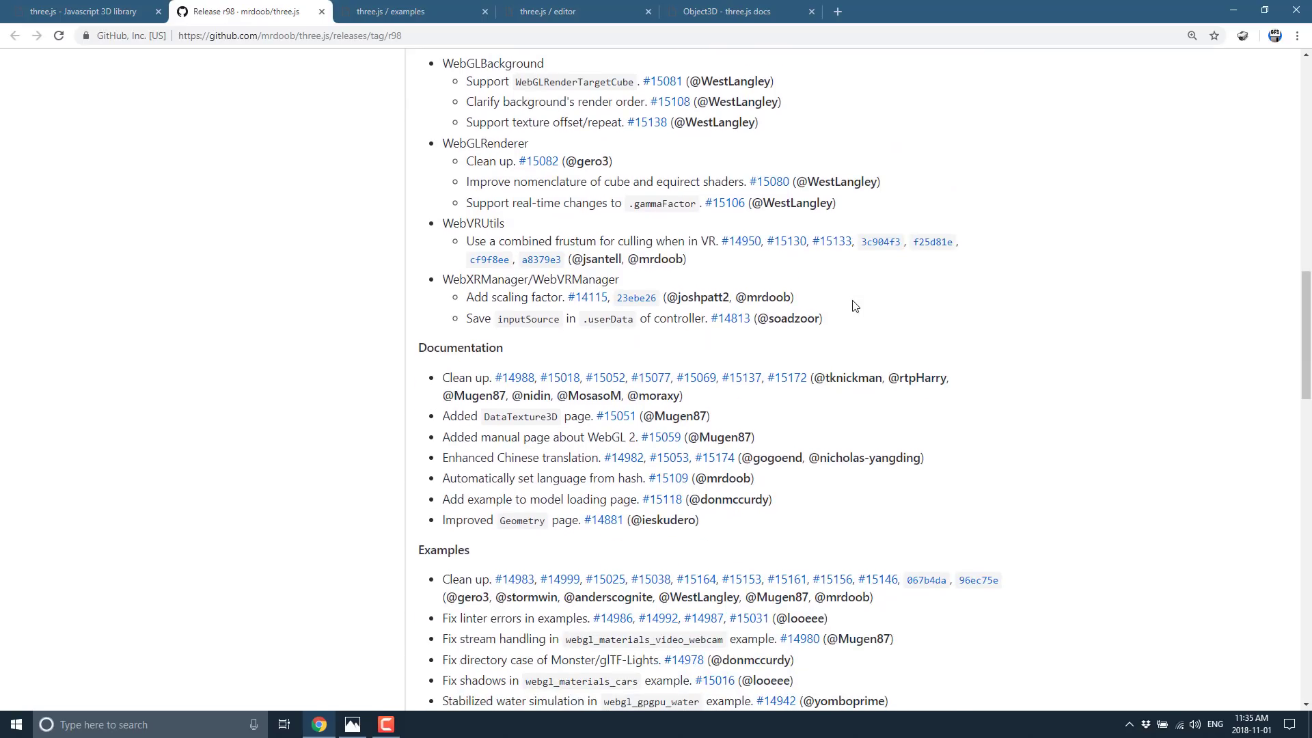
{"action": "scroll", "scroll_direction": "down", "scroll_amount": 3}
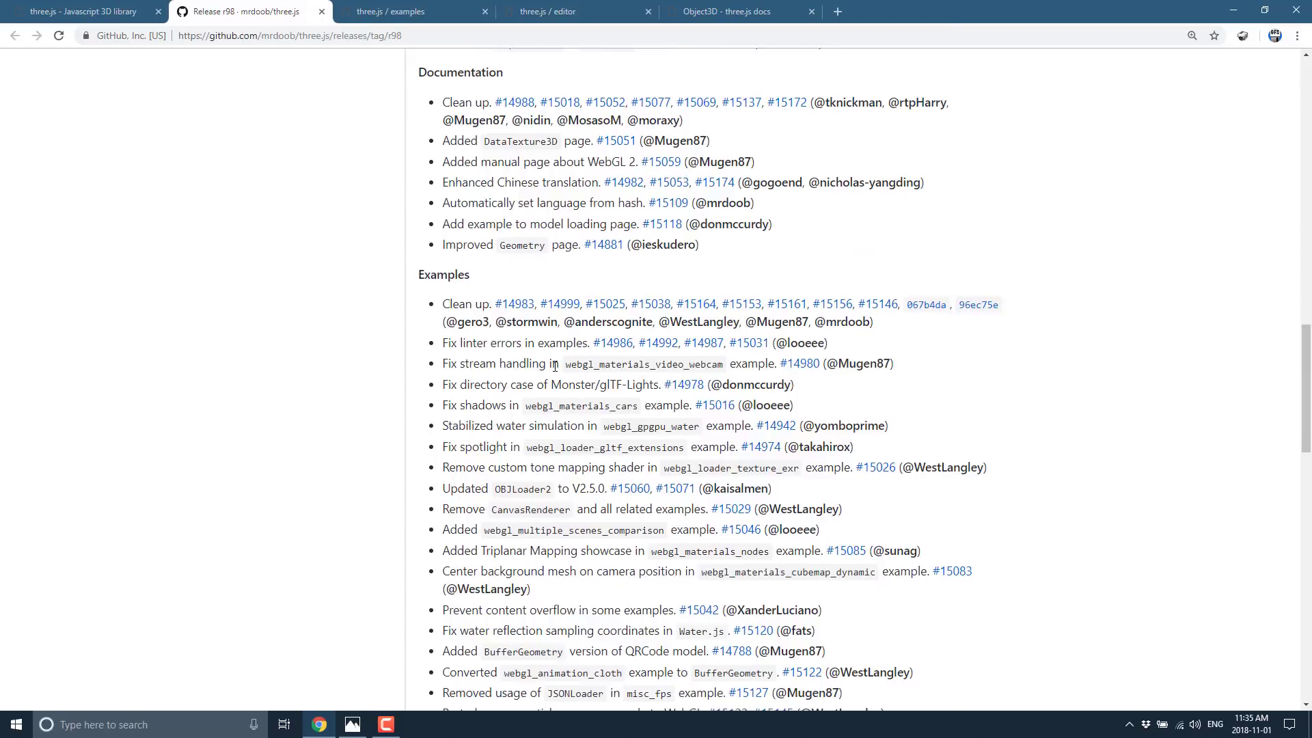
{"action": "scroll", "scroll_direction": "up", "scroll_amount": 3}
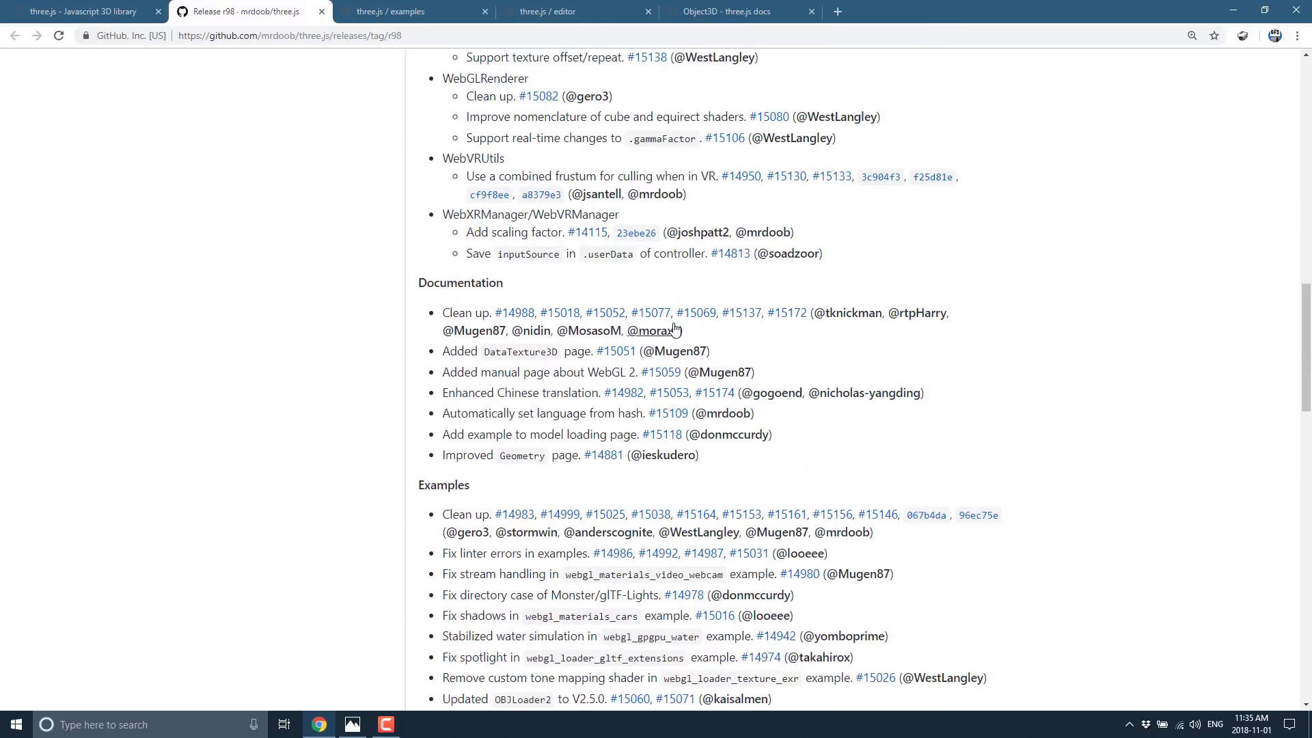
Step: Return to the three.js homepage of featured projects
{"action": "left_click", "coordinate": [83, 11]}
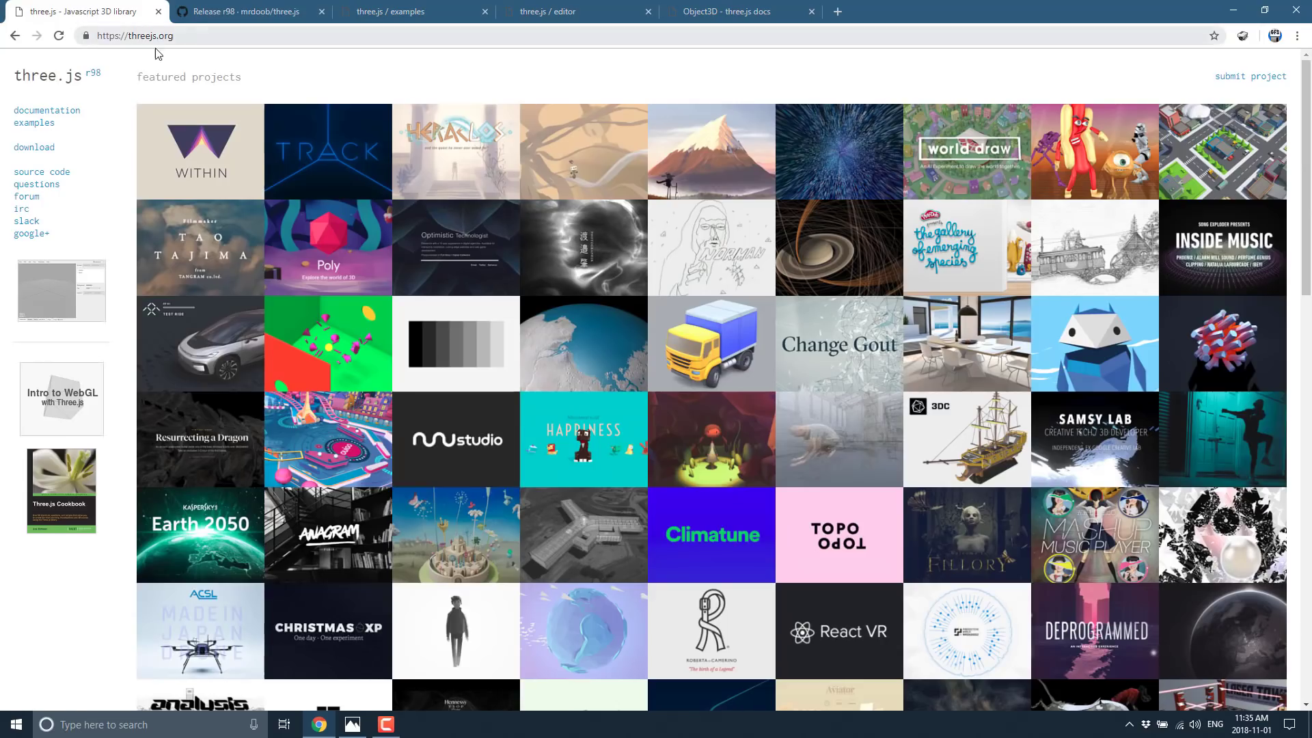
{"action": "mouse_move", "coordinate": [340, 77]}
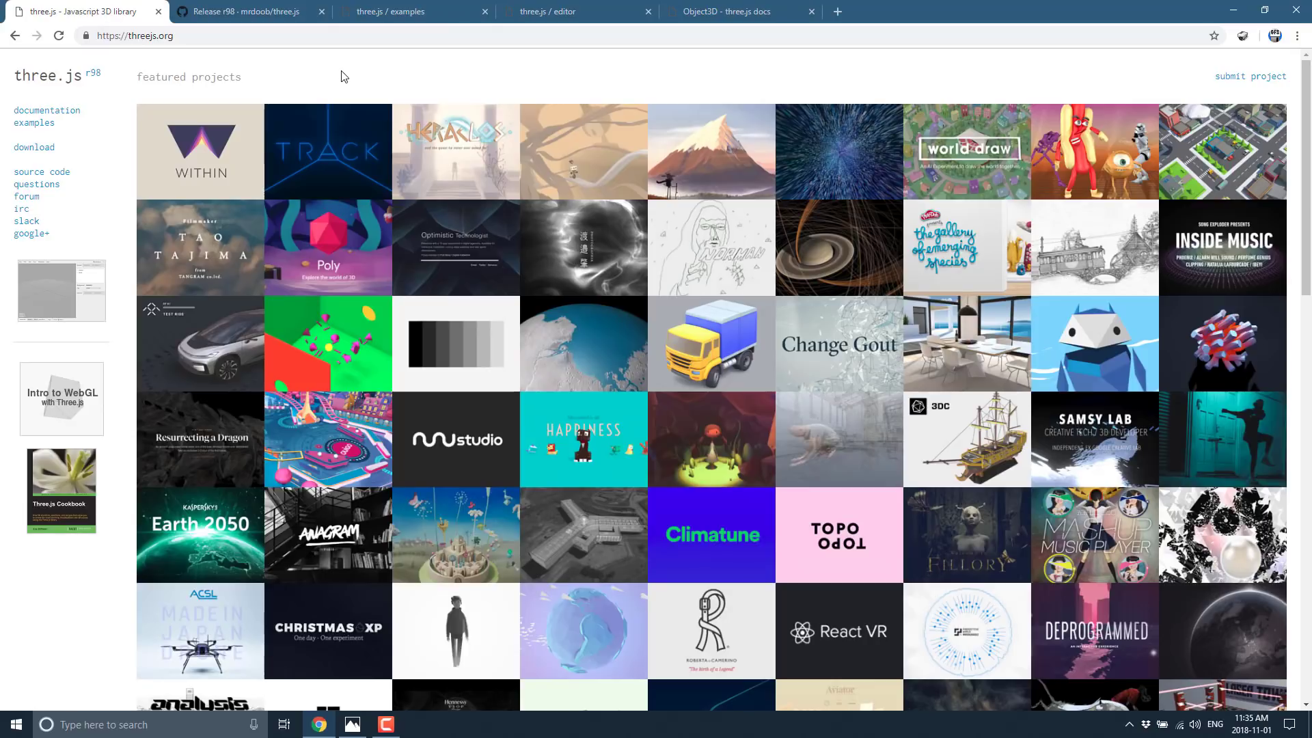